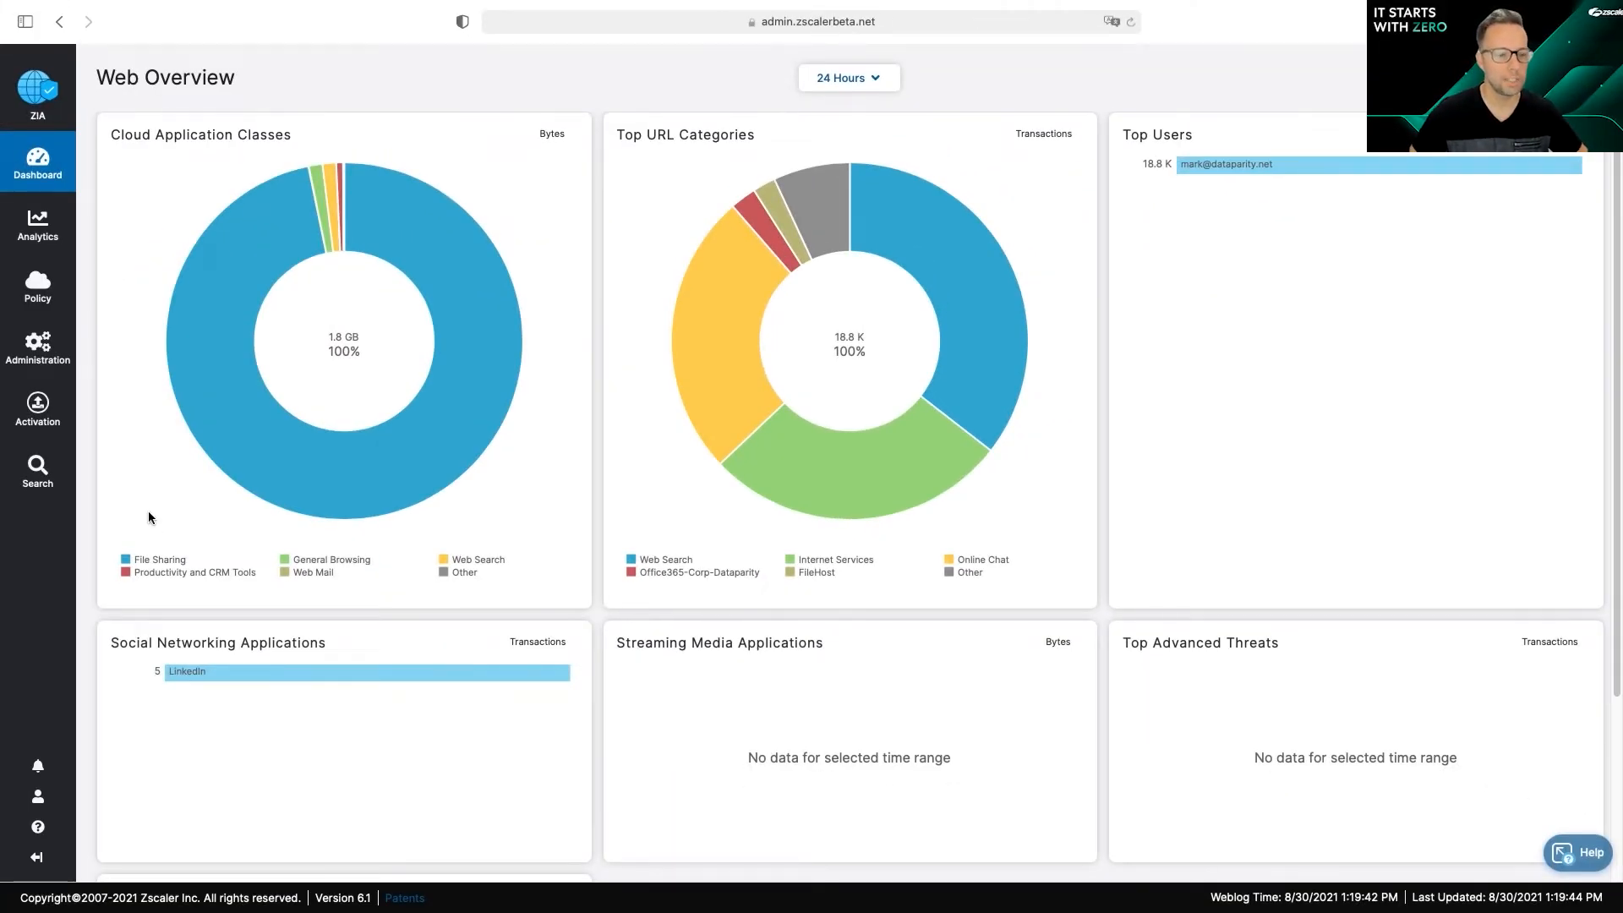
# Step: Go to Administration > DLP Dictionaries & Engines to list the predefined dictionaries
pyautogui.click(38, 347)
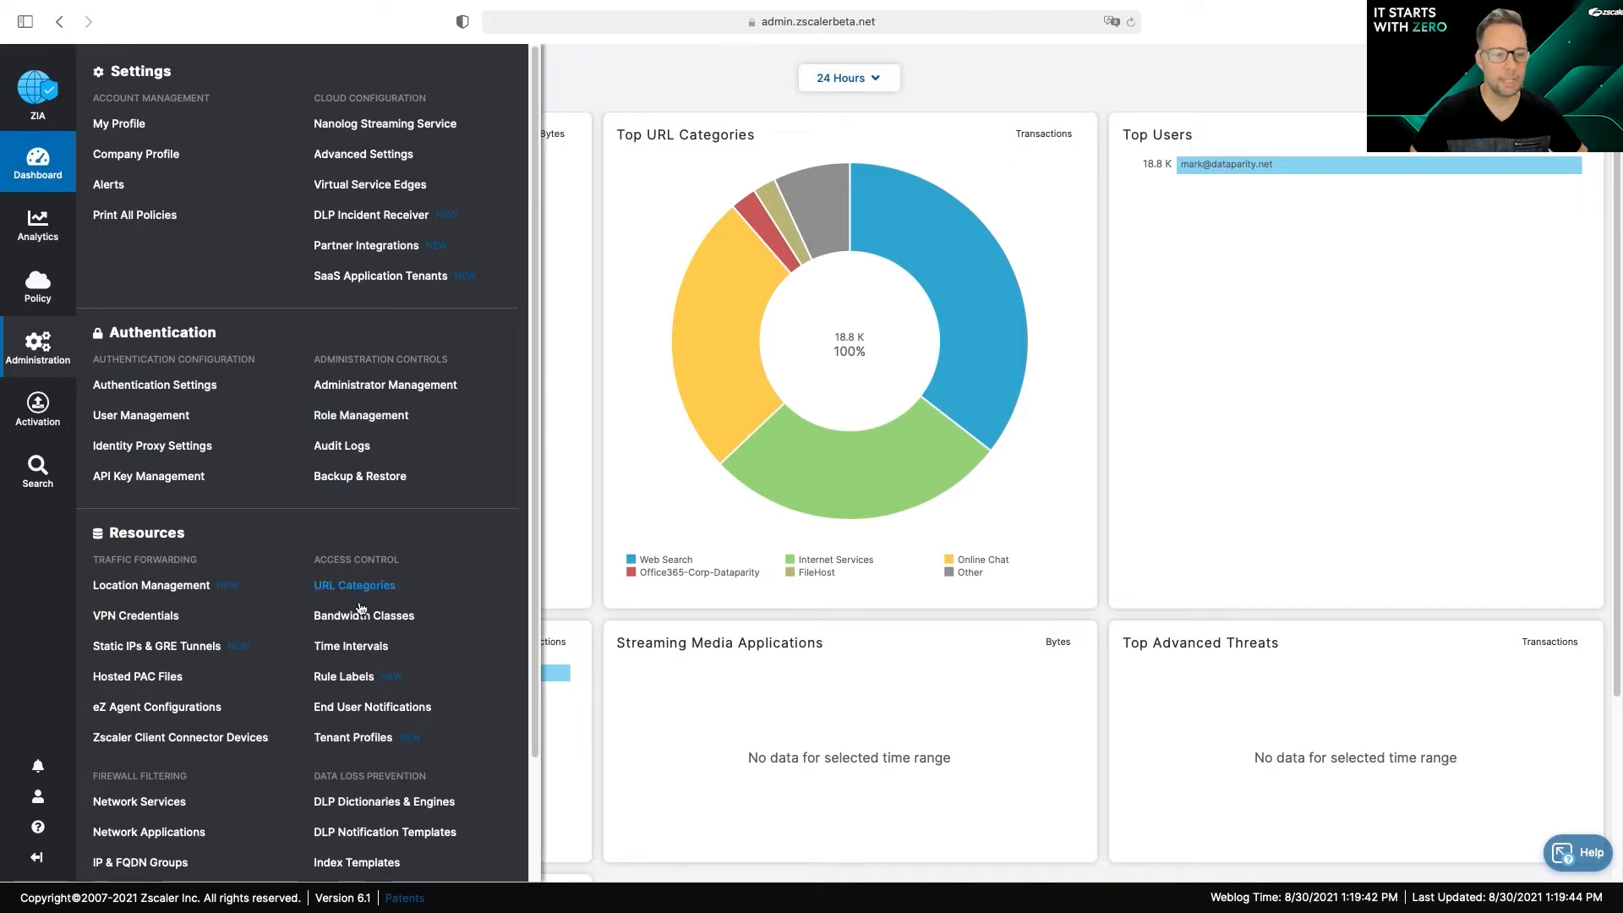
pyautogui.moveTo(384, 800)
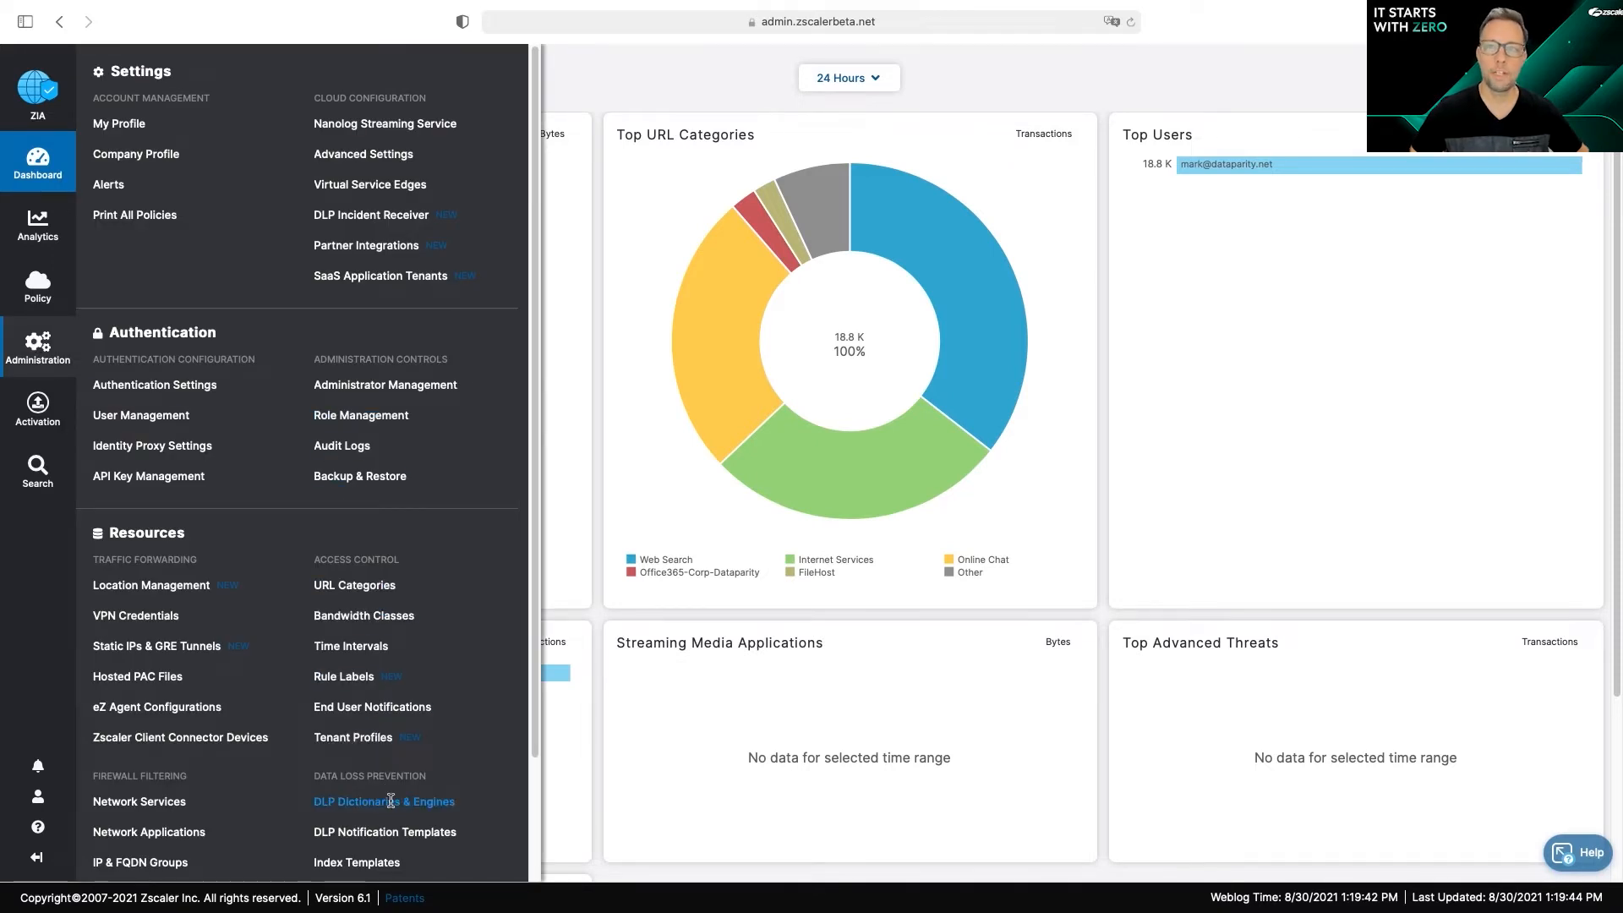
pyautogui.click(384, 799)
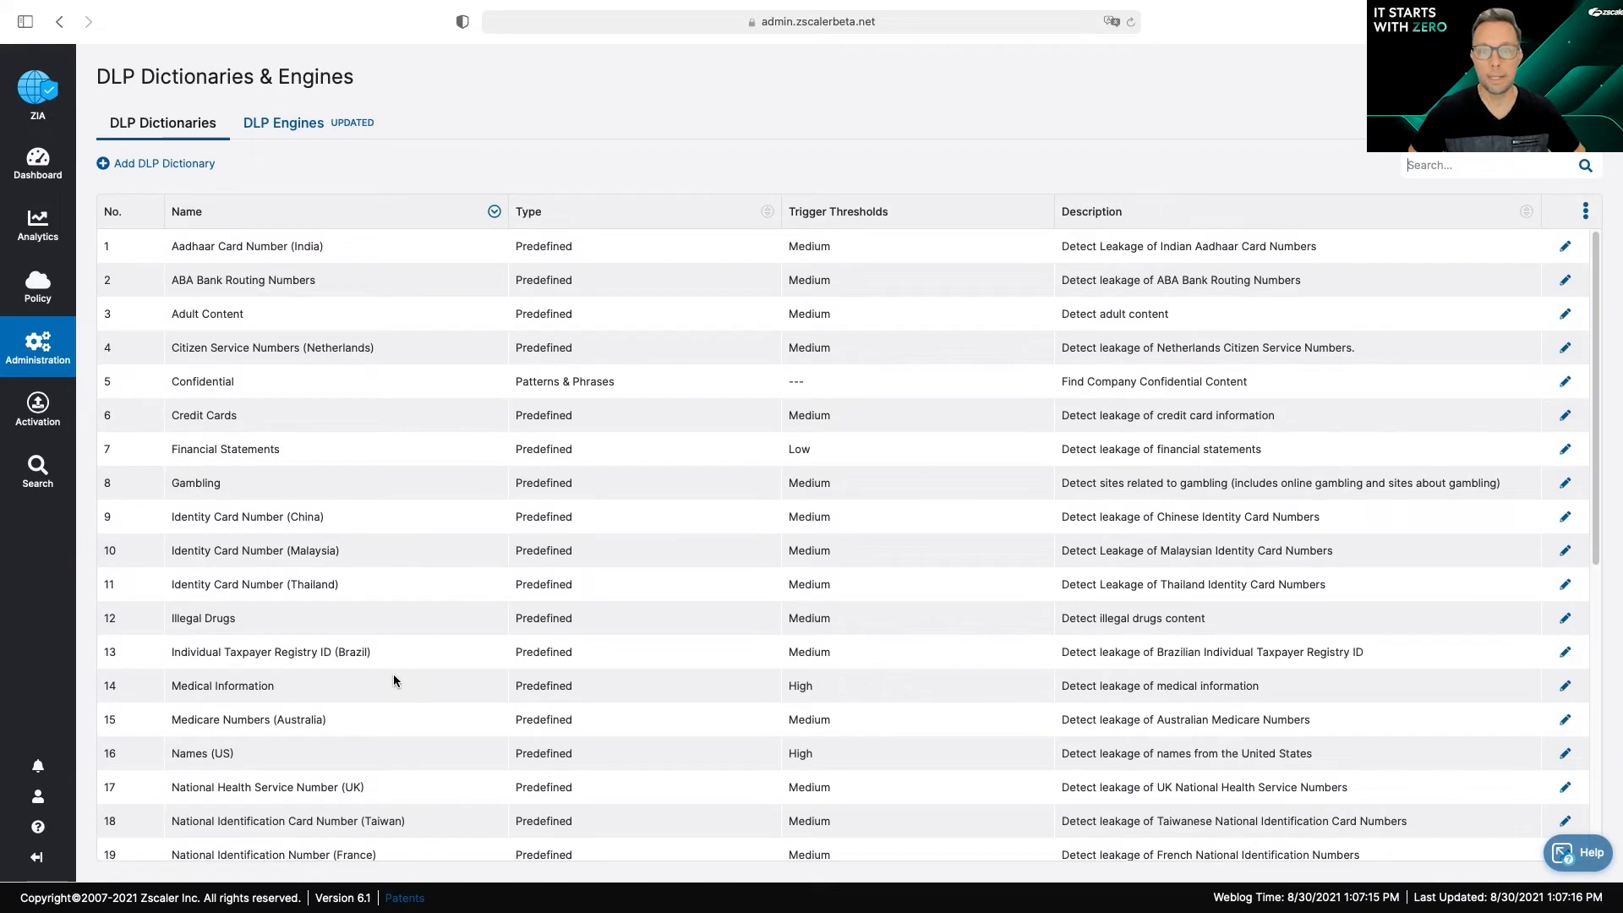
pyautogui.moveTo(453, 476)
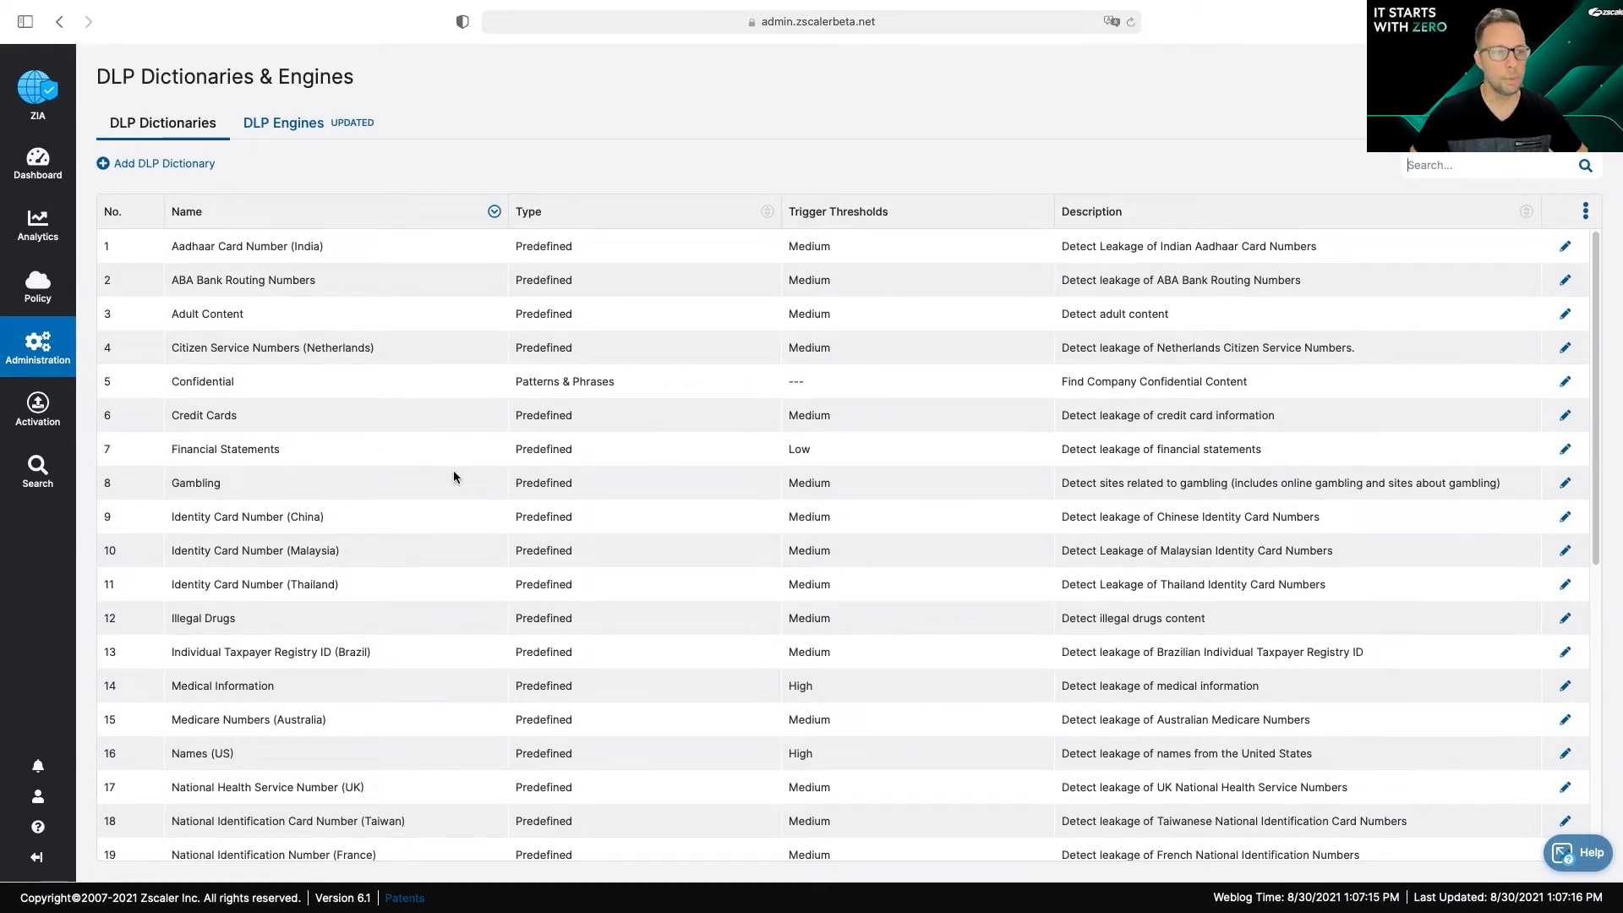
pyautogui.moveTo(605, 501)
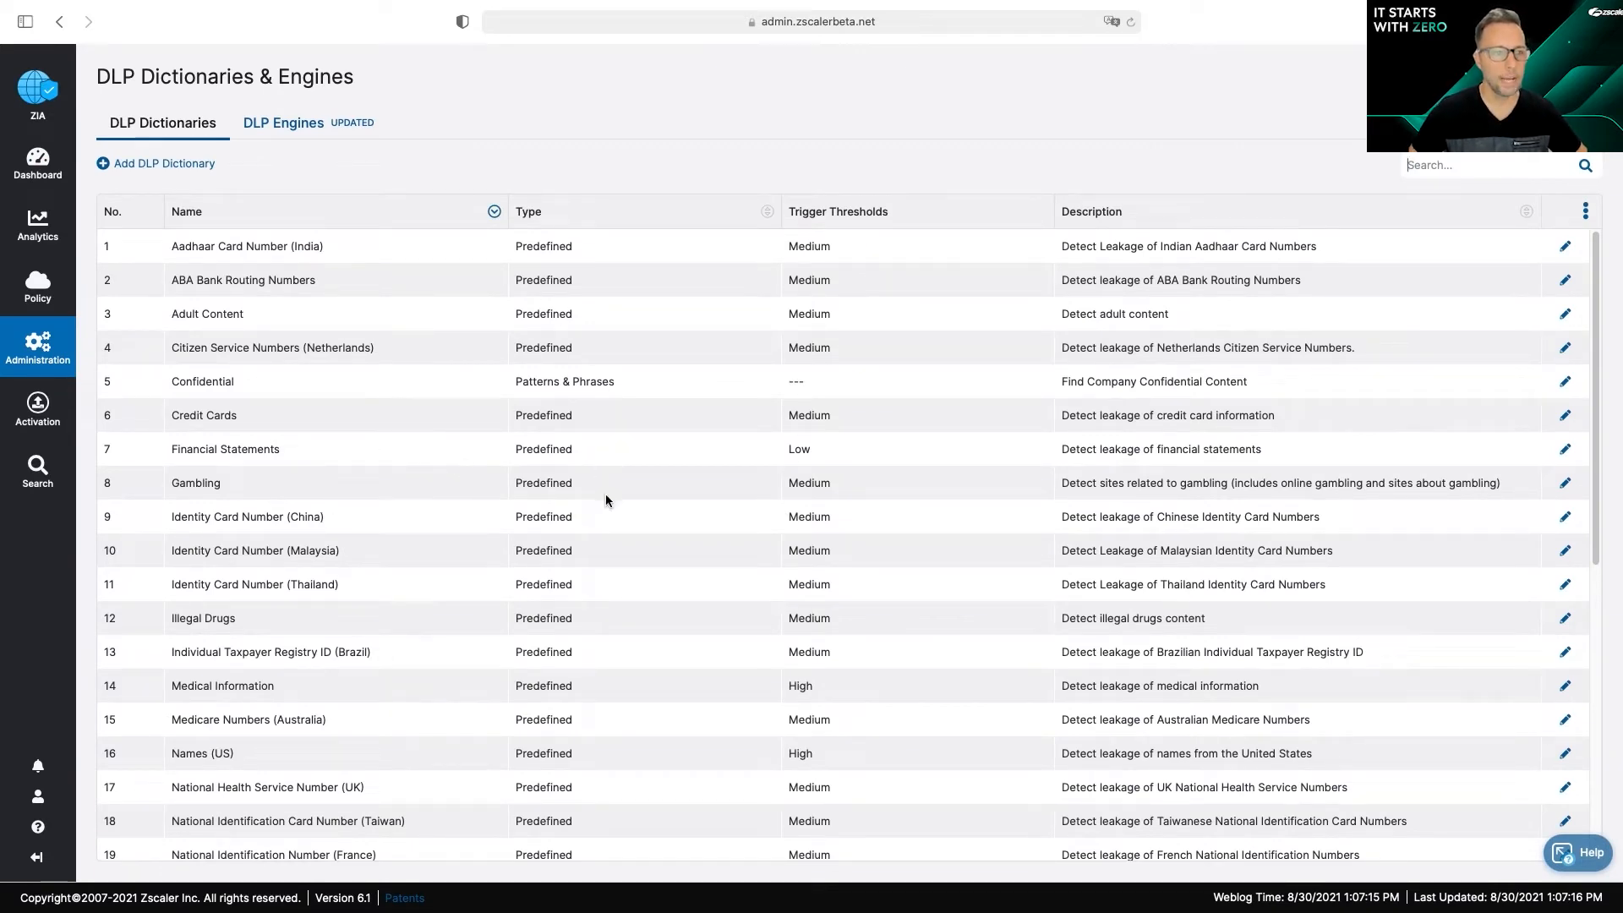
pyautogui.moveTo(610, 543)
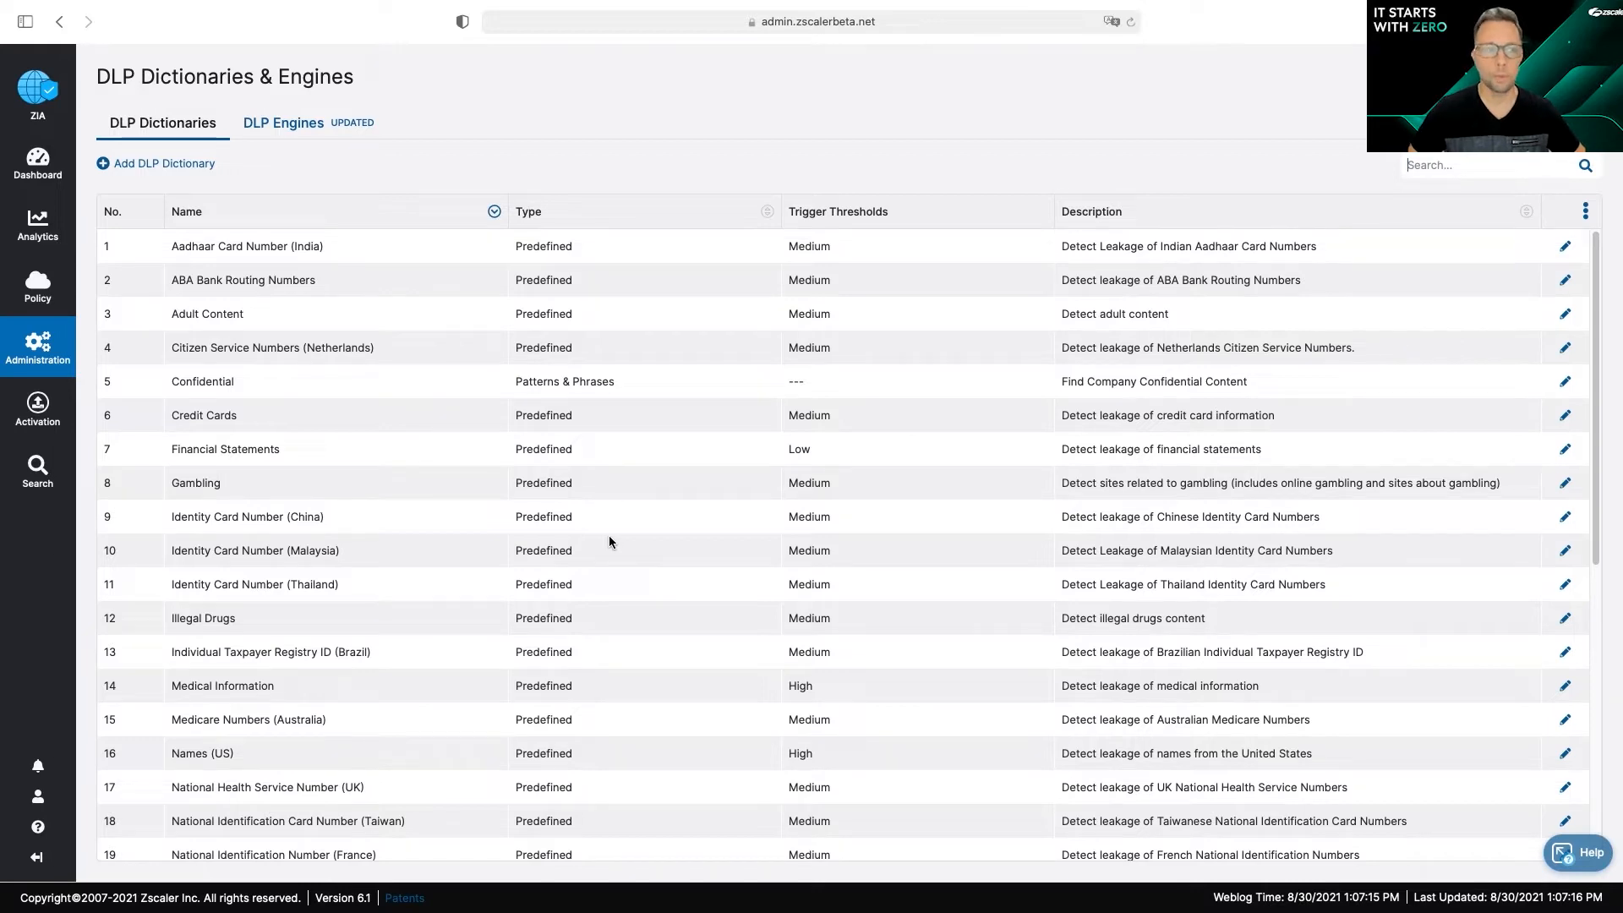
pyautogui.moveTo(423, 431)
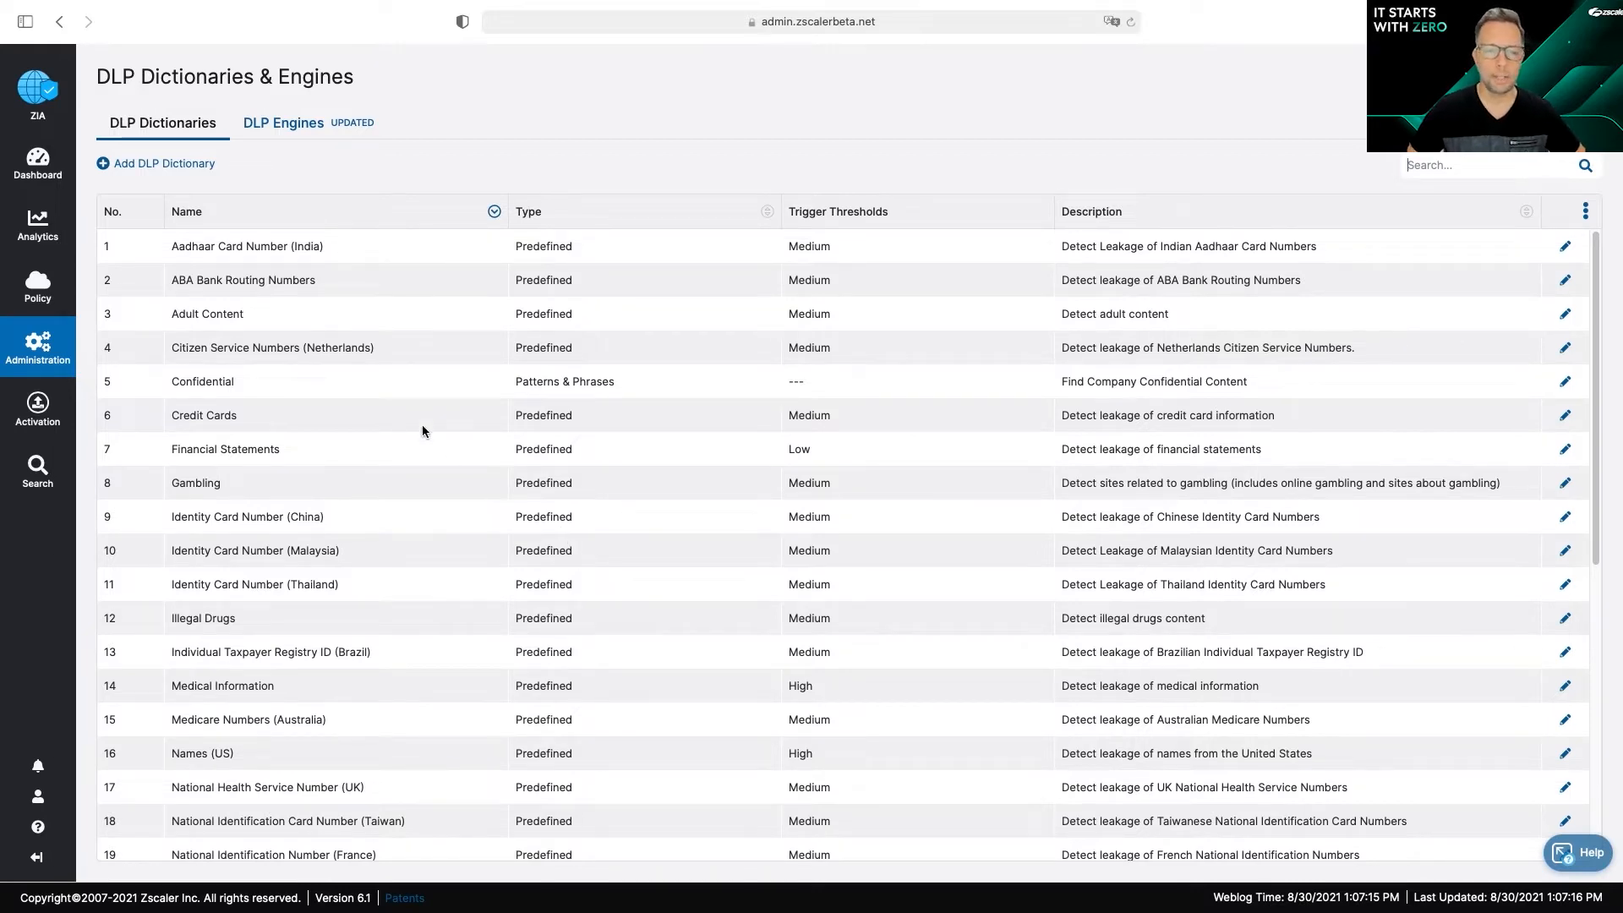
pyautogui.moveTo(1555, 390)
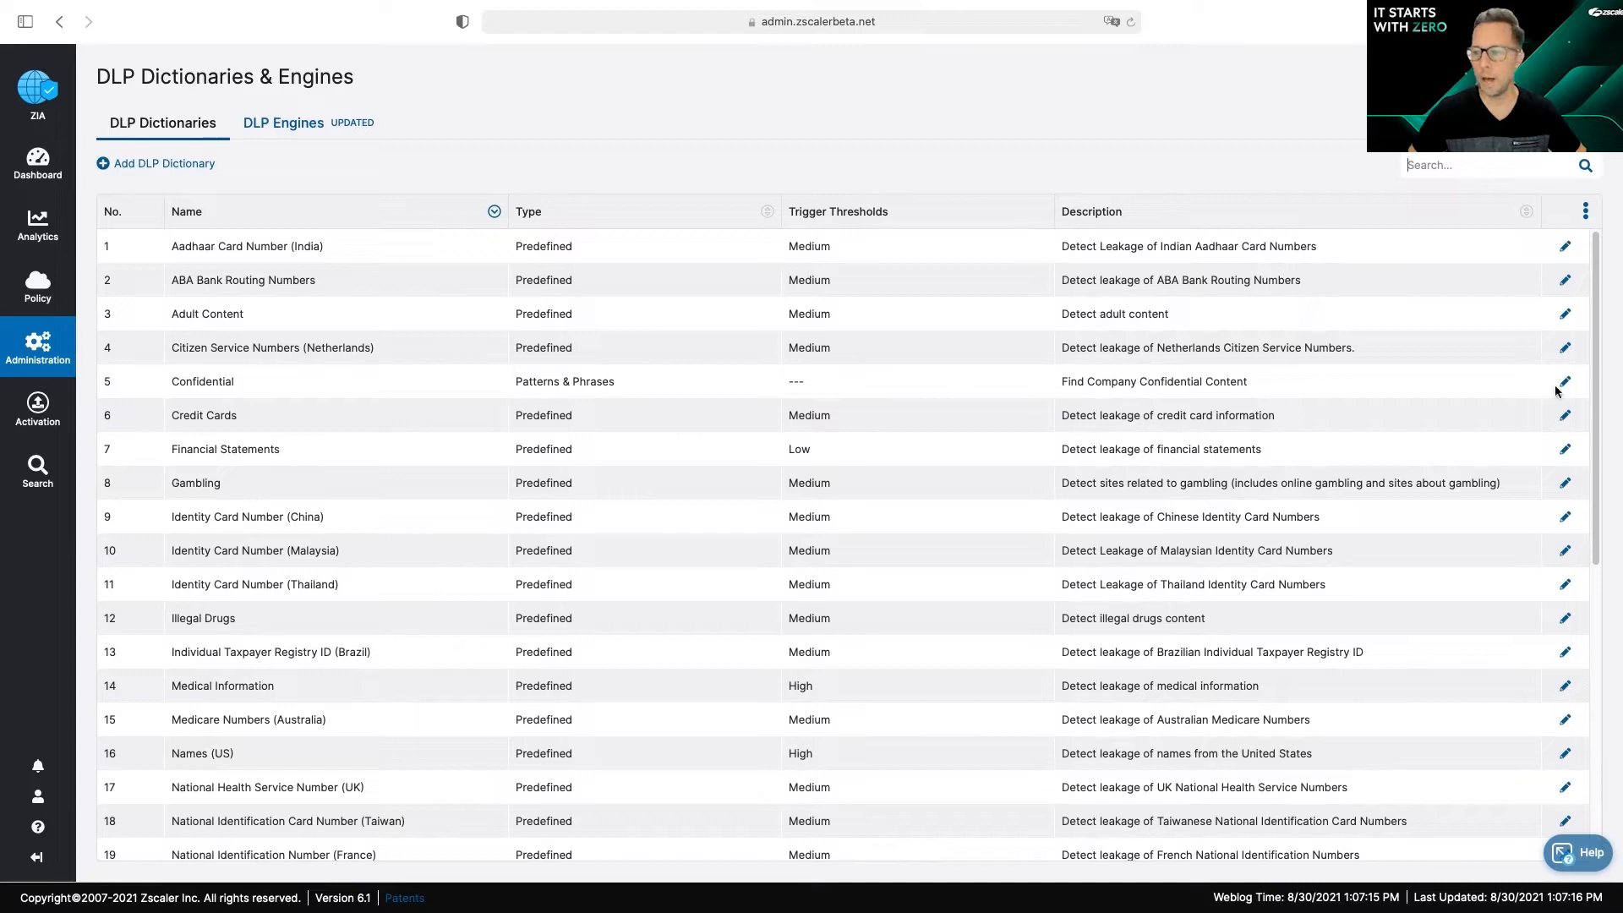
pyautogui.click(1564, 382)
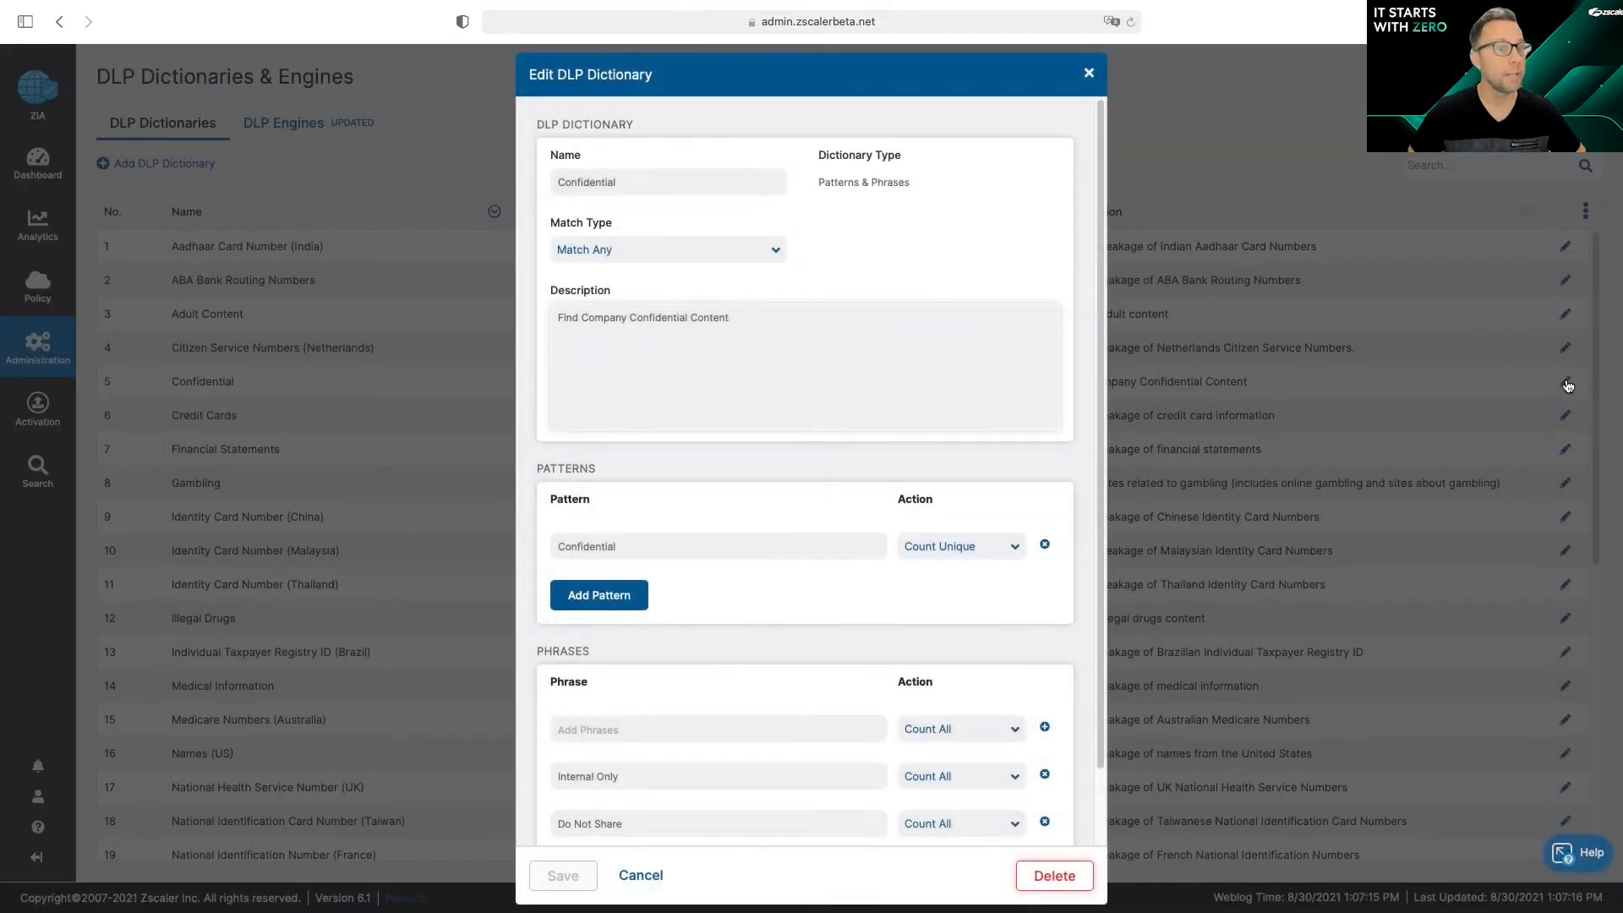
pyautogui.moveTo(991, 472)
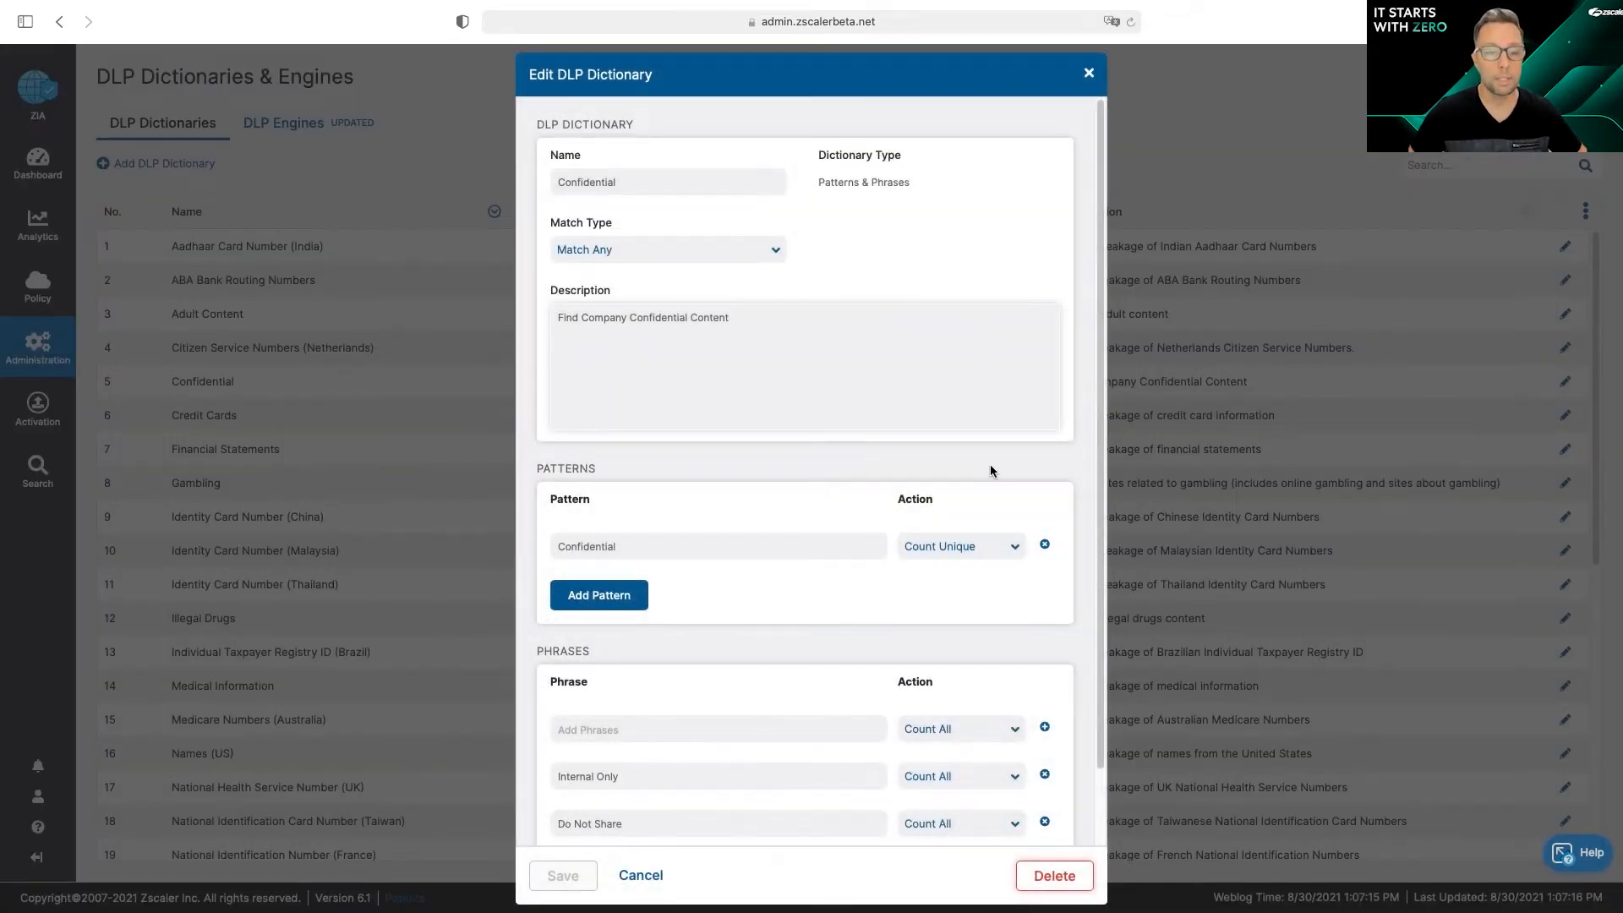
pyautogui.scroll(-3)
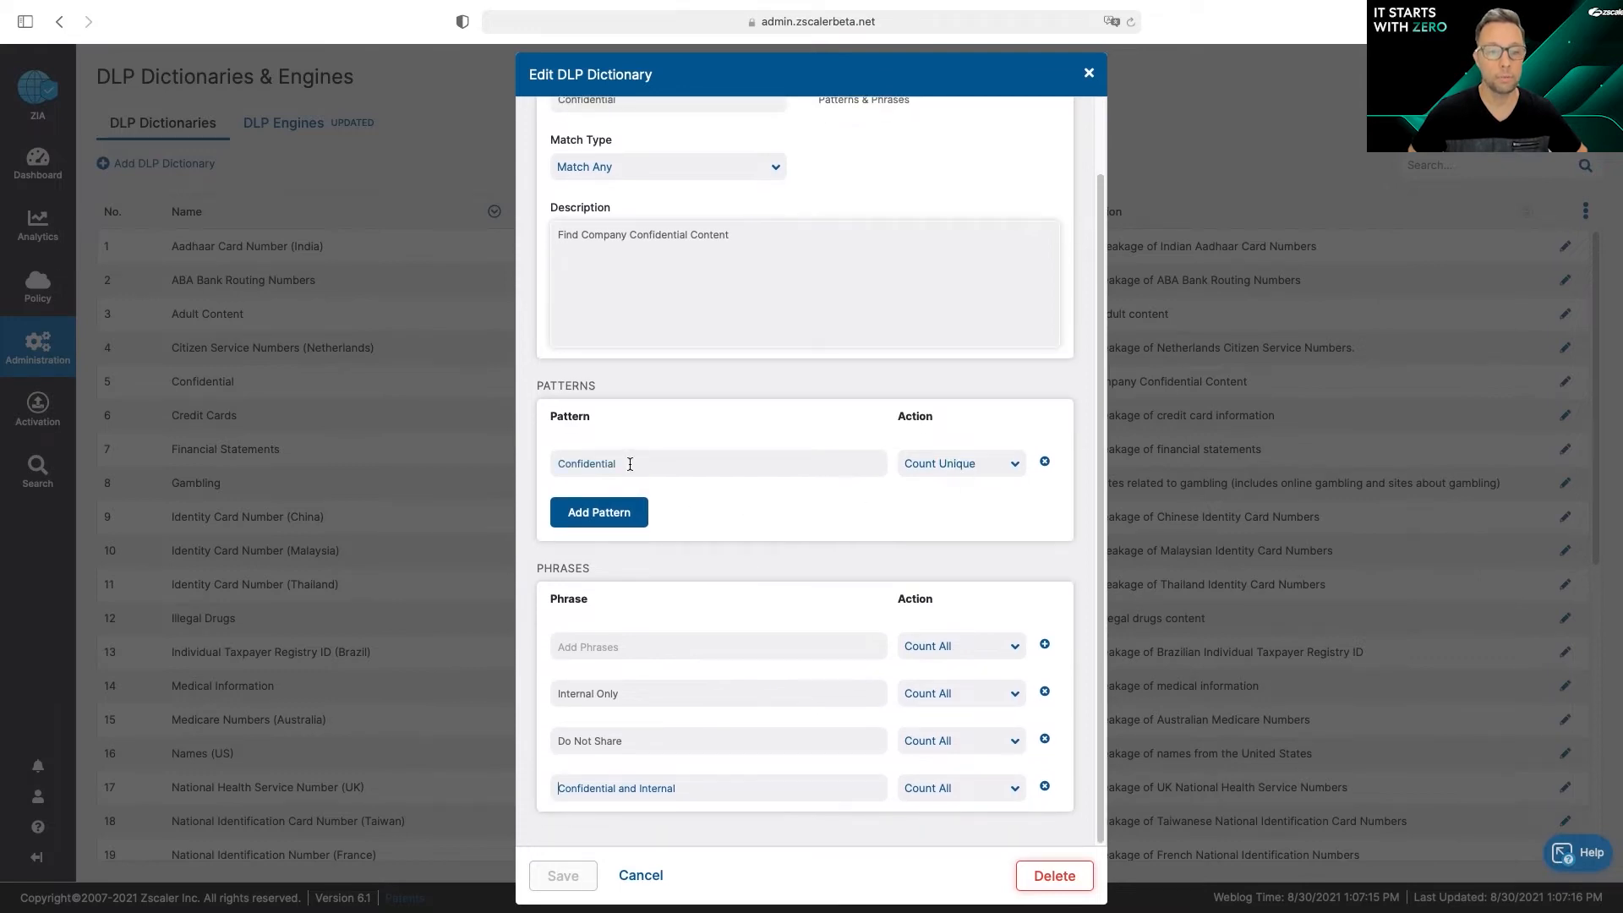
pyautogui.doubleClick(587, 463)
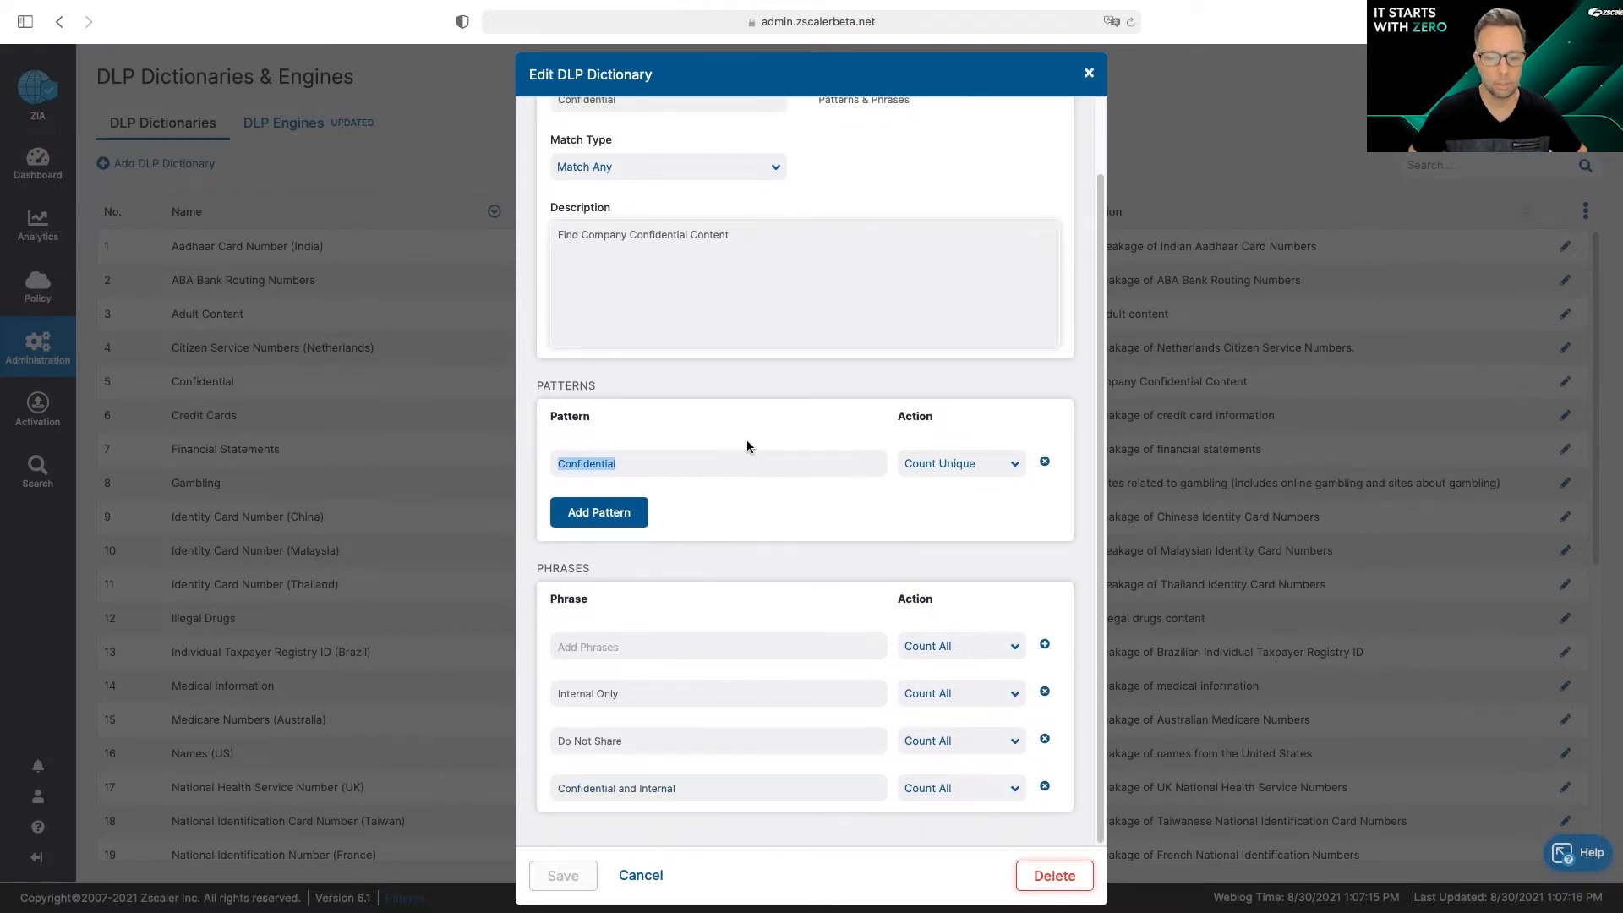
pyautogui.moveTo(715, 693)
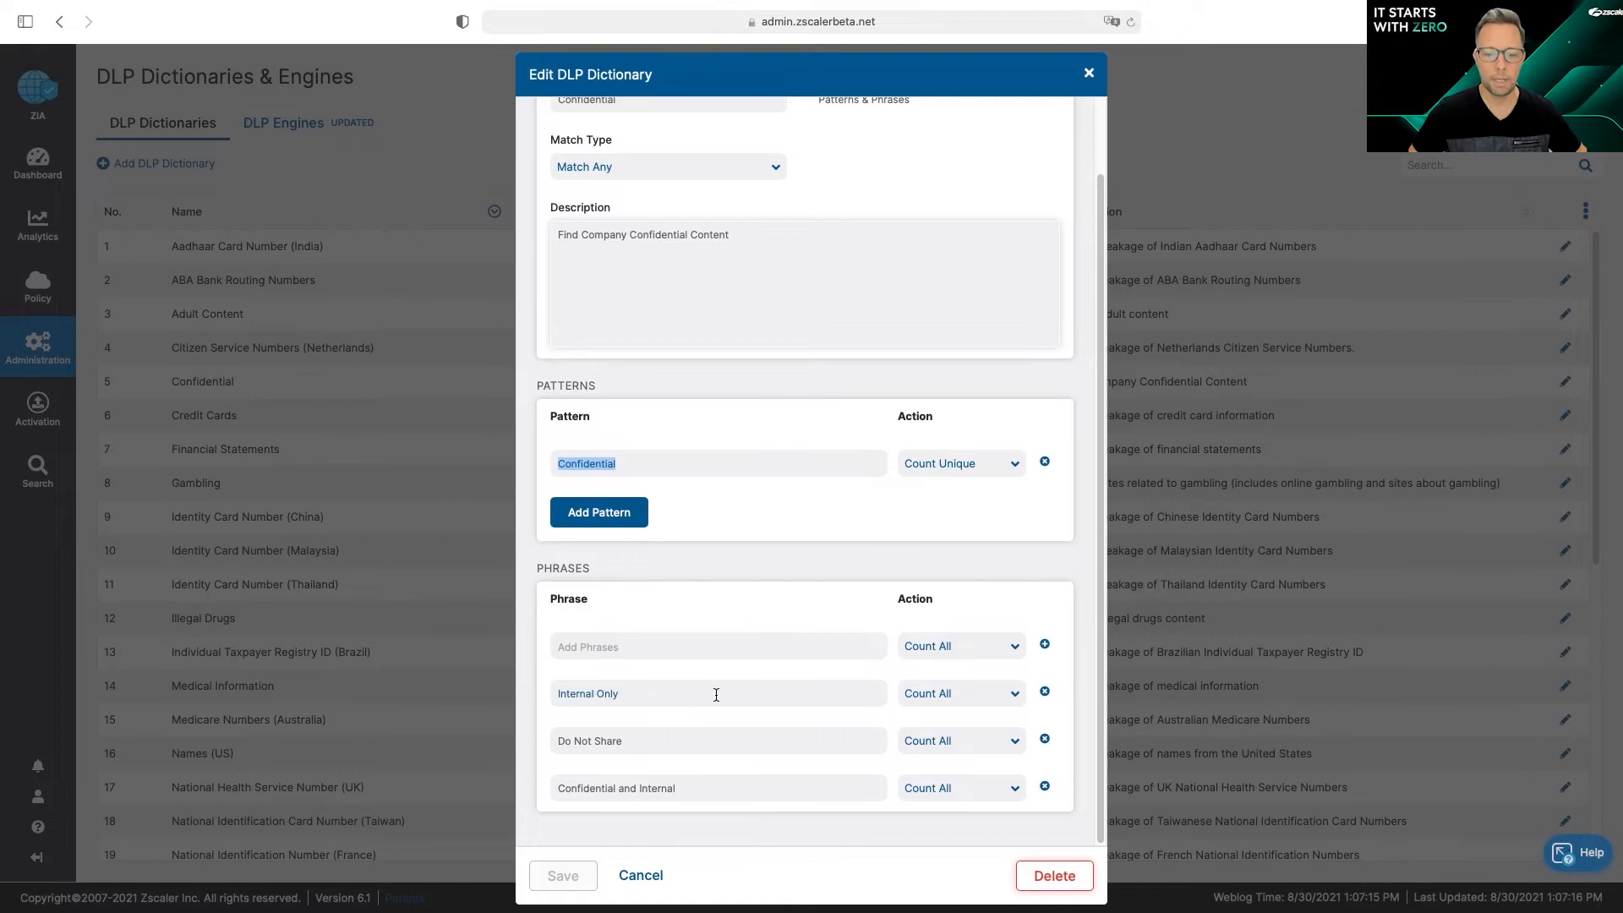
pyautogui.moveTo(729, 788)
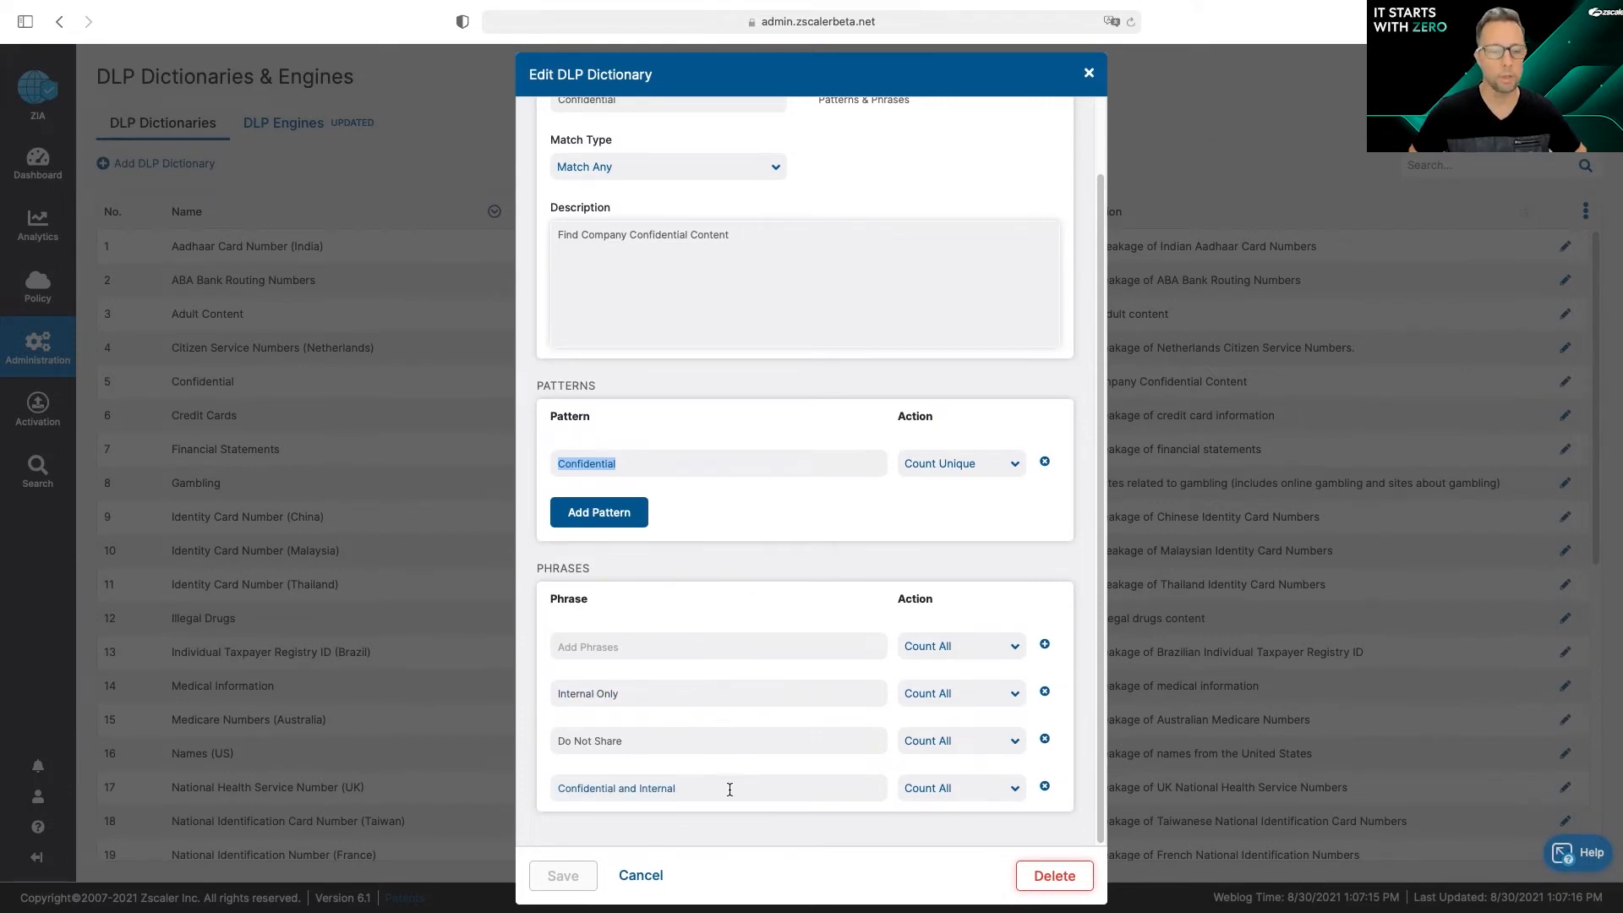
pyautogui.moveTo(735, 781)
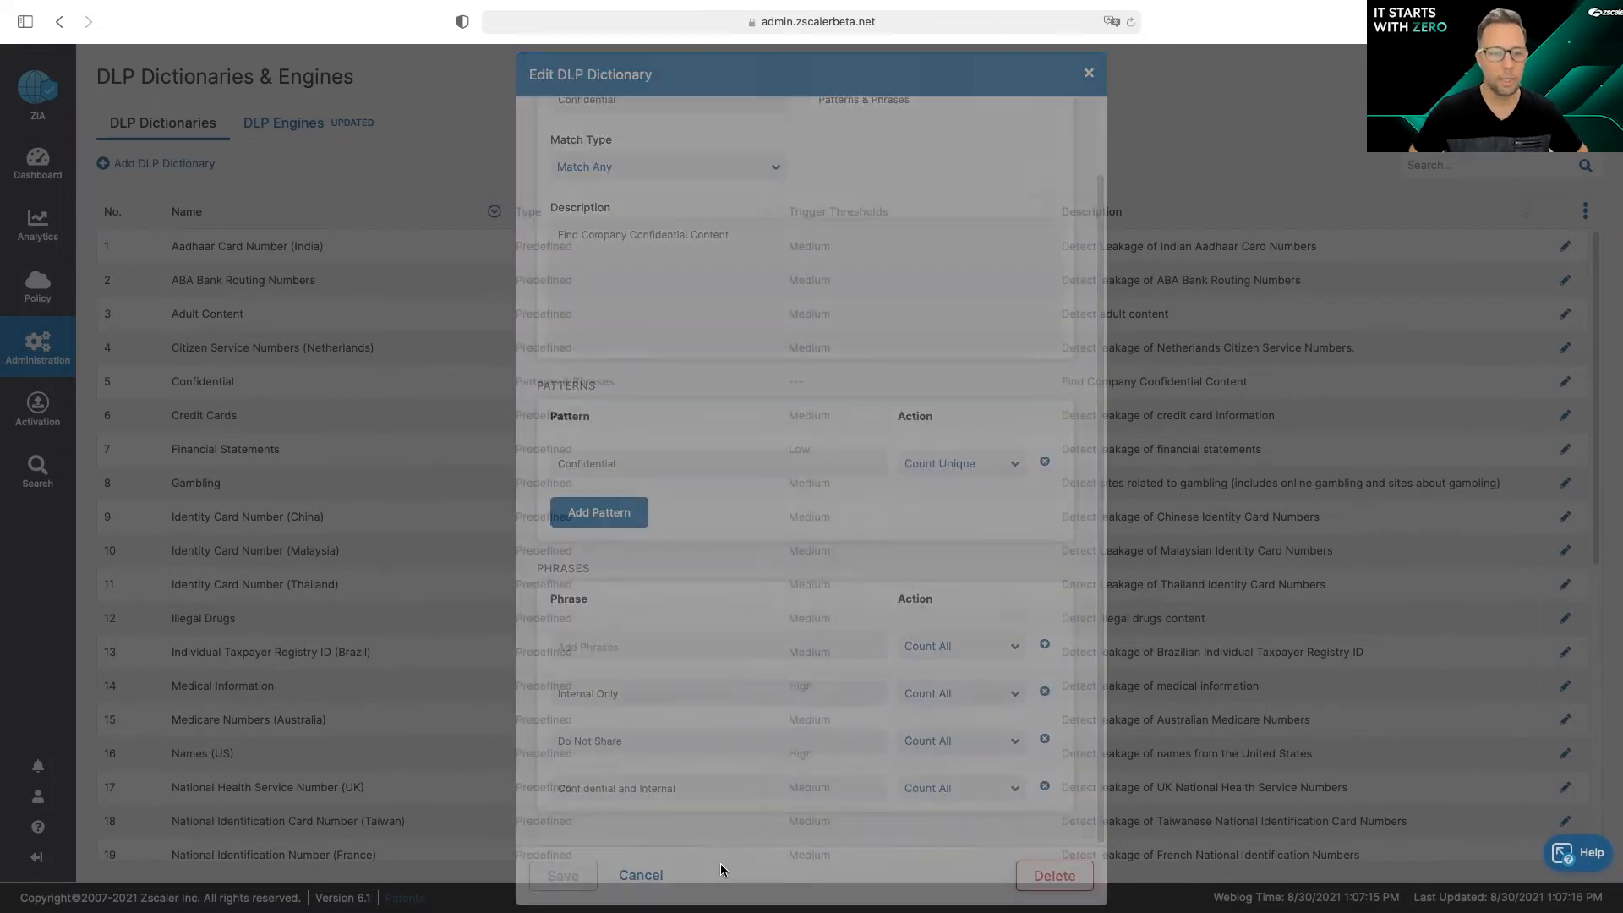
pyautogui.click(639, 874)
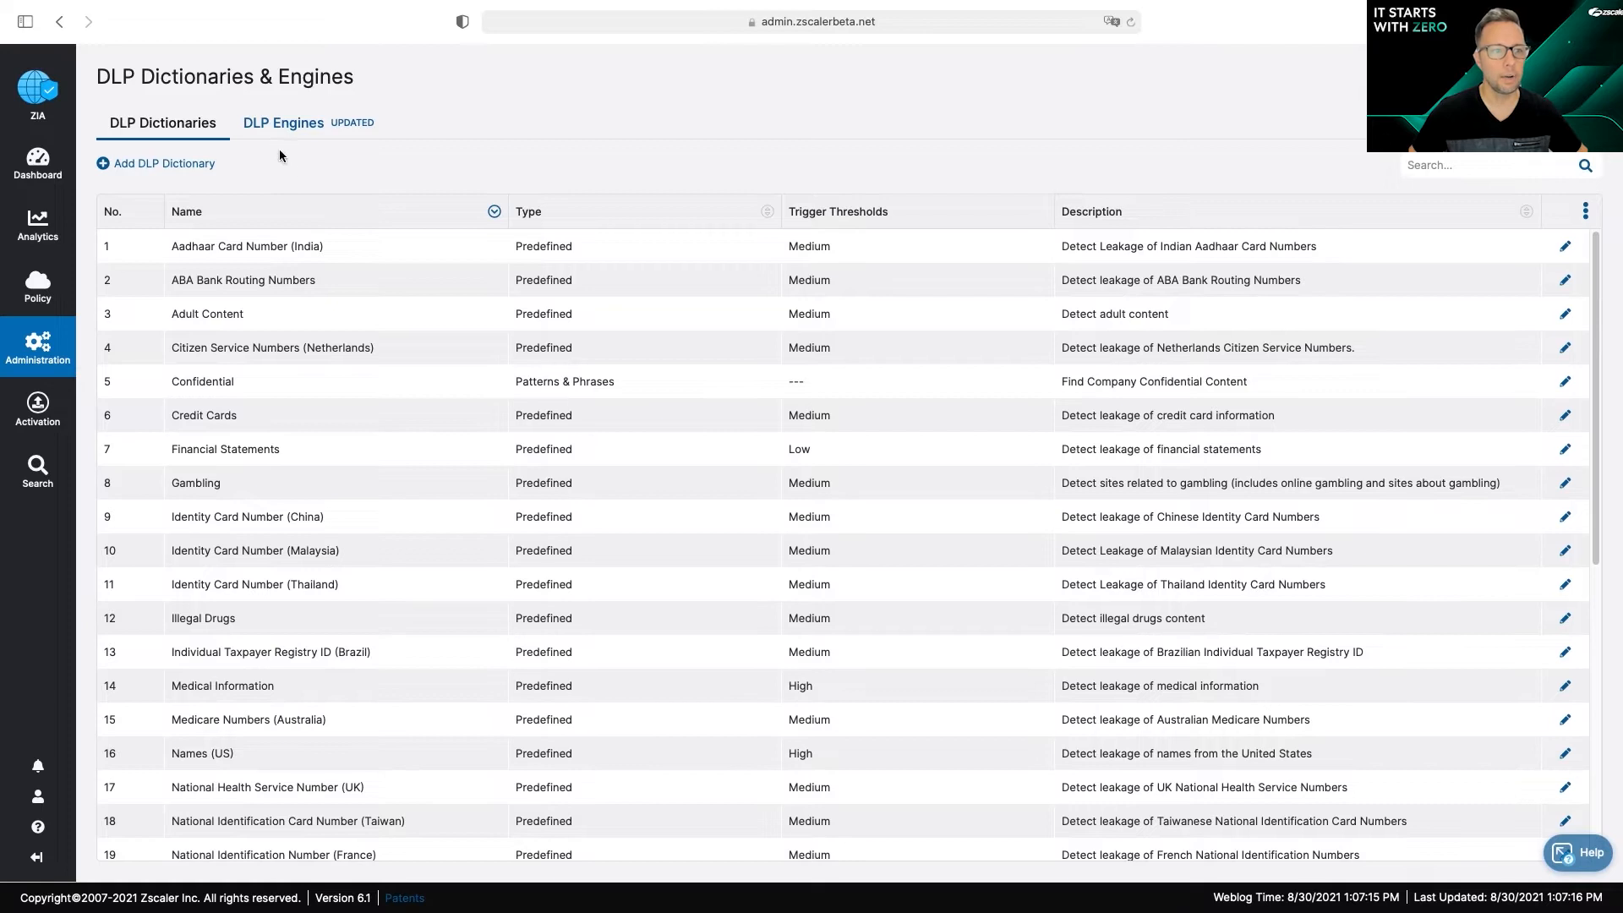
# Step: Create a new DLP engine named Confidential with expression Confidential > 0
pyautogui.click(283, 122)
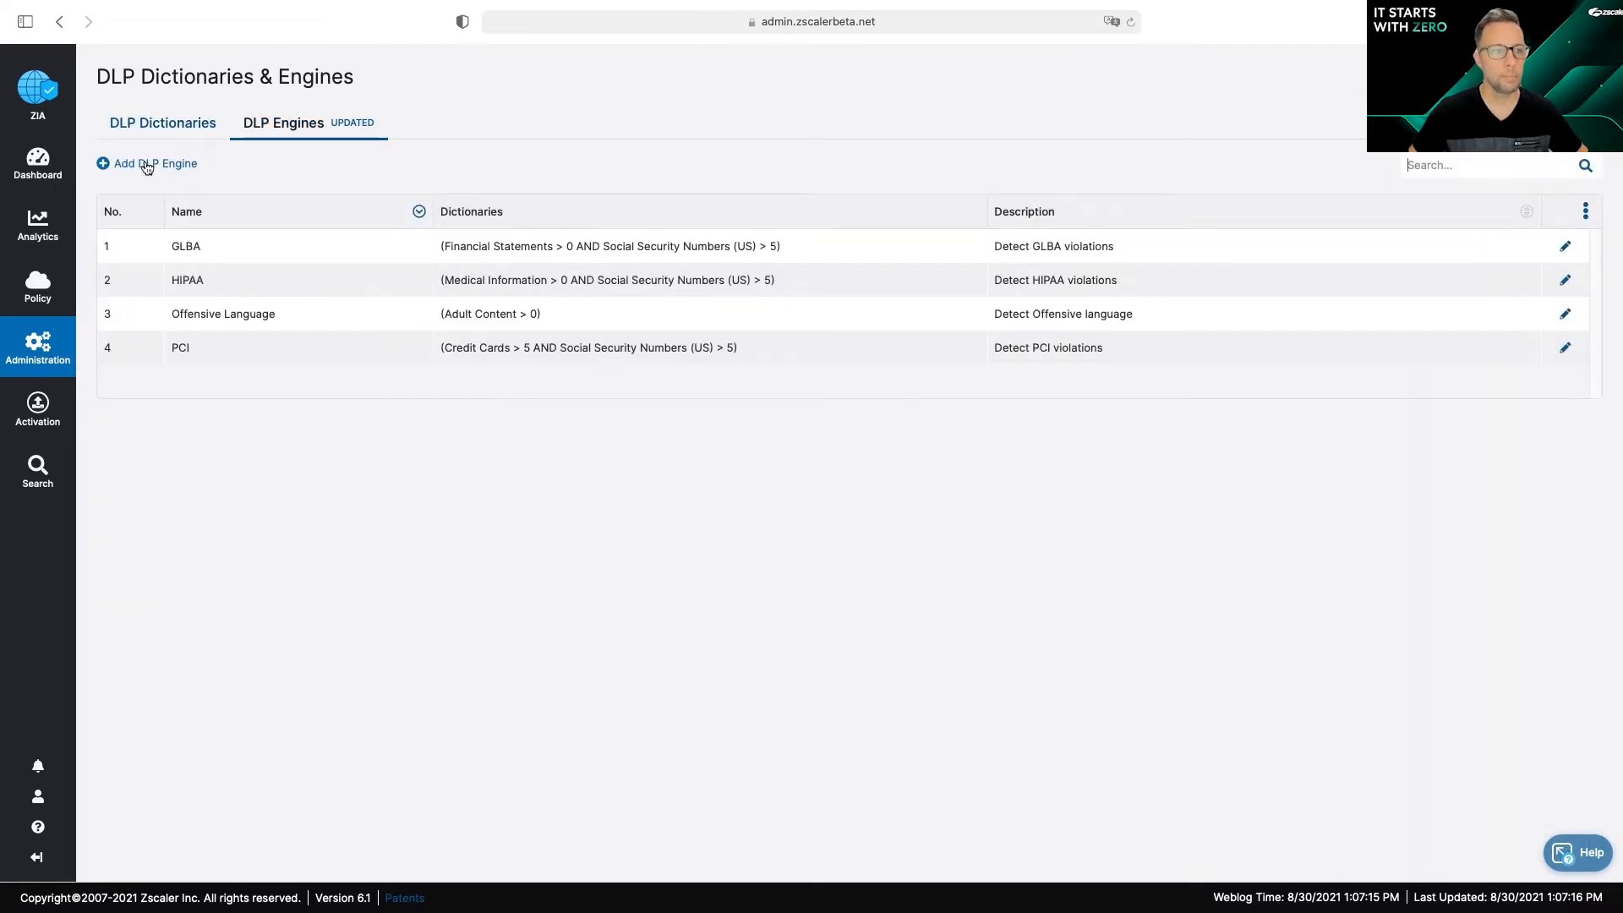
pyautogui.click(145, 164)
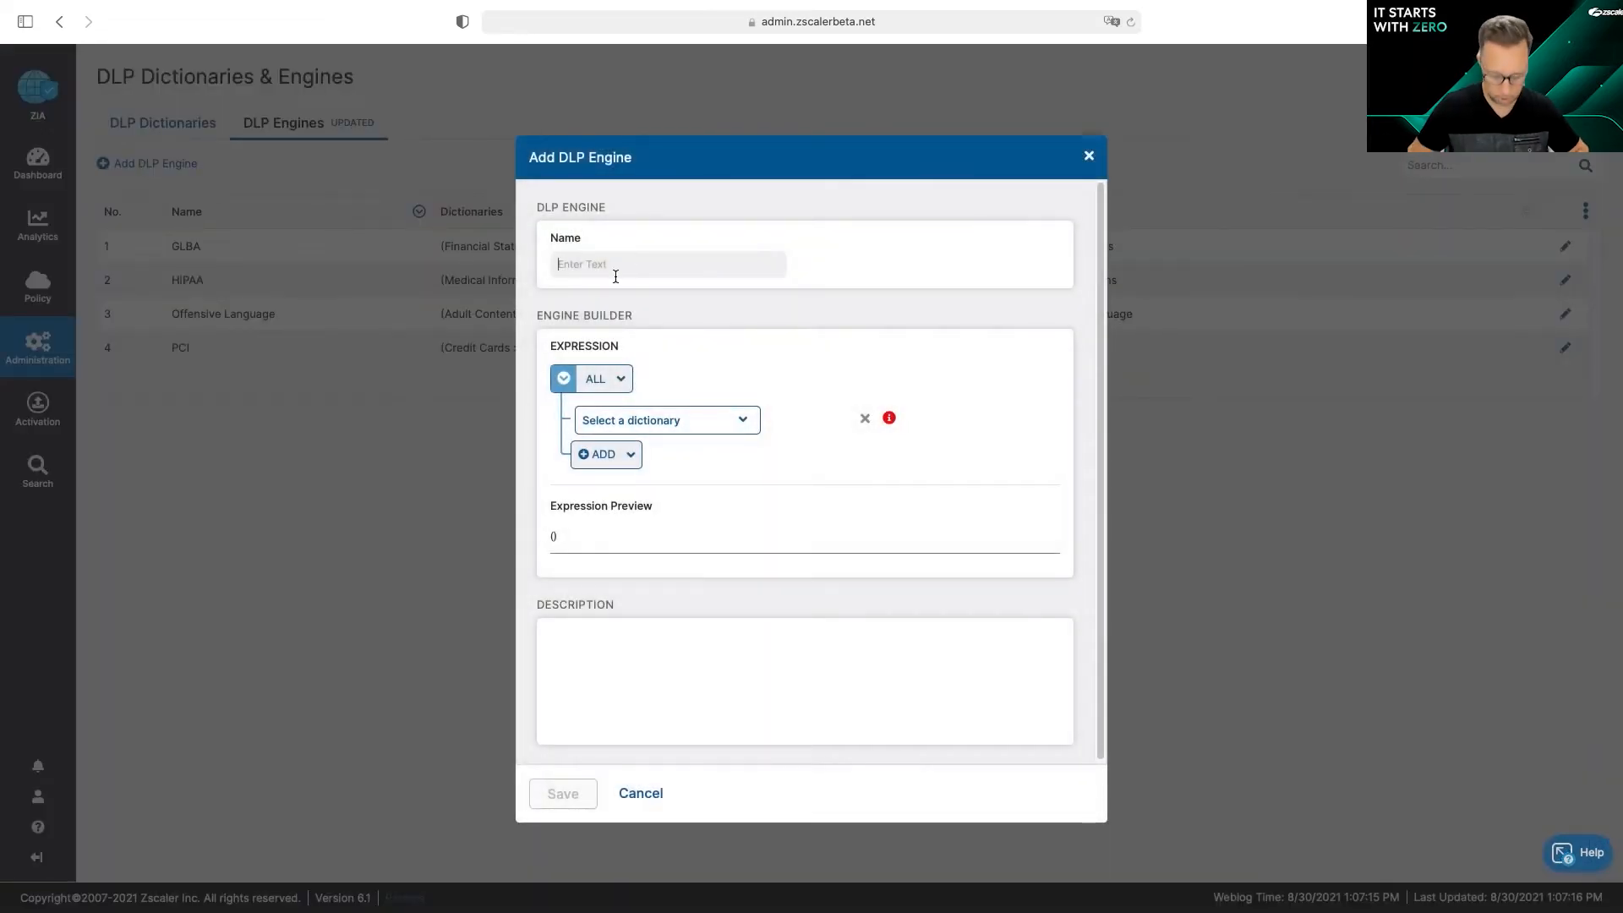
pyautogui.write('Confiden')
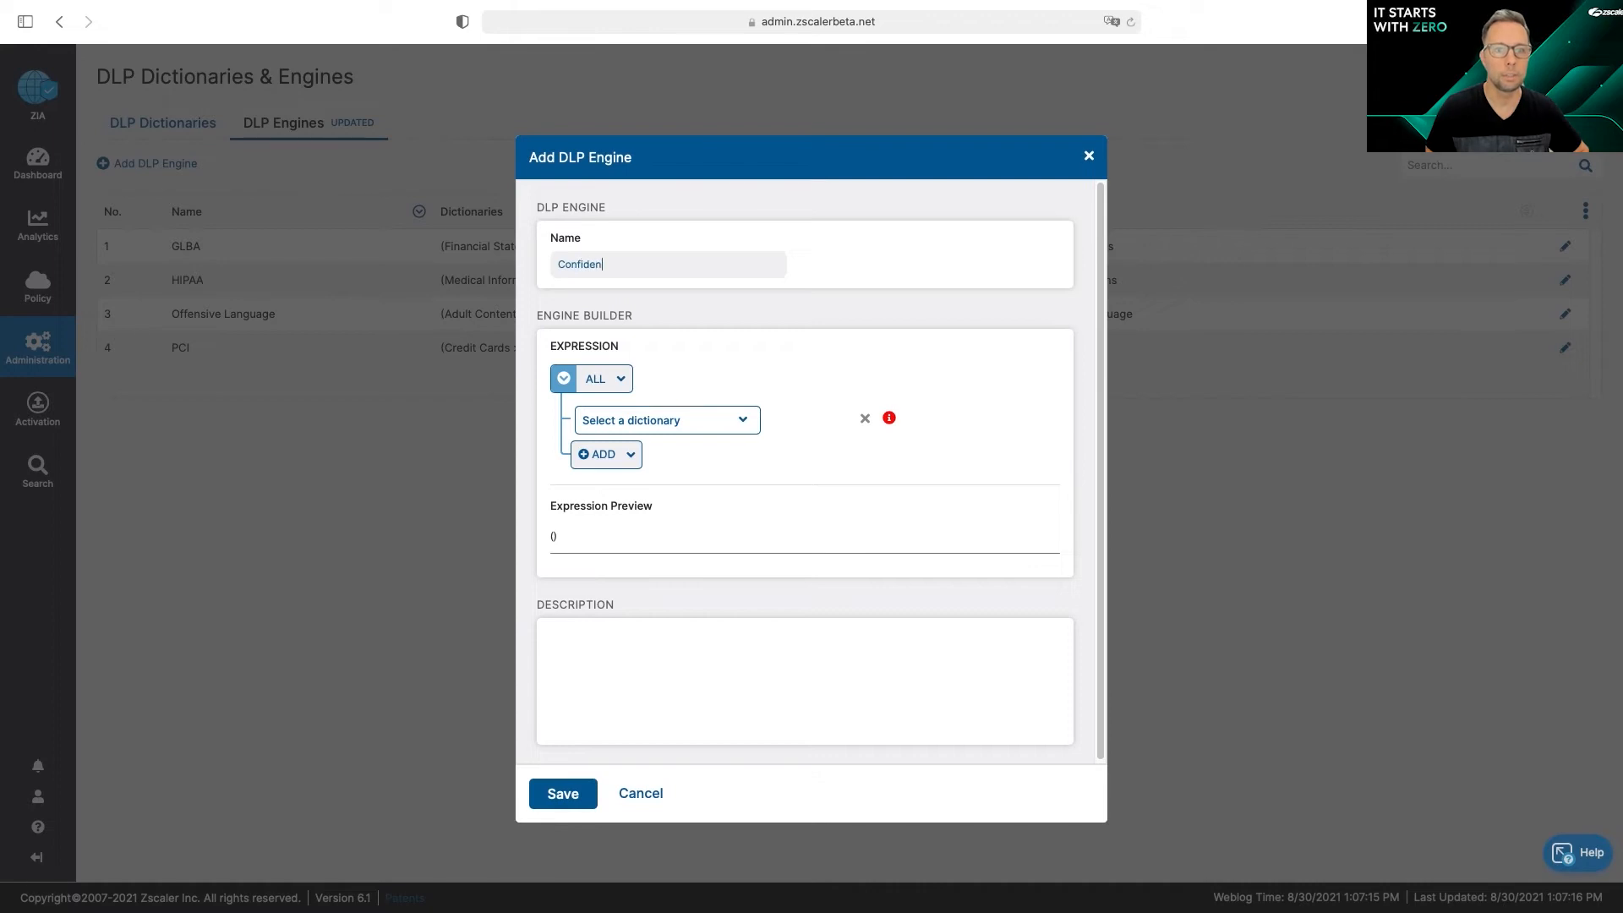
pyautogui.write('tial')
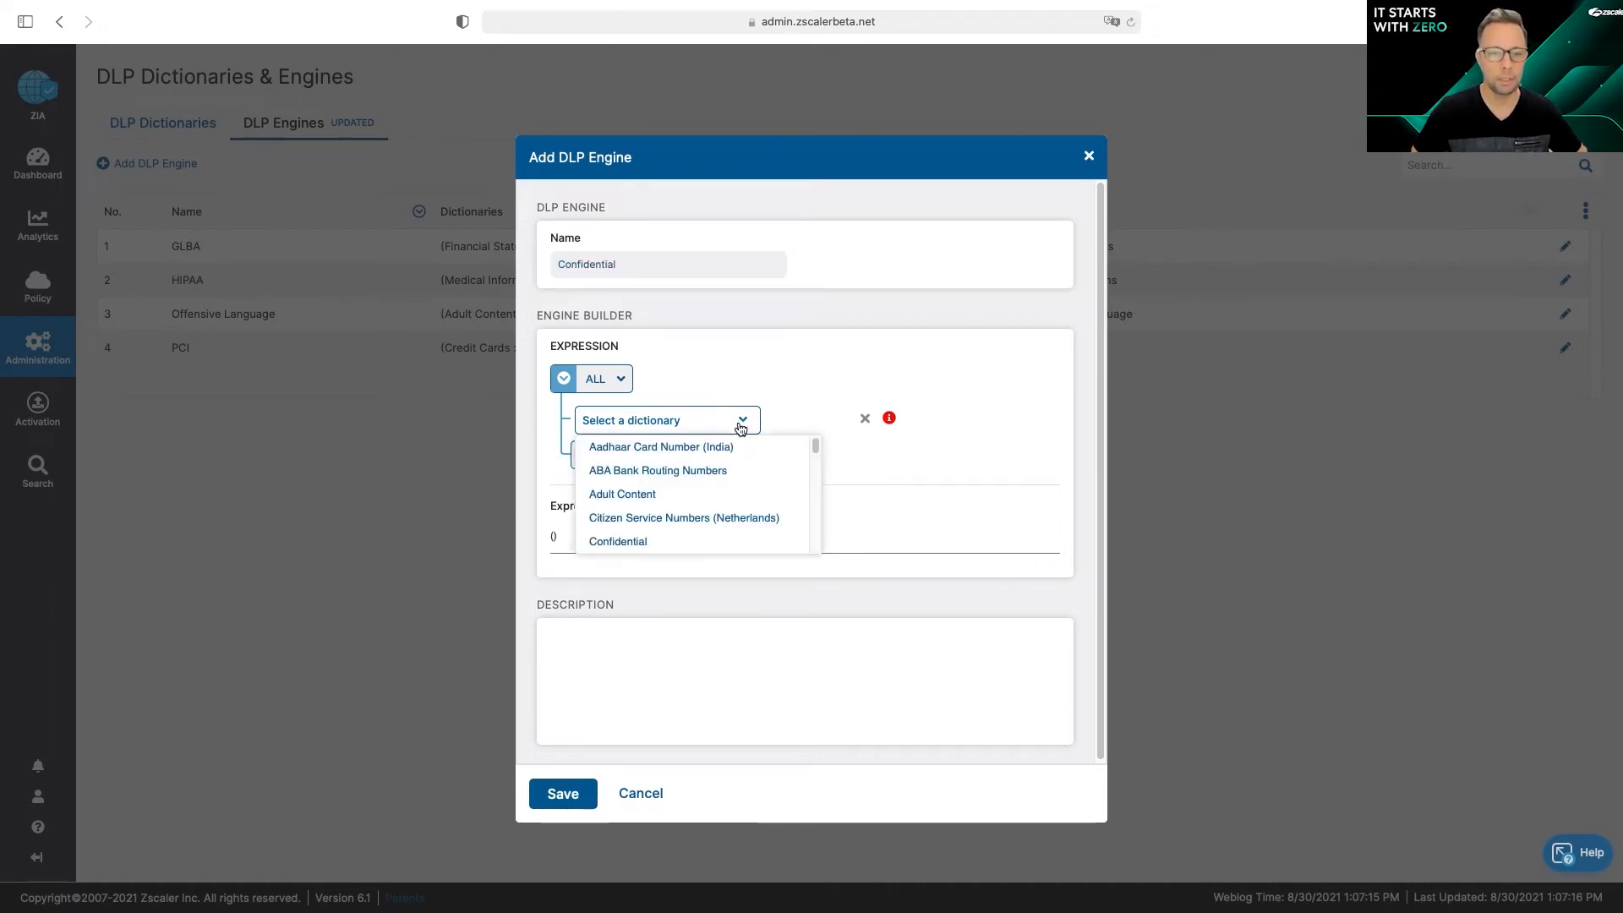
pyautogui.click(617, 541)
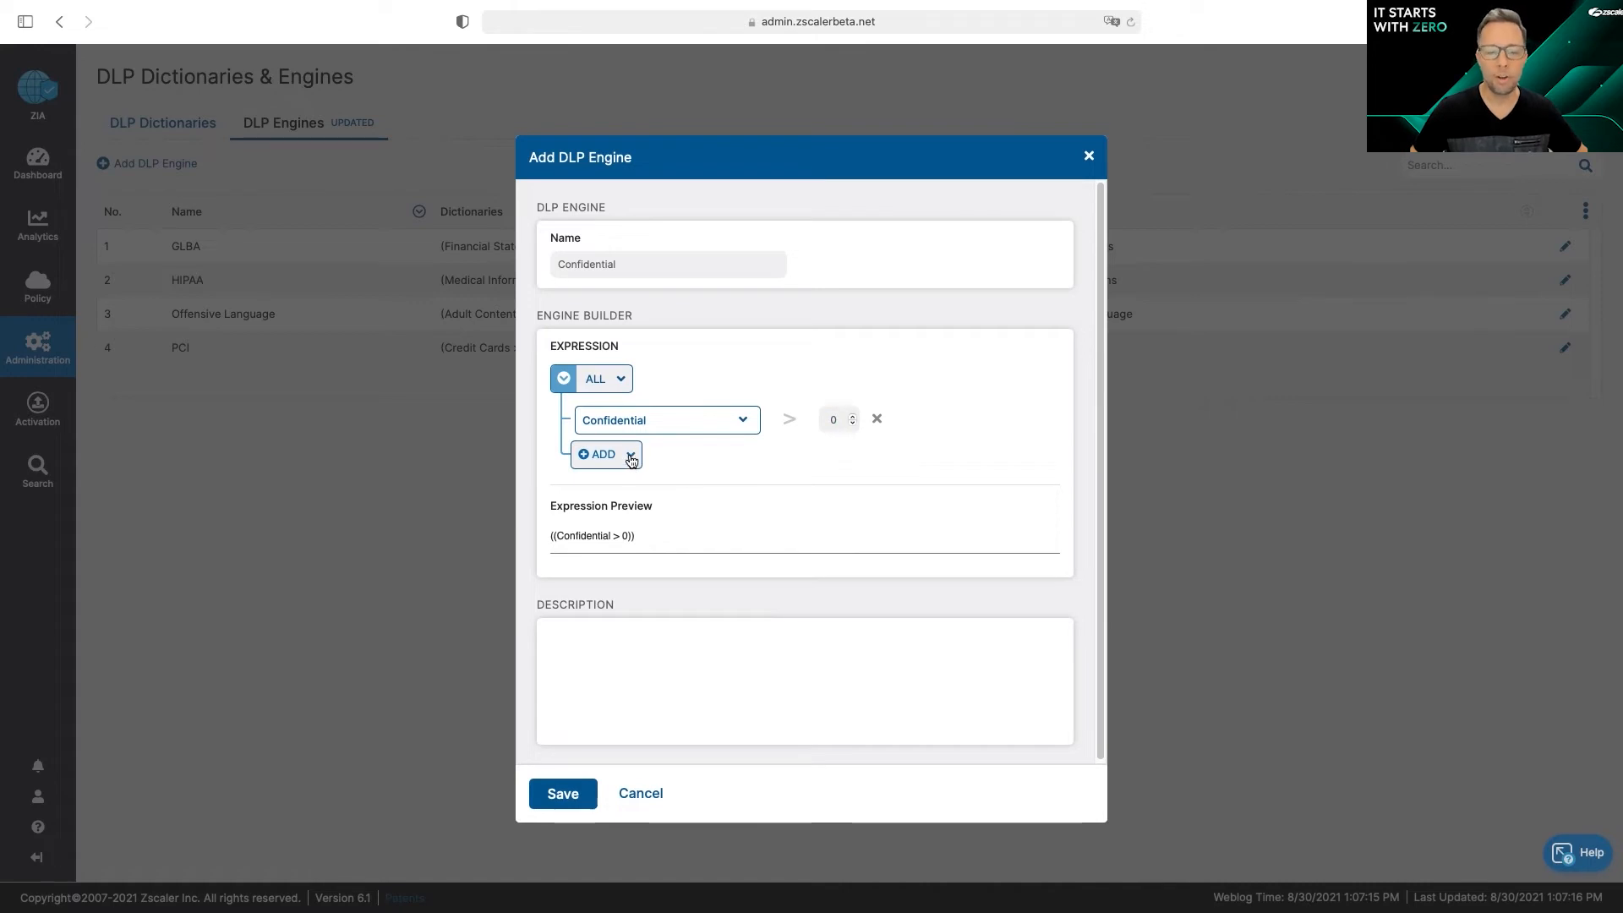
# Step: Add a Credit Cards > 4 dictionary condition, keeping the ALL operator after trying ANY
pyautogui.click(605, 453)
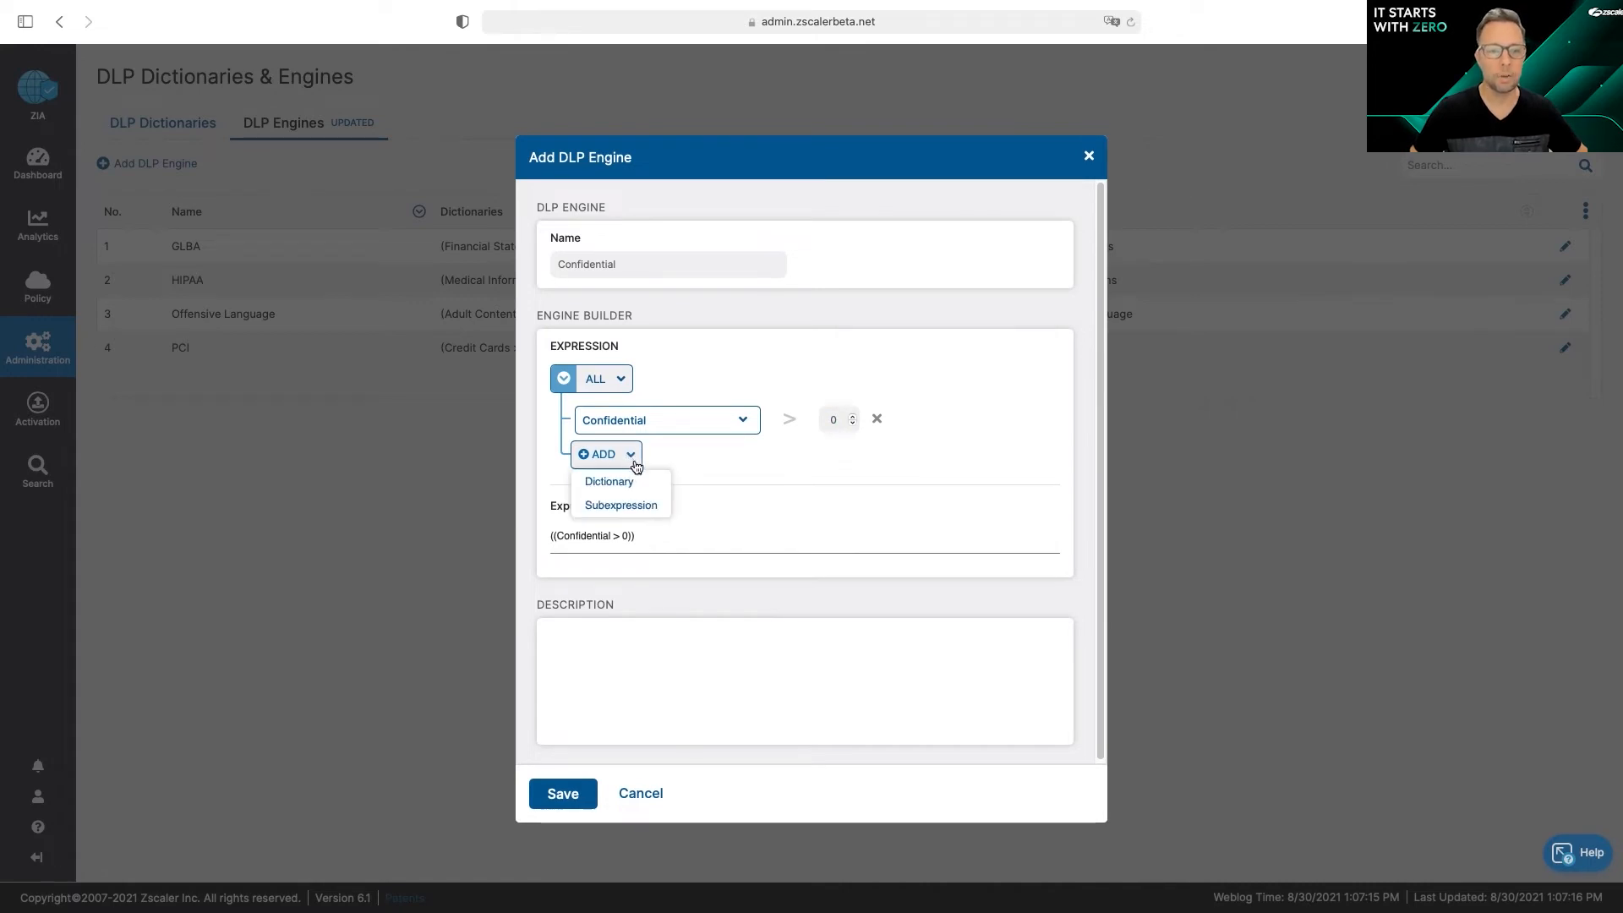
pyautogui.click(609, 482)
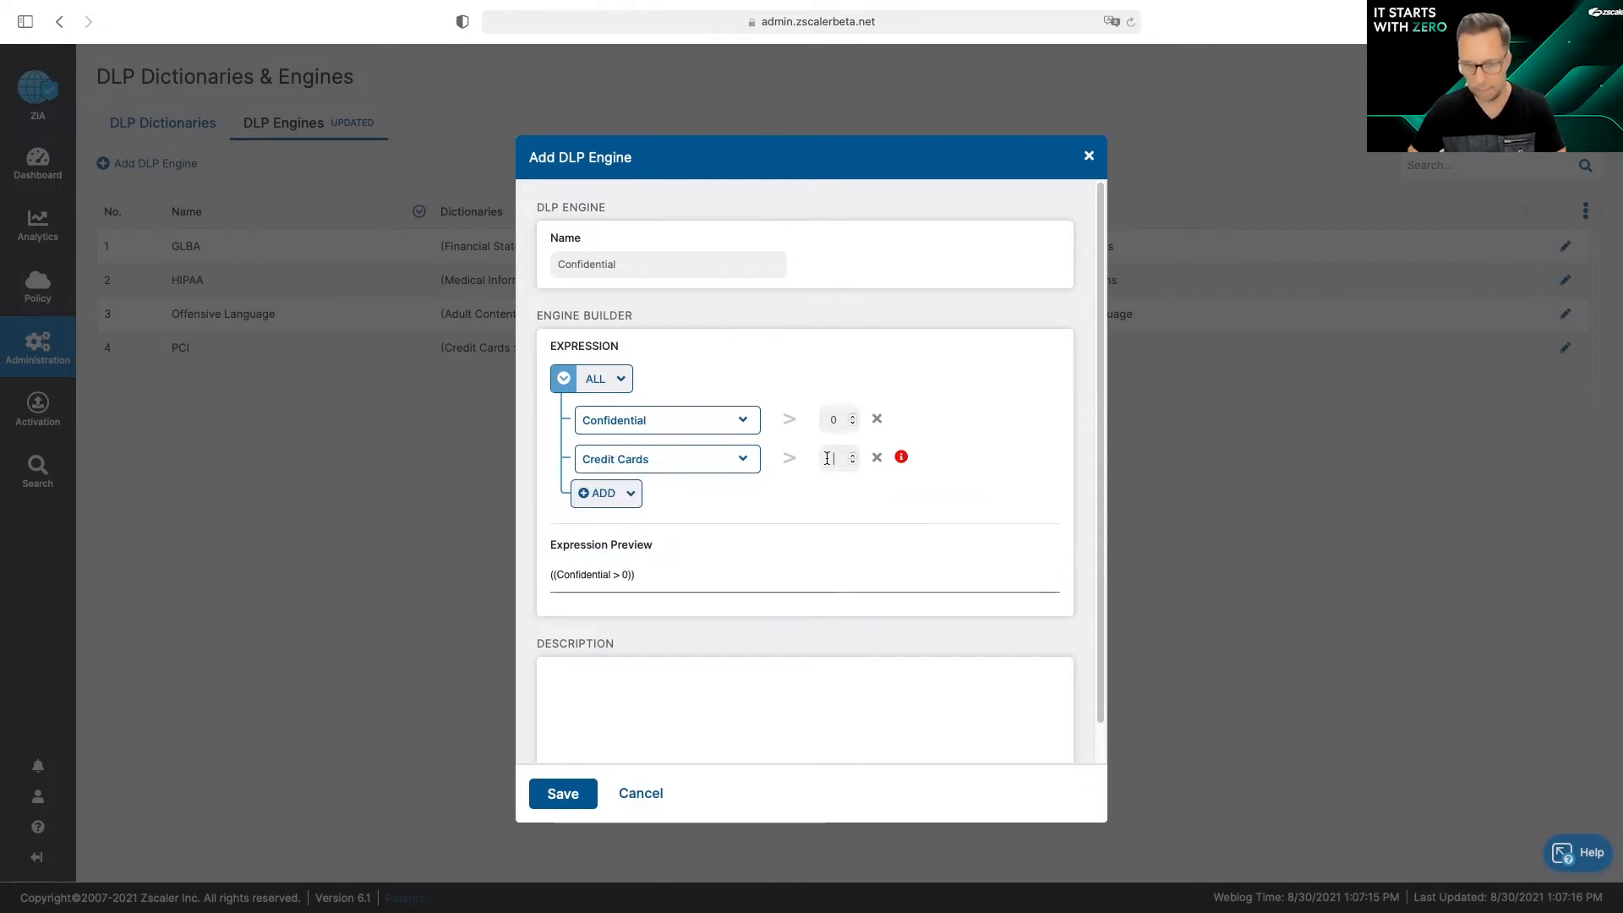
pyautogui.write('4')
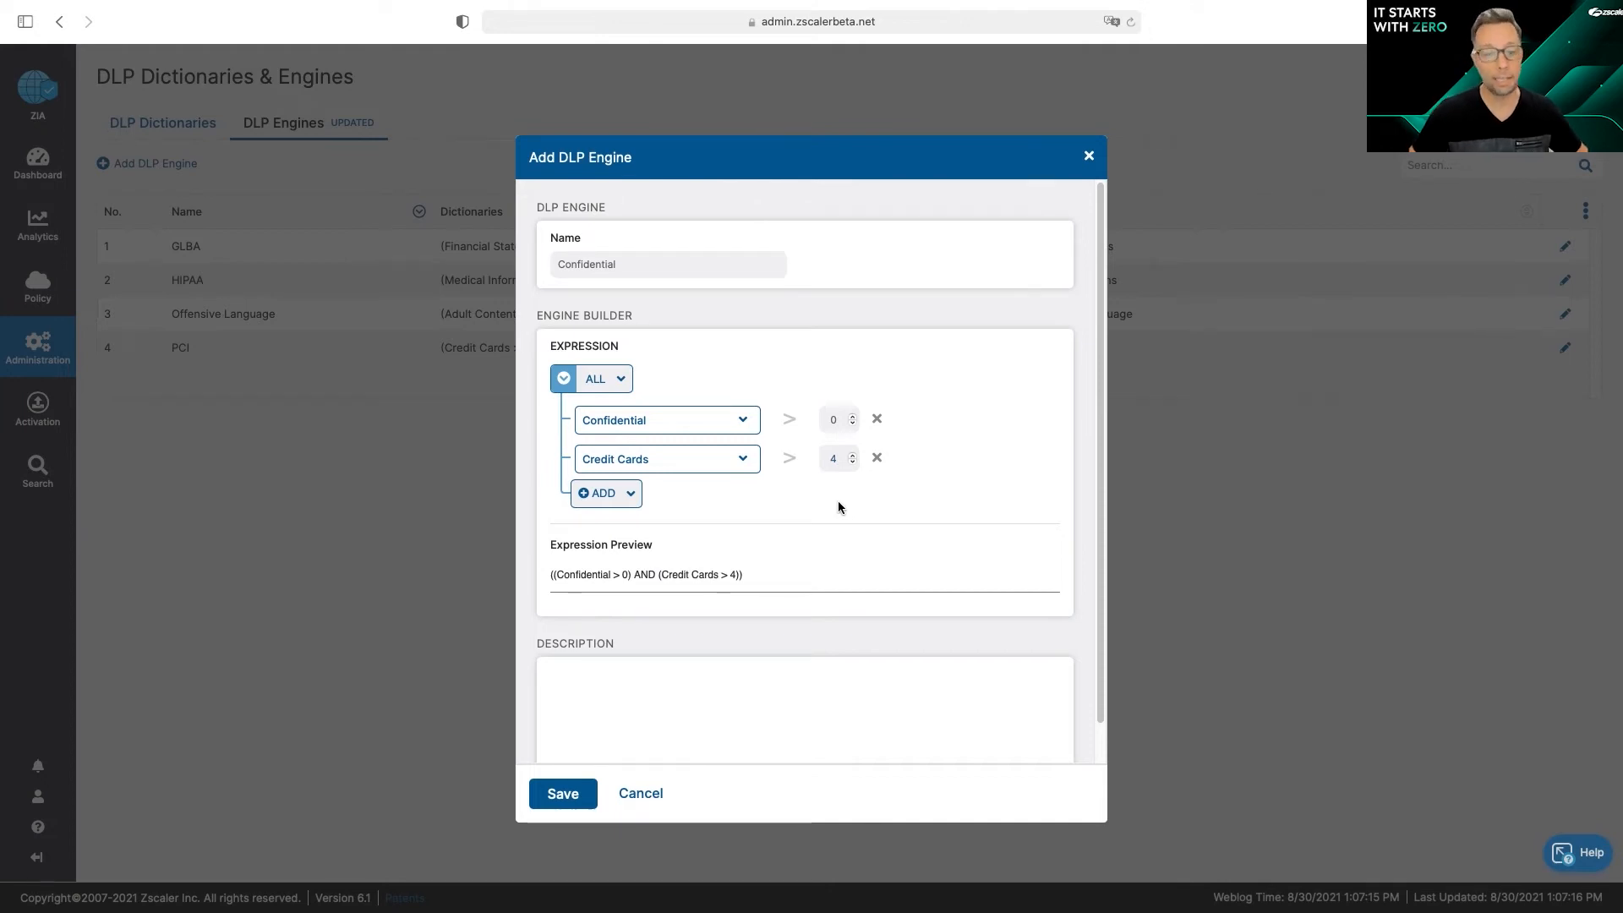
pyautogui.moveTo(615, 380)
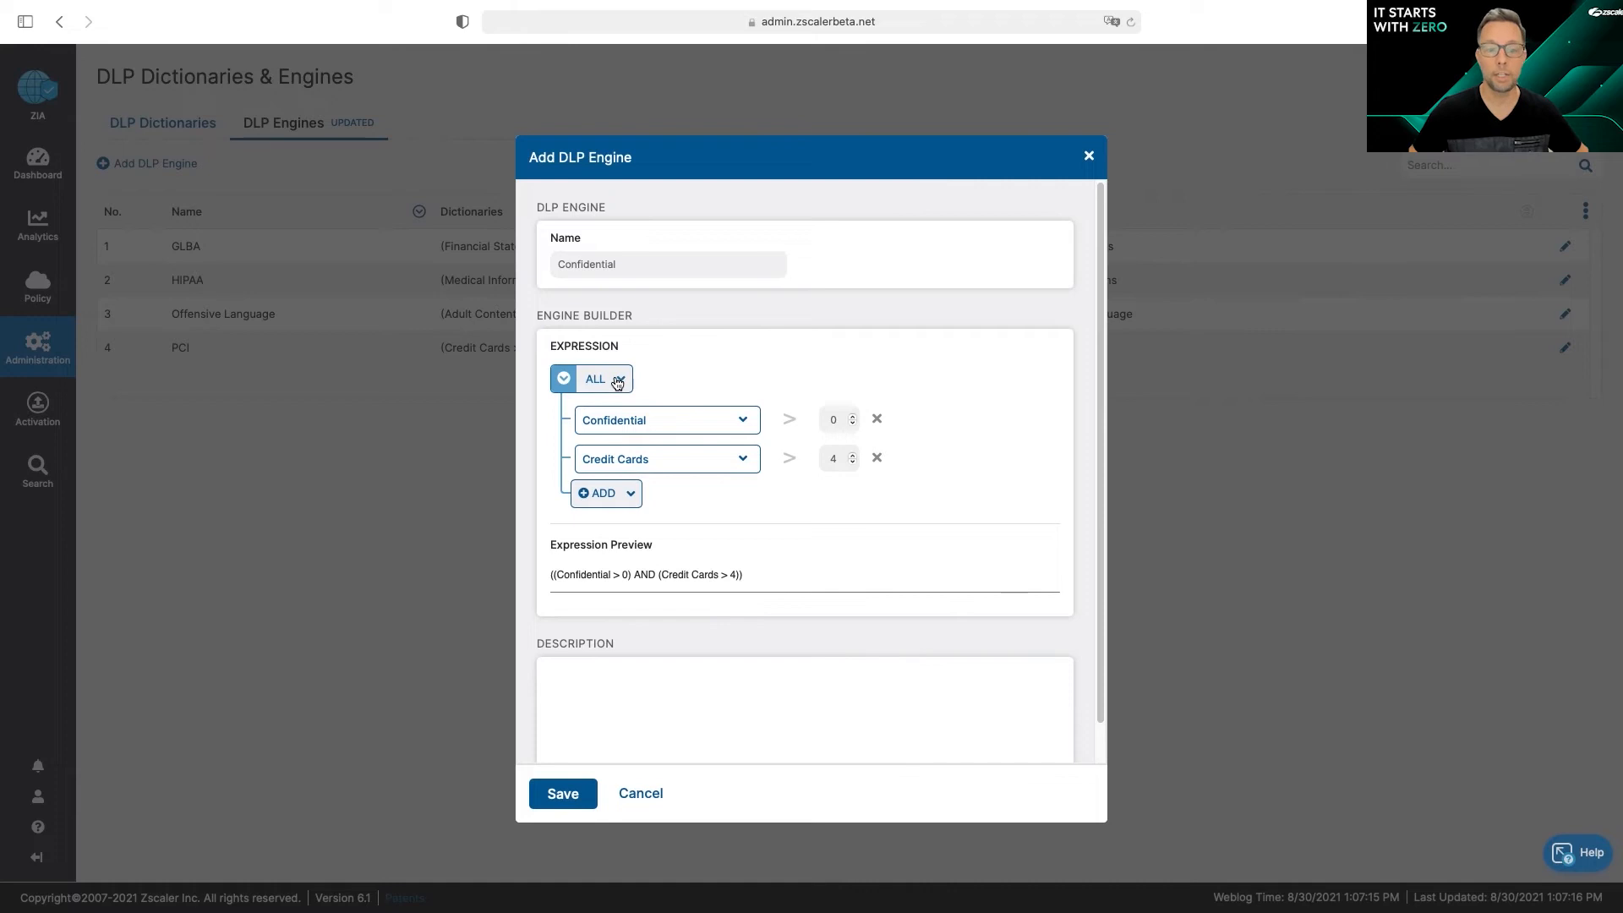
pyautogui.click(592, 377)
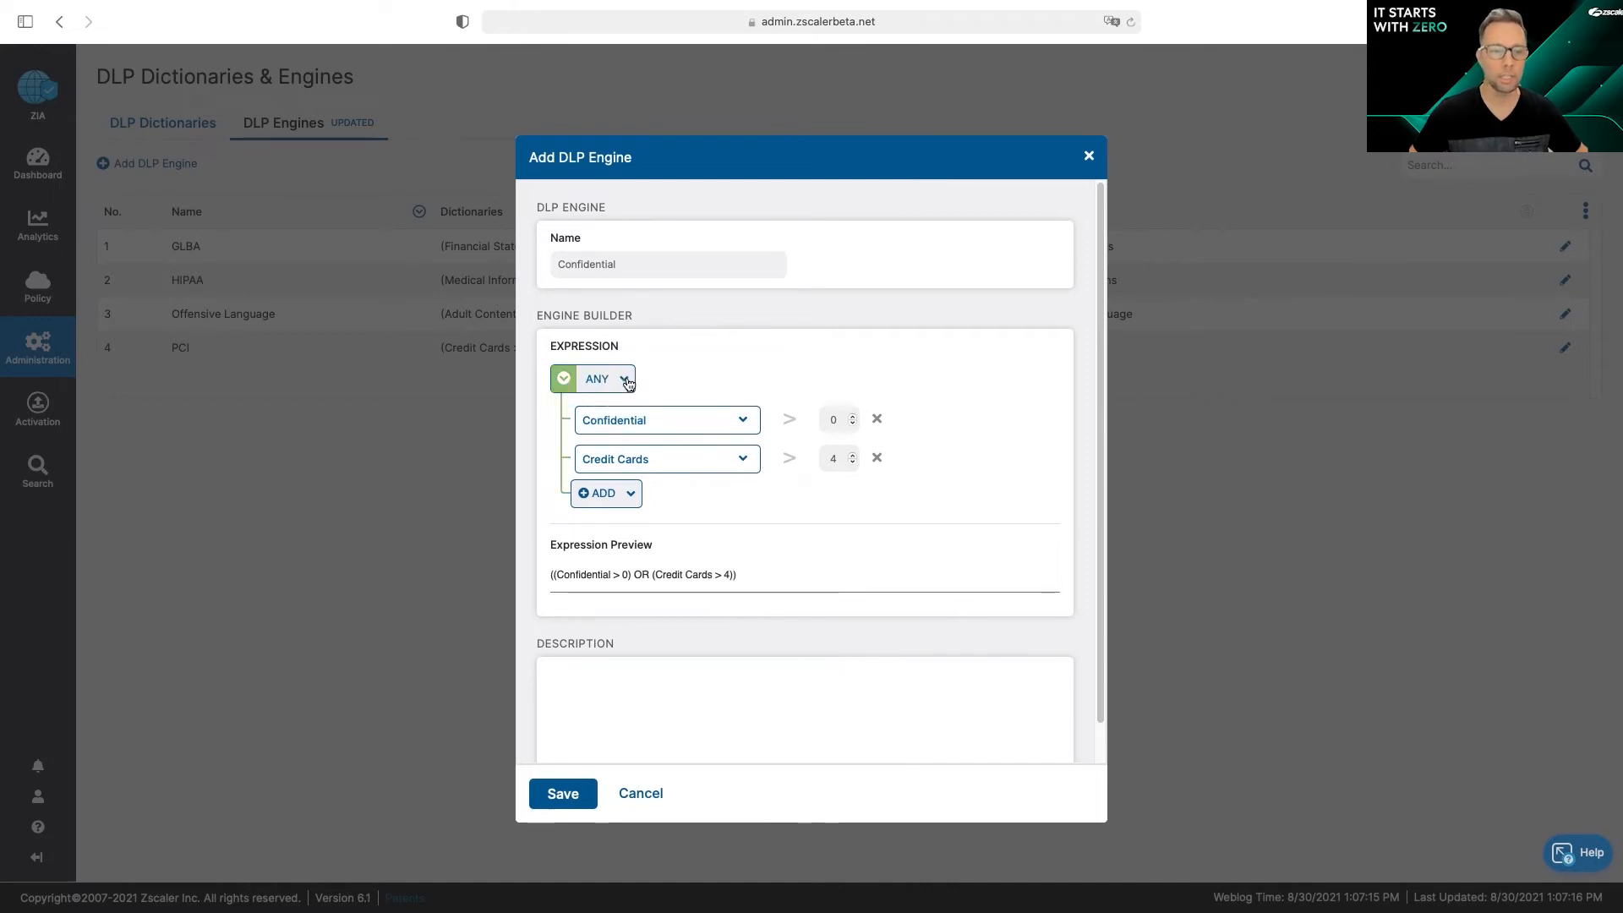
pyautogui.click(597, 377)
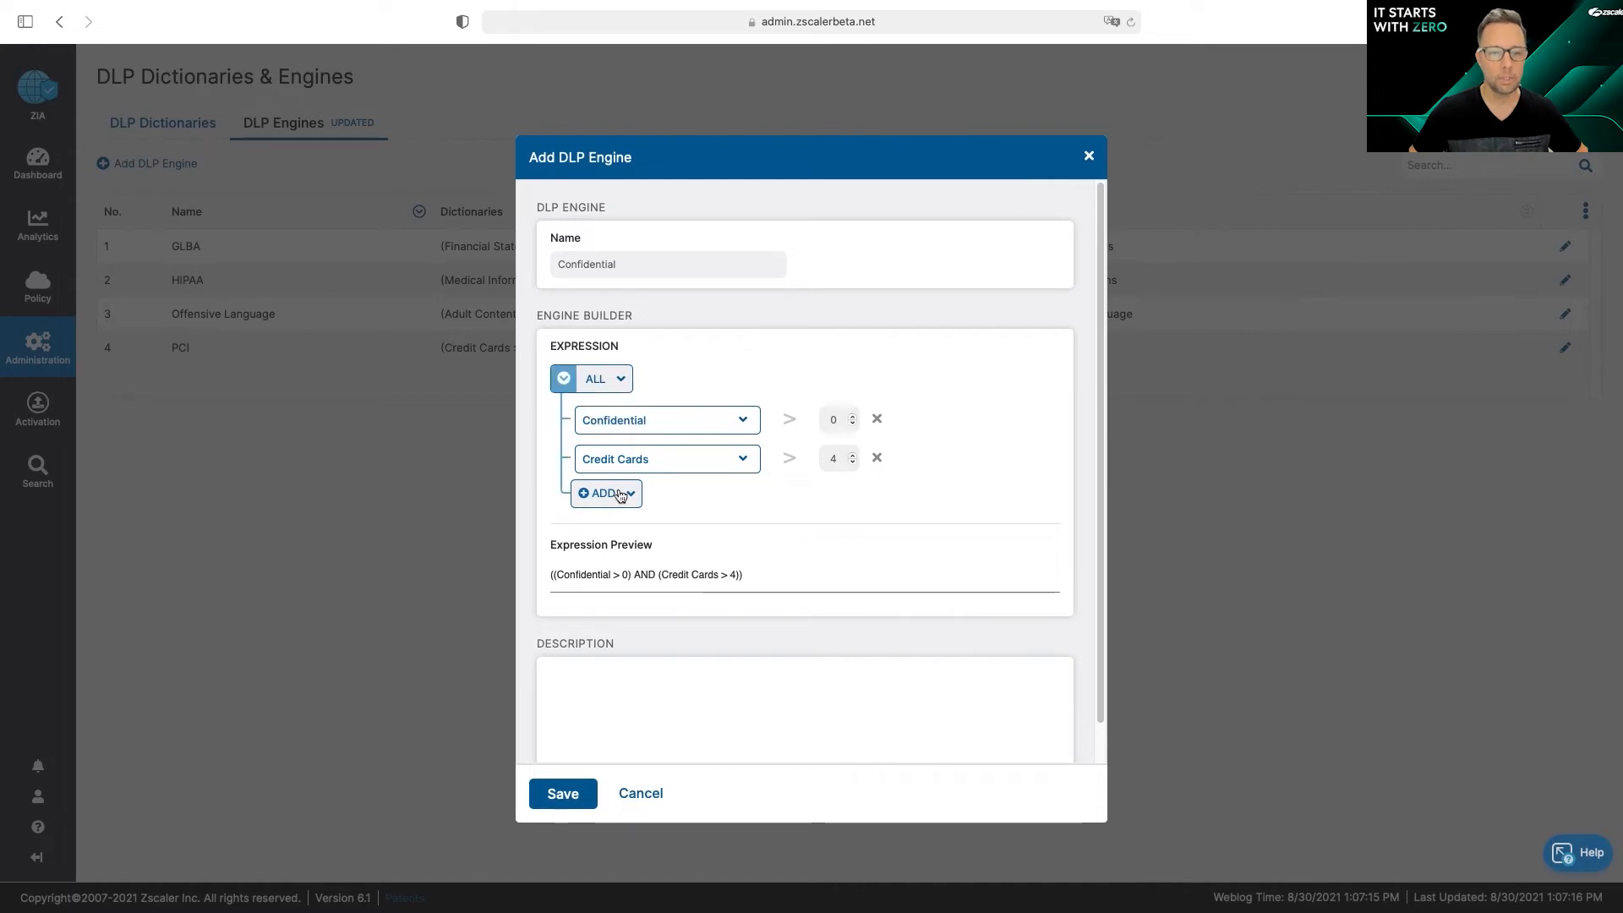
# Step: Add an EXCLUDE subexpression for Financial Statements to the engine expression
pyautogui.click(606, 492)
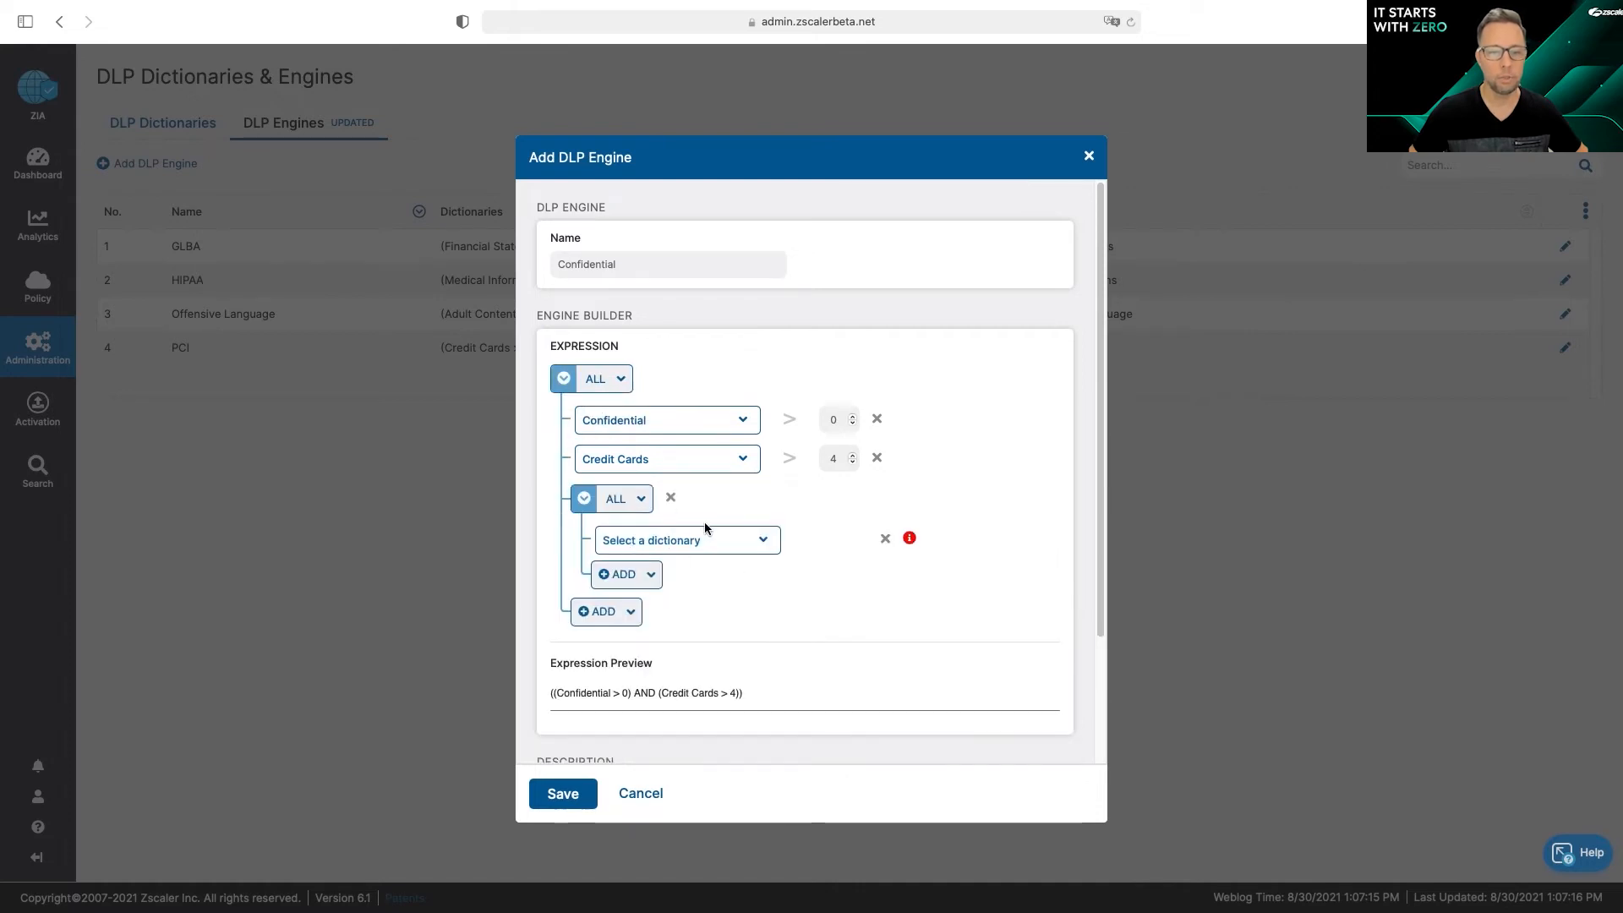
pyautogui.click(624, 497)
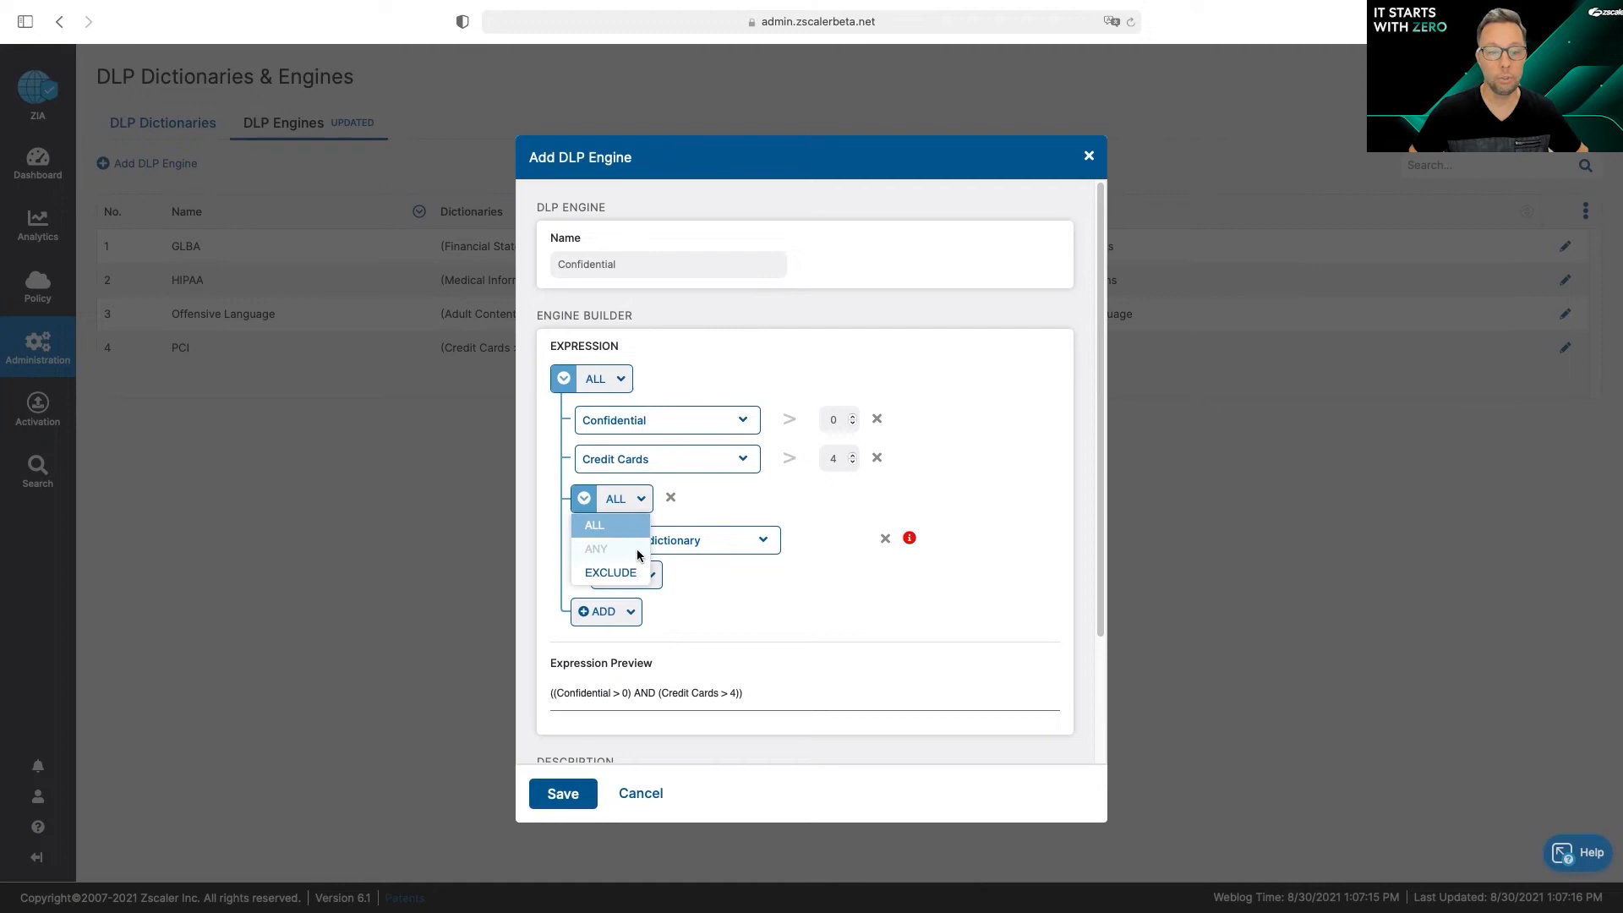
pyautogui.click(611, 571)
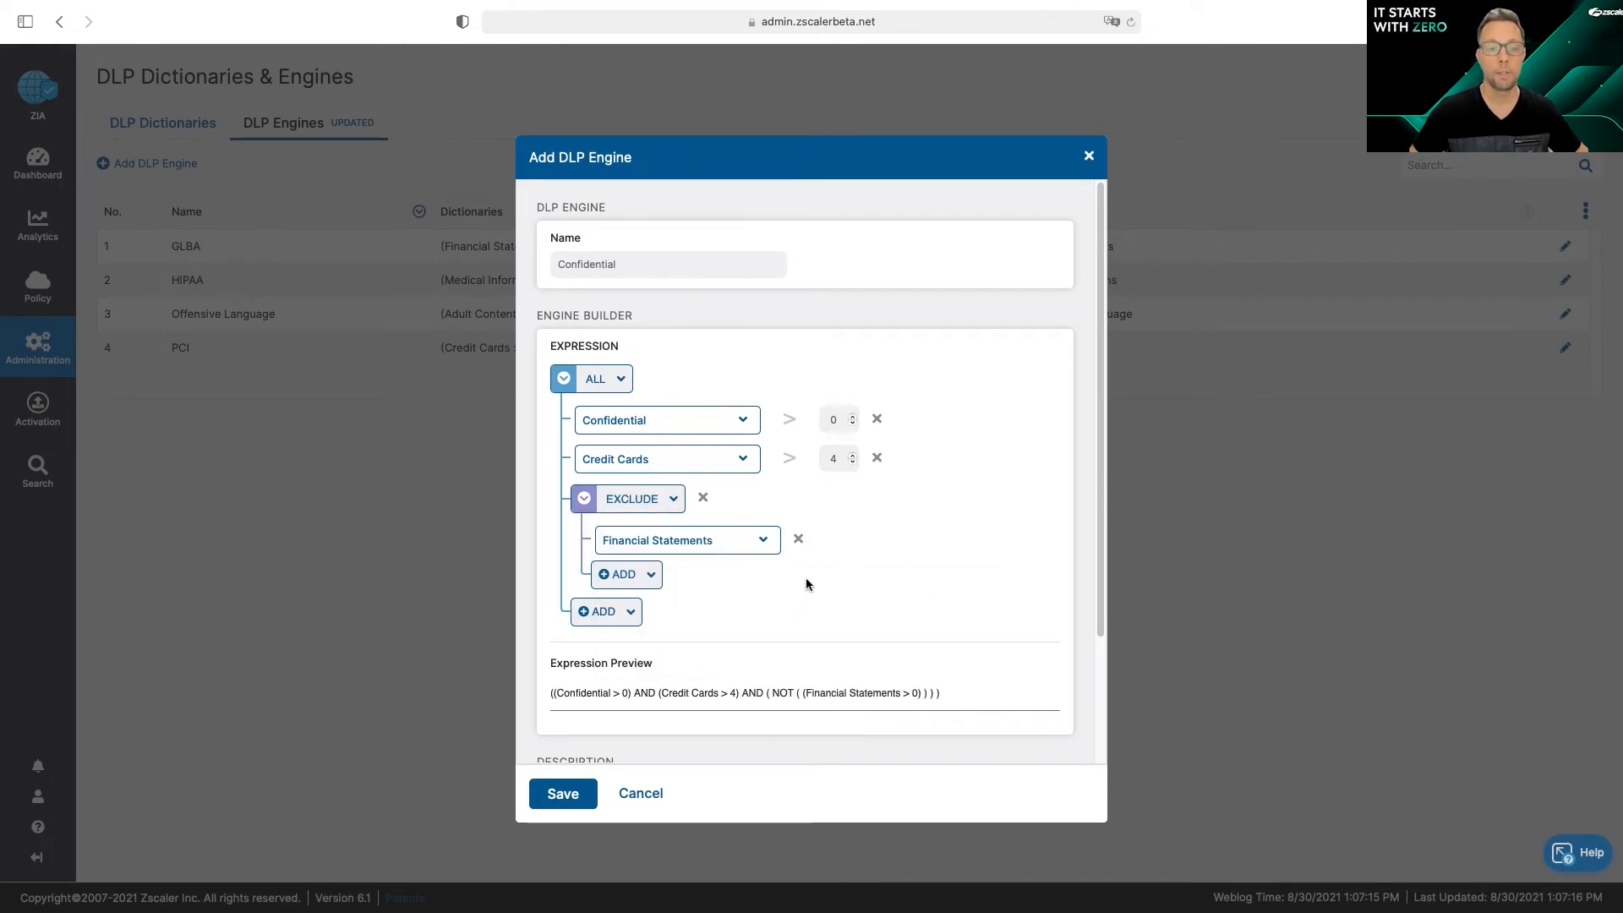
pyautogui.moveTo(798, 543)
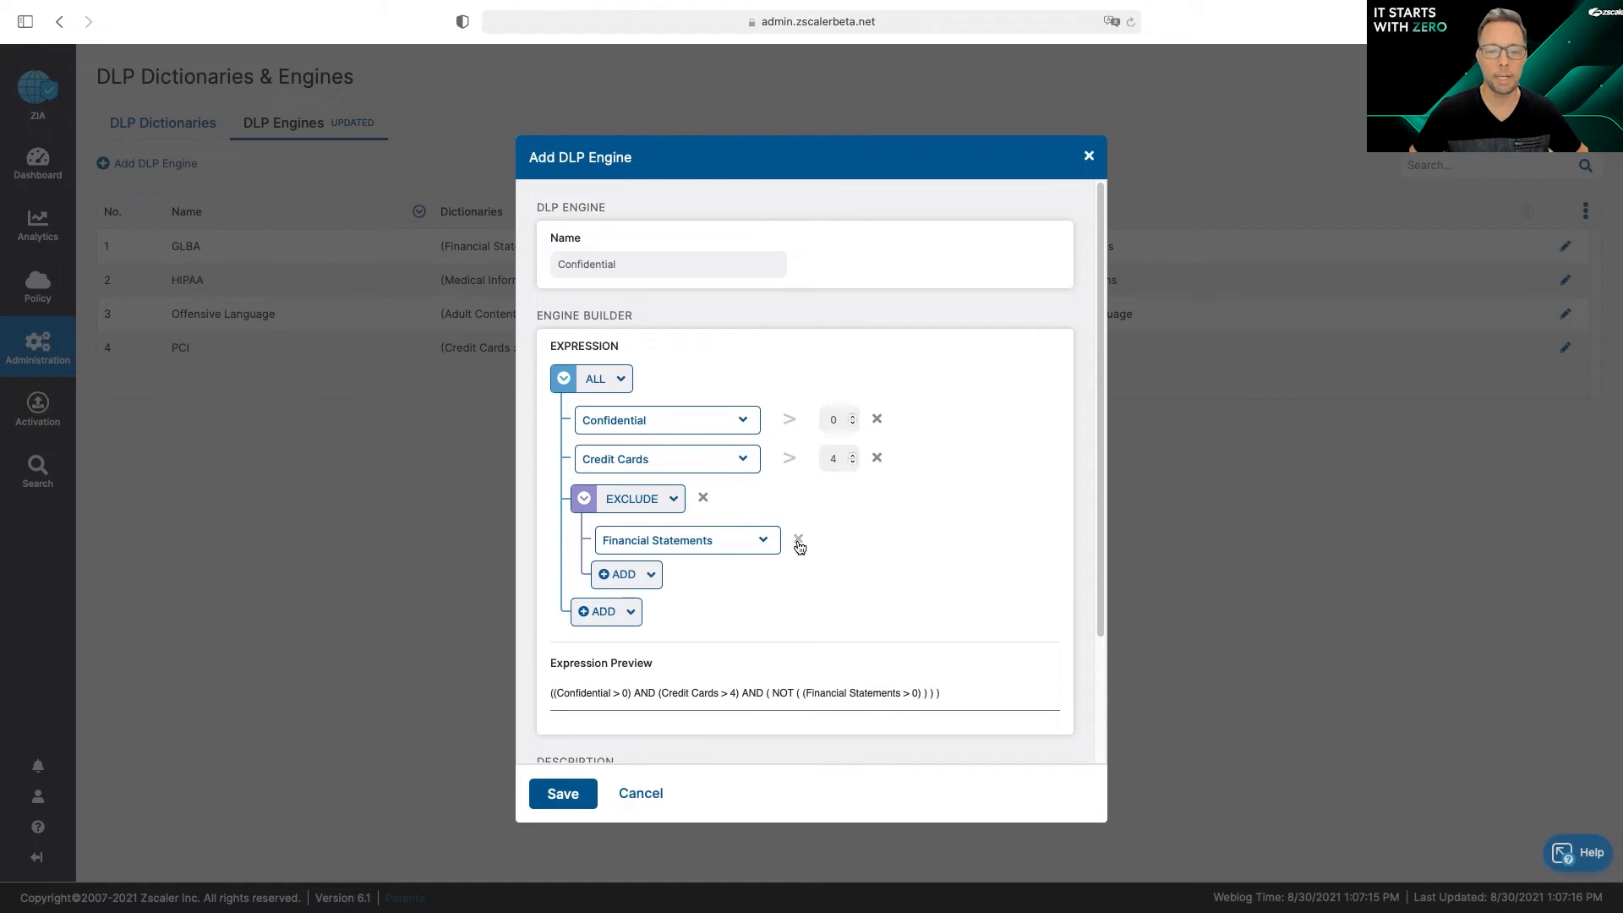
# Step: Remove the Financial Statements exclusion and save the Confidential engine with (Confidential > 0) AND (Credit Cards > 4)
pyautogui.click(703, 497)
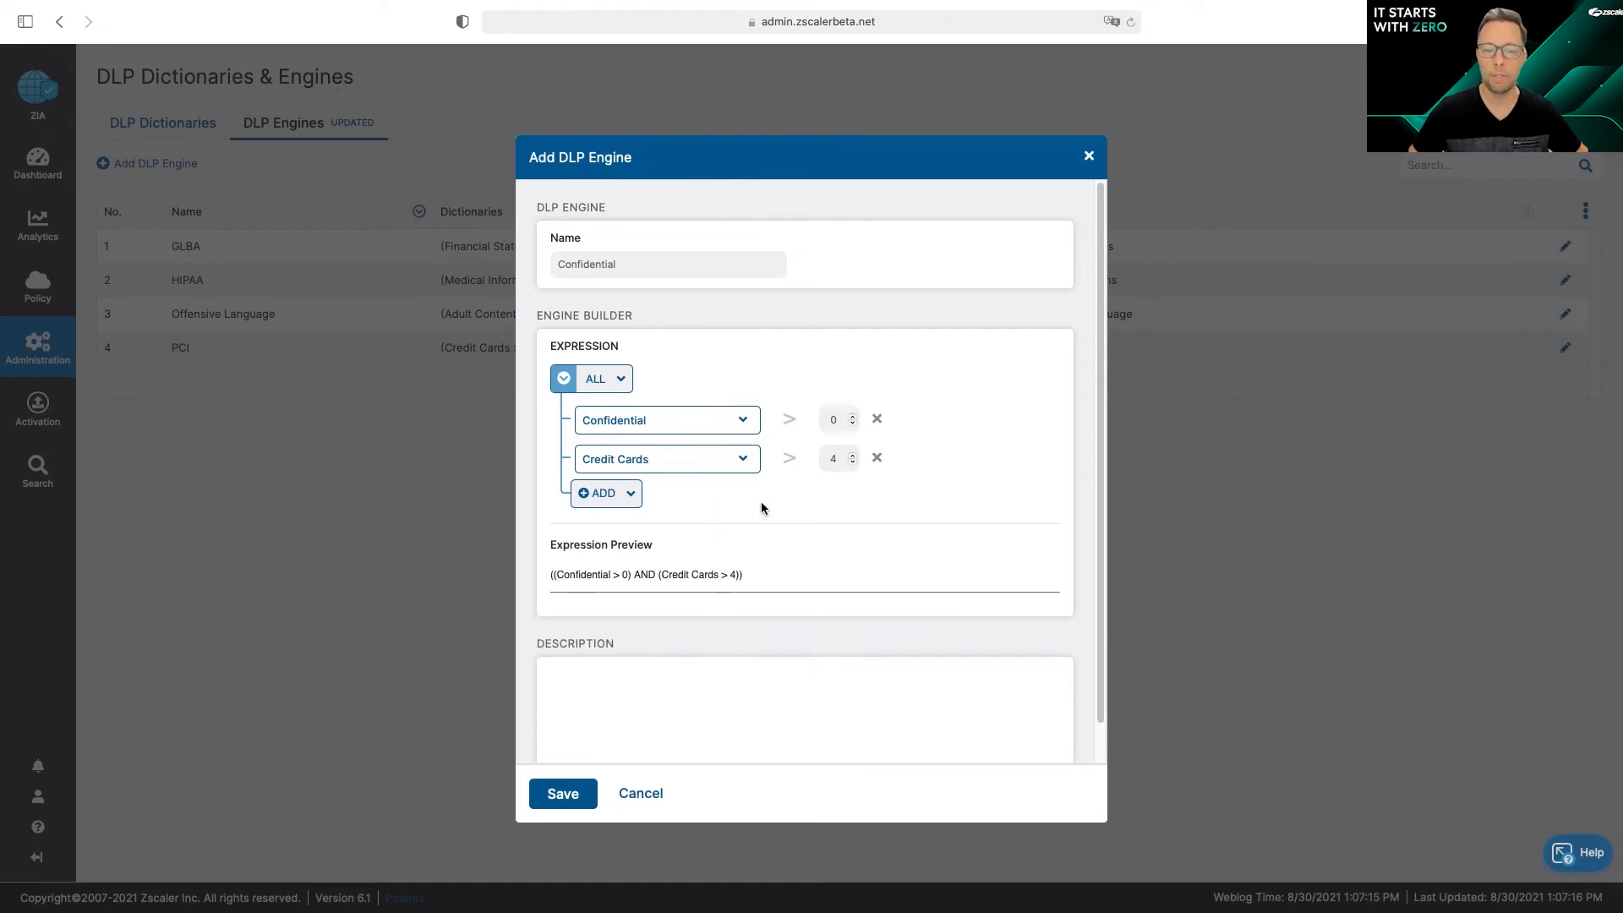
pyautogui.scroll(3)
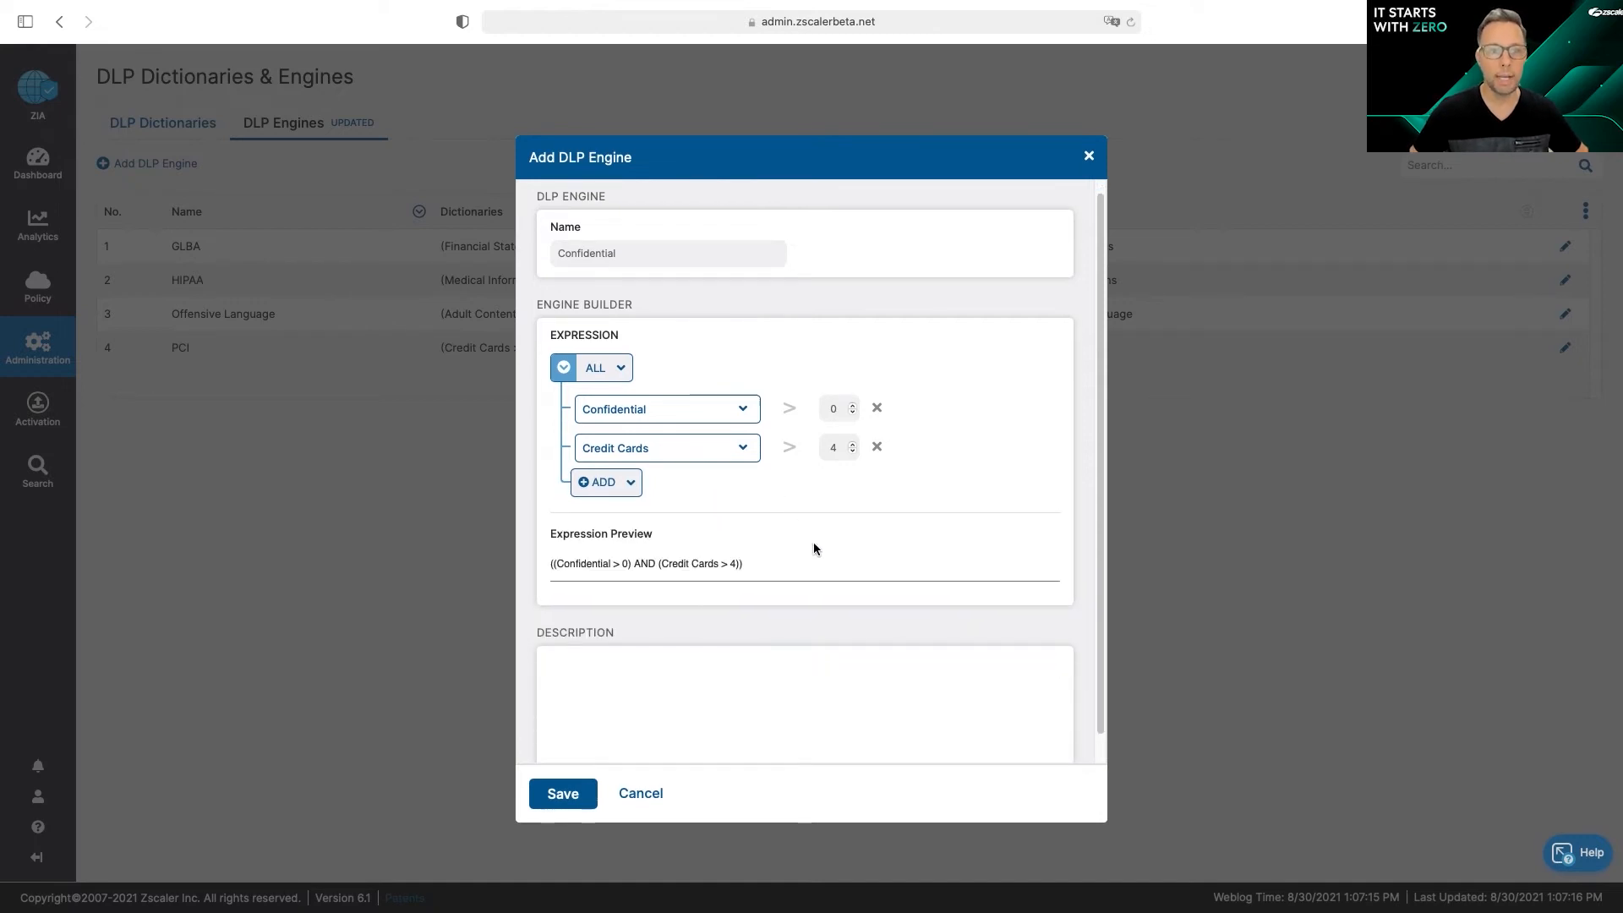
pyautogui.click(561, 793)
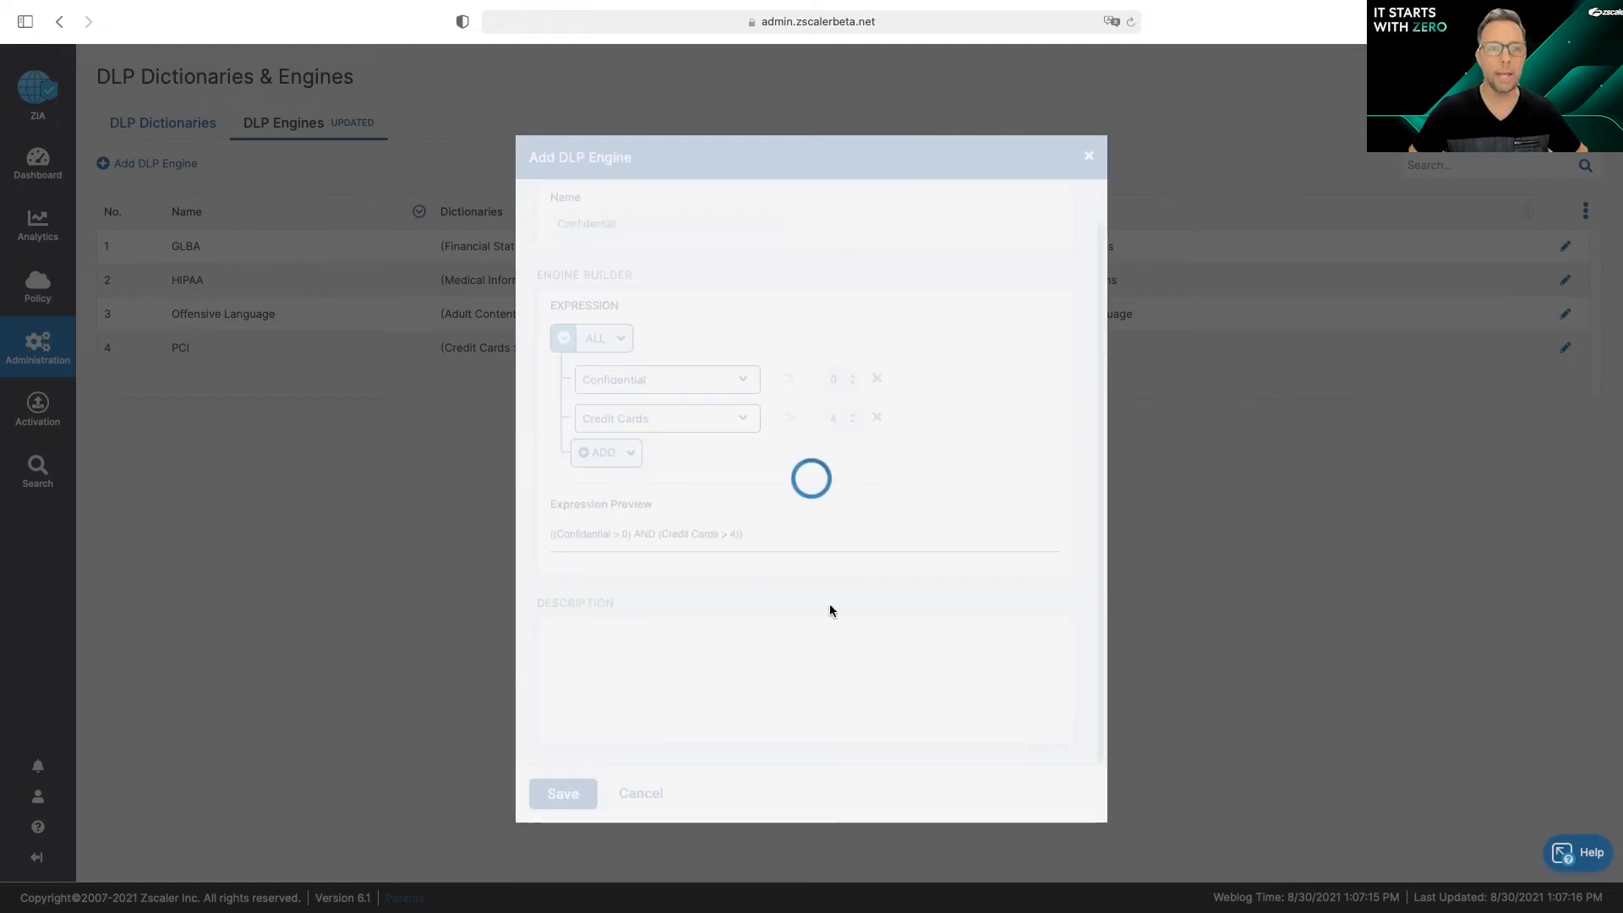
pyautogui.click(561, 793)
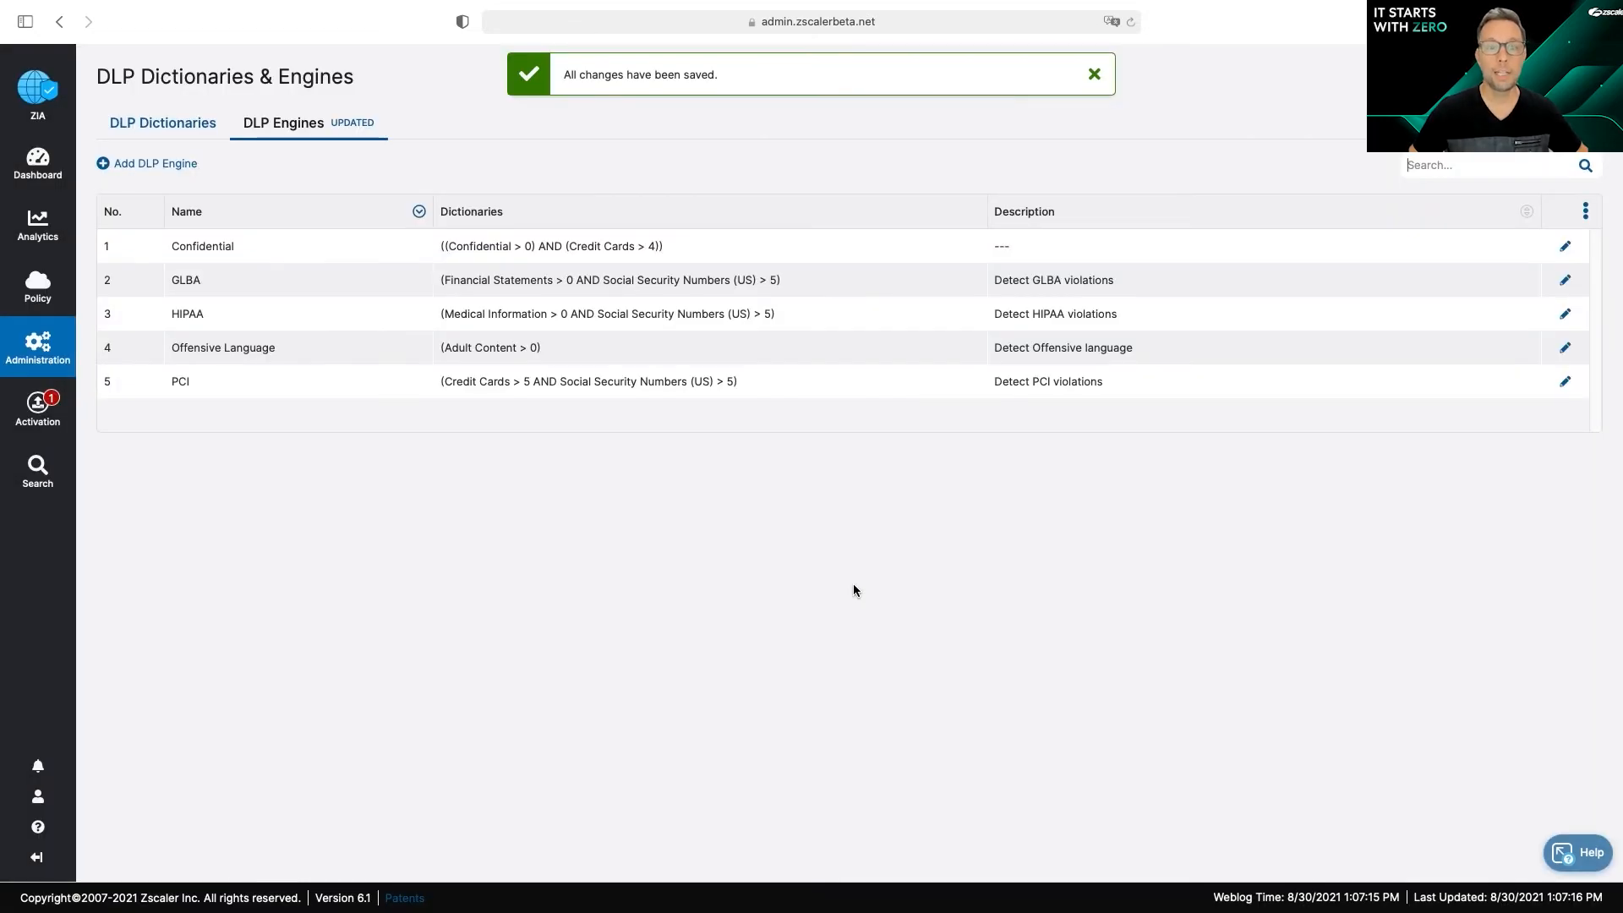
# Step: Go to Policy > Data Loss Prevention, showing DLP_Rule_1 blocking via the External engine
pyautogui.click(37, 348)
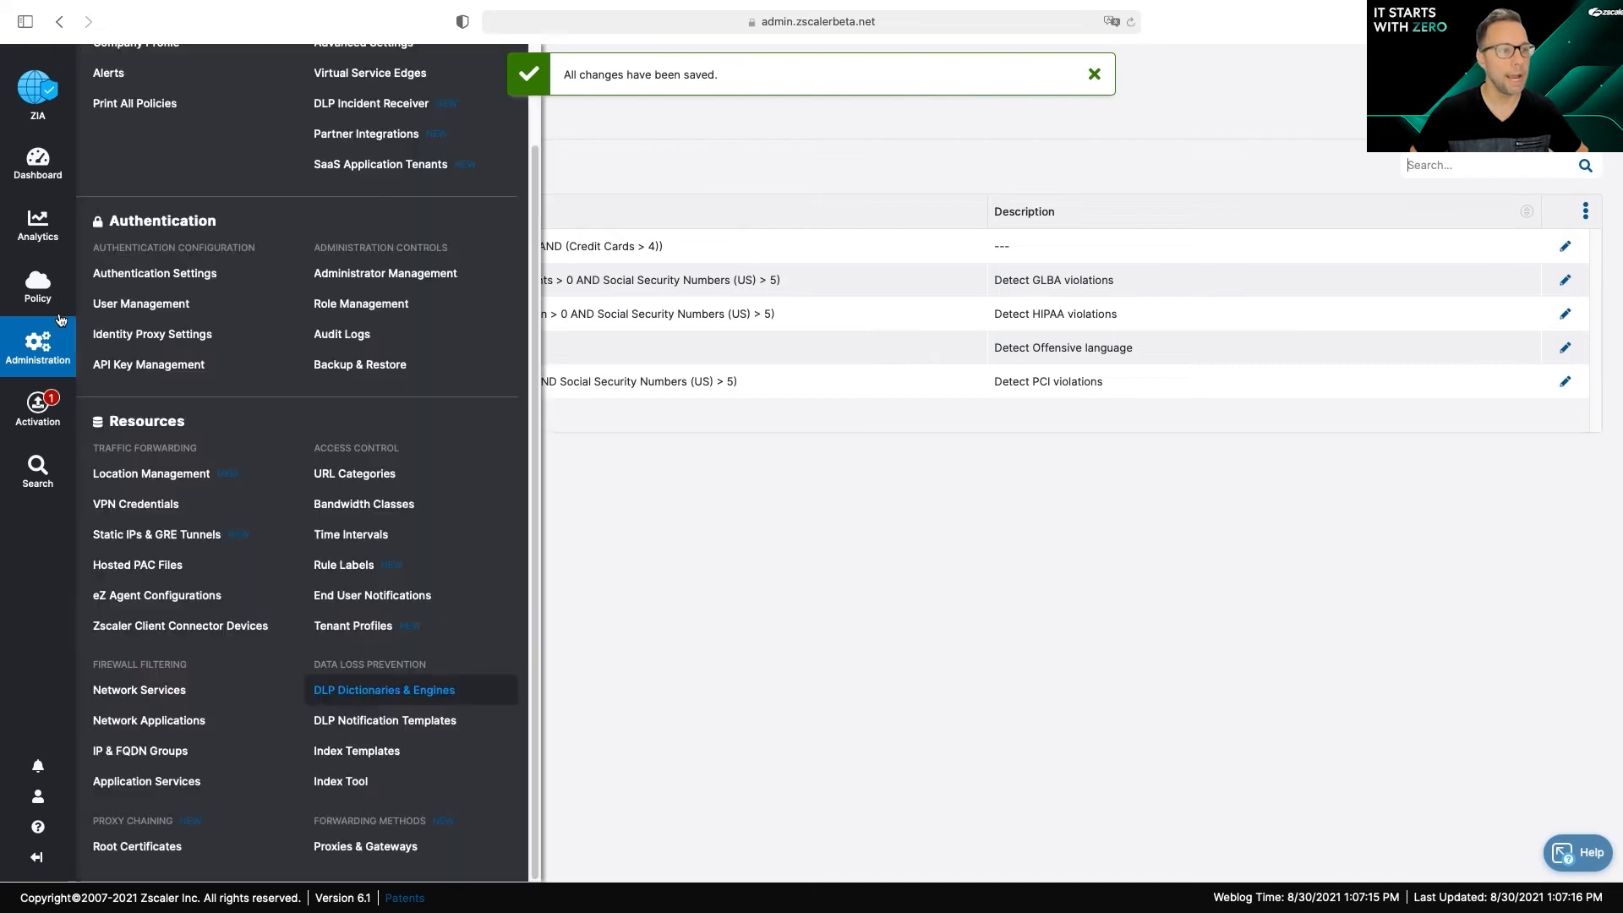
pyautogui.click(37, 288)
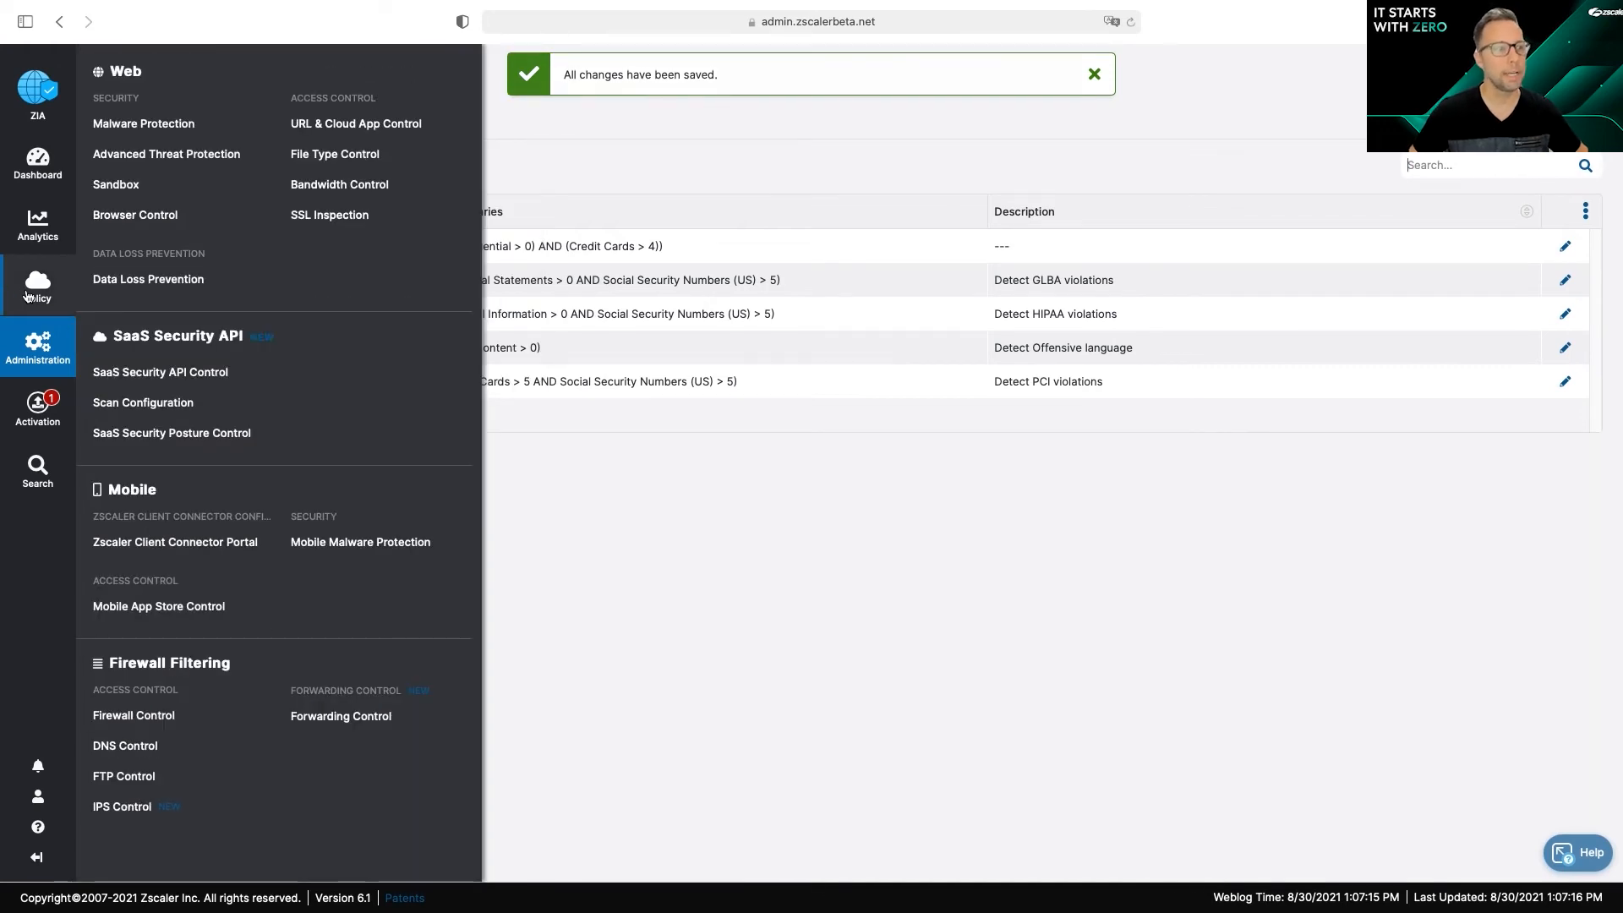
pyautogui.click(149, 279)
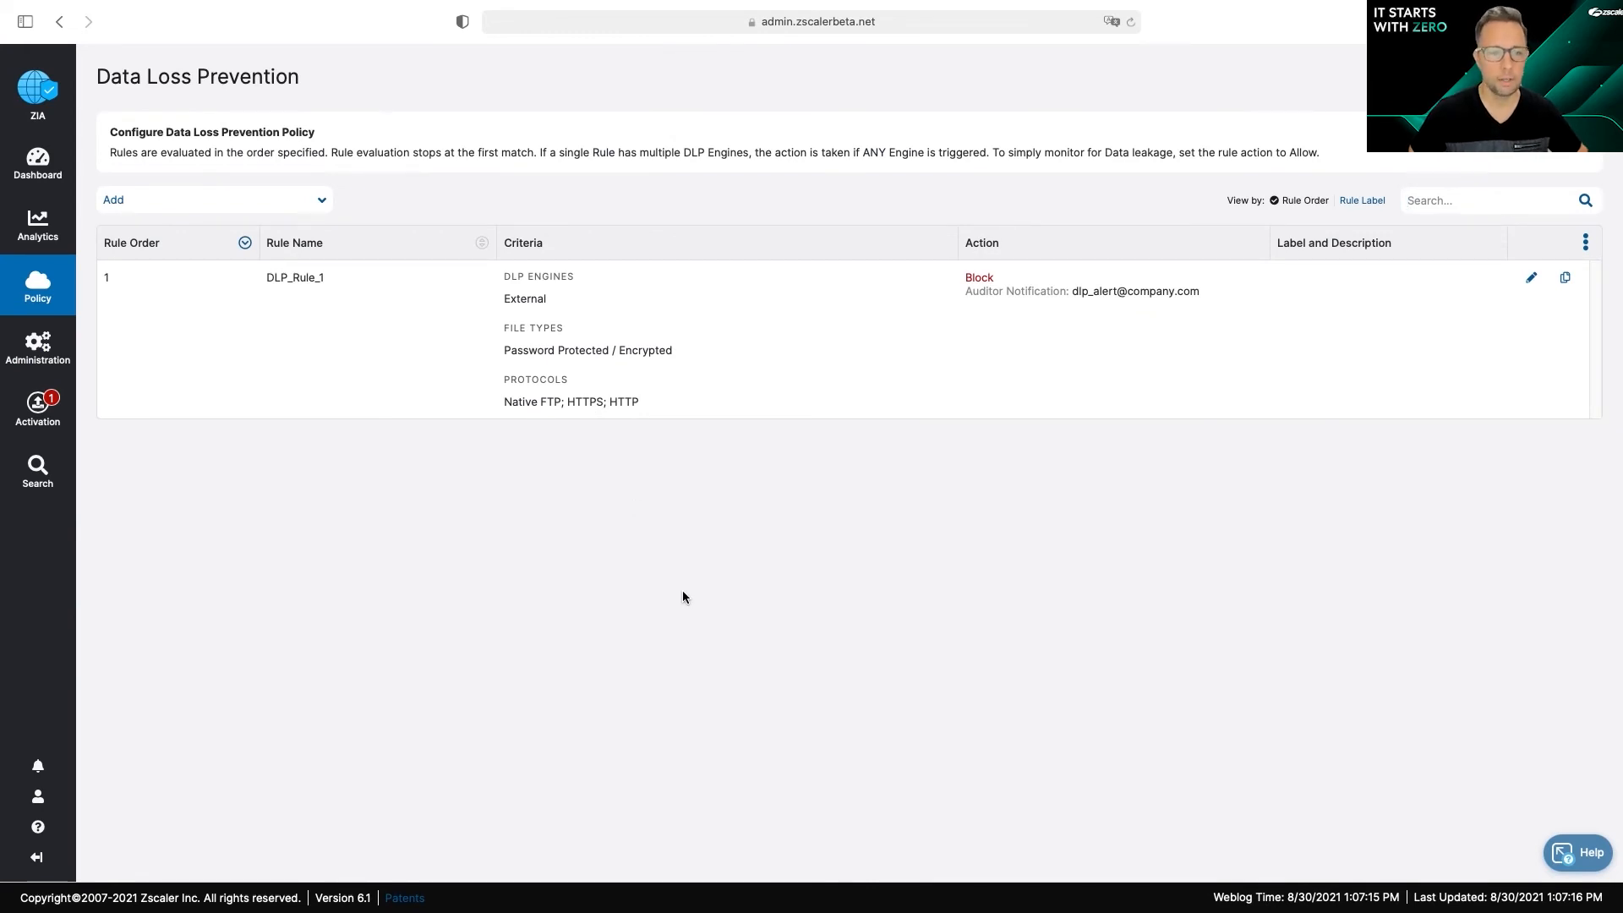
pyautogui.moveTo(960, 276)
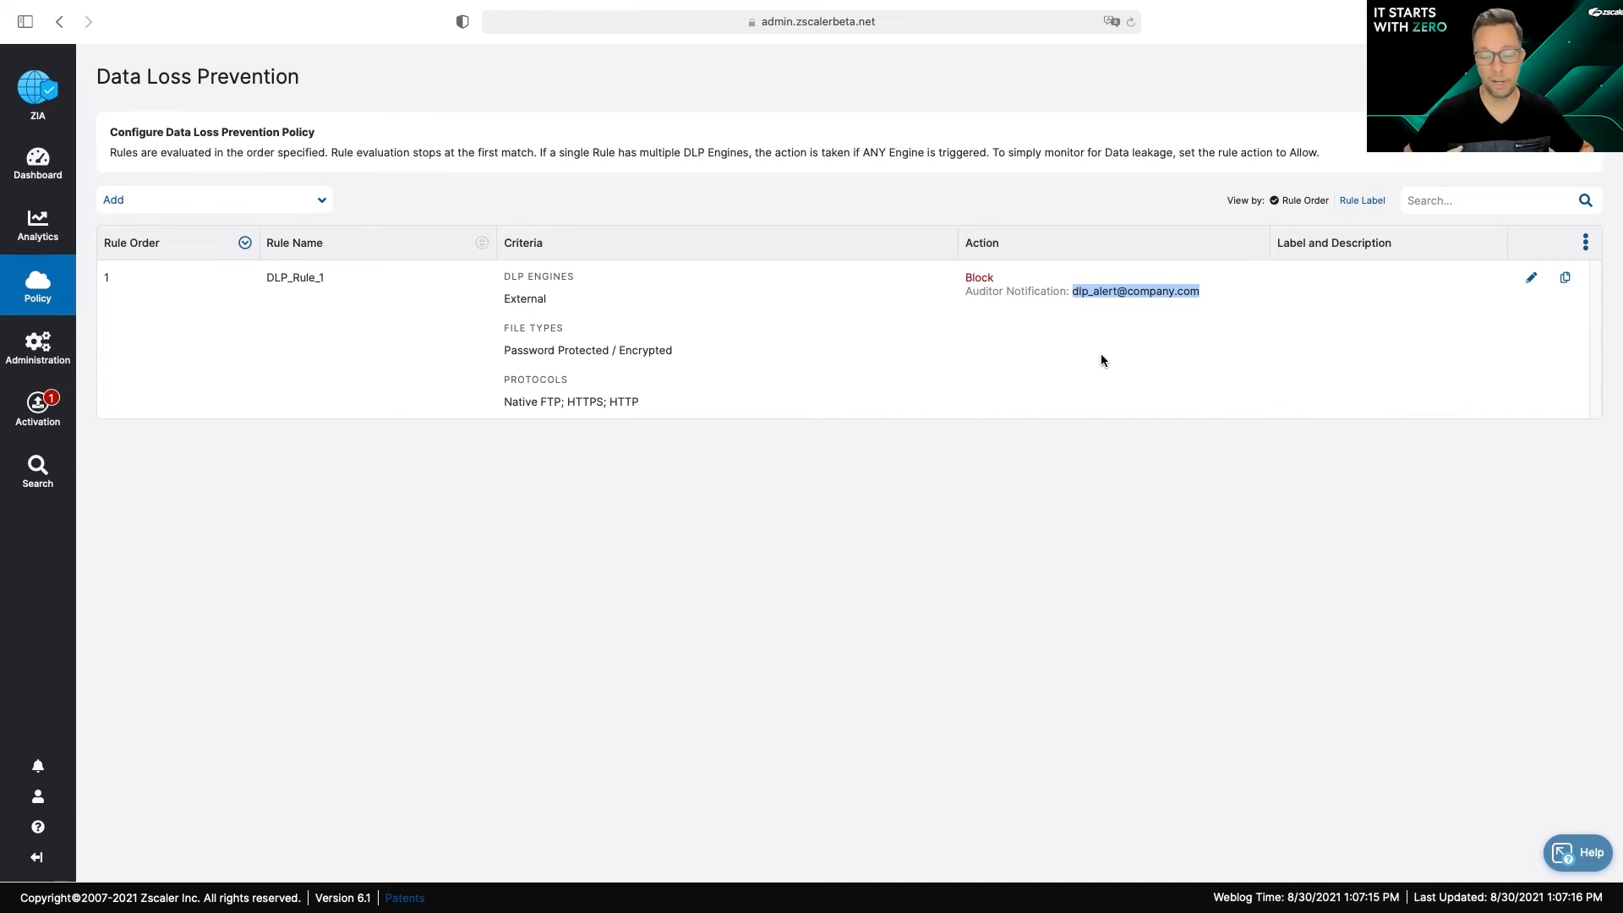
pyautogui.moveTo(713, 490)
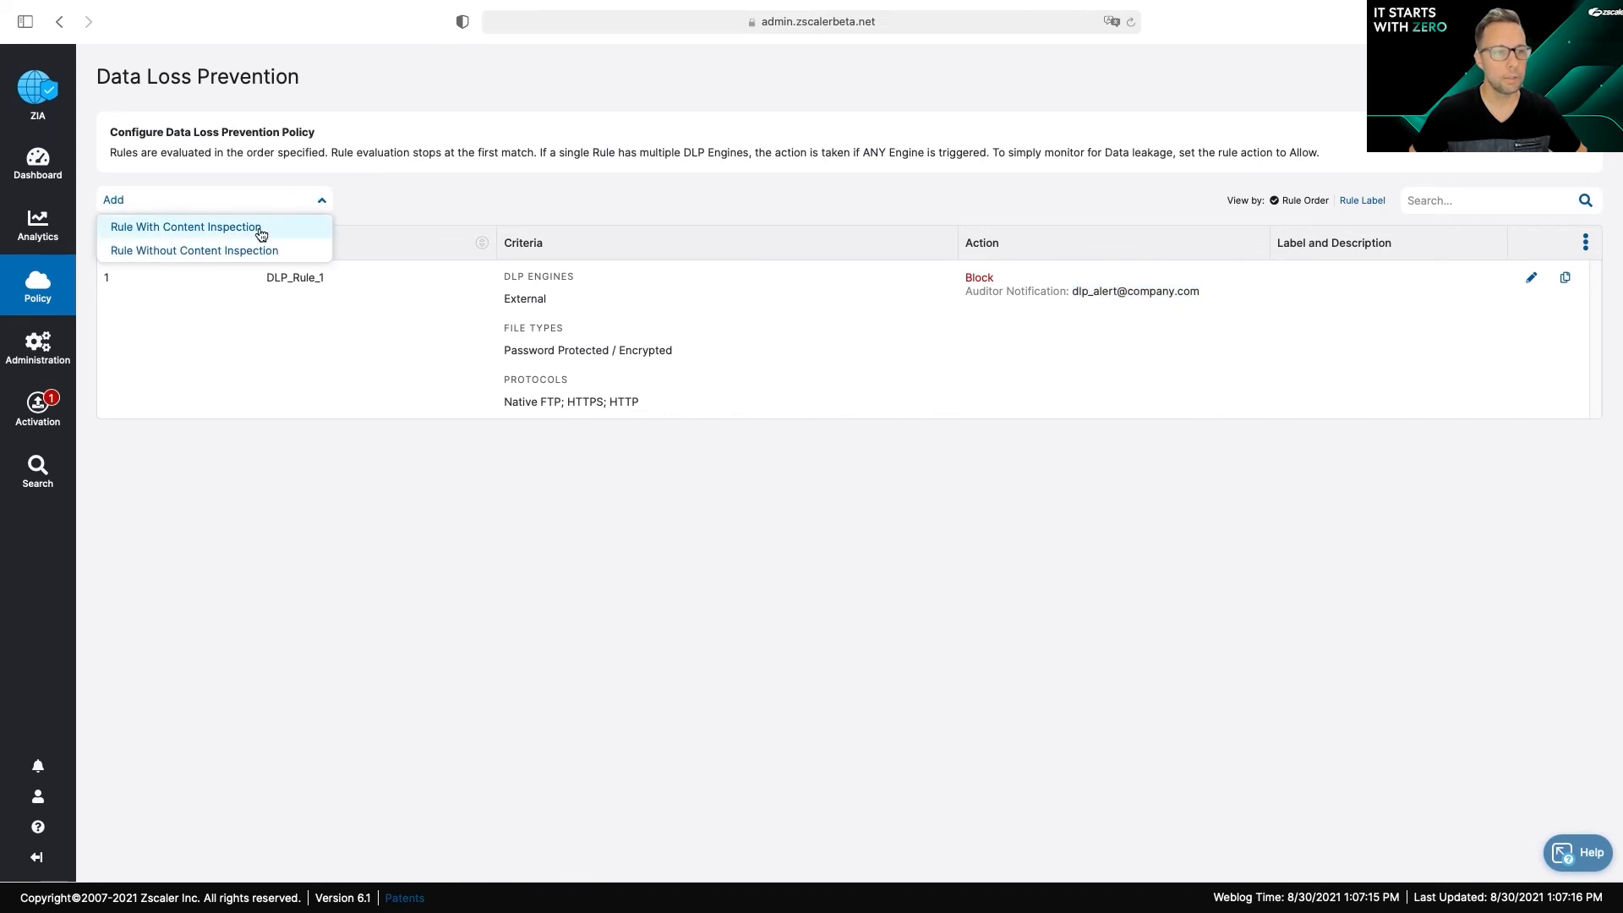
# Step: Add a Rule With Content Inspection, DLP_Rule_2, using the Confidential engine
pyautogui.click(185, 226)
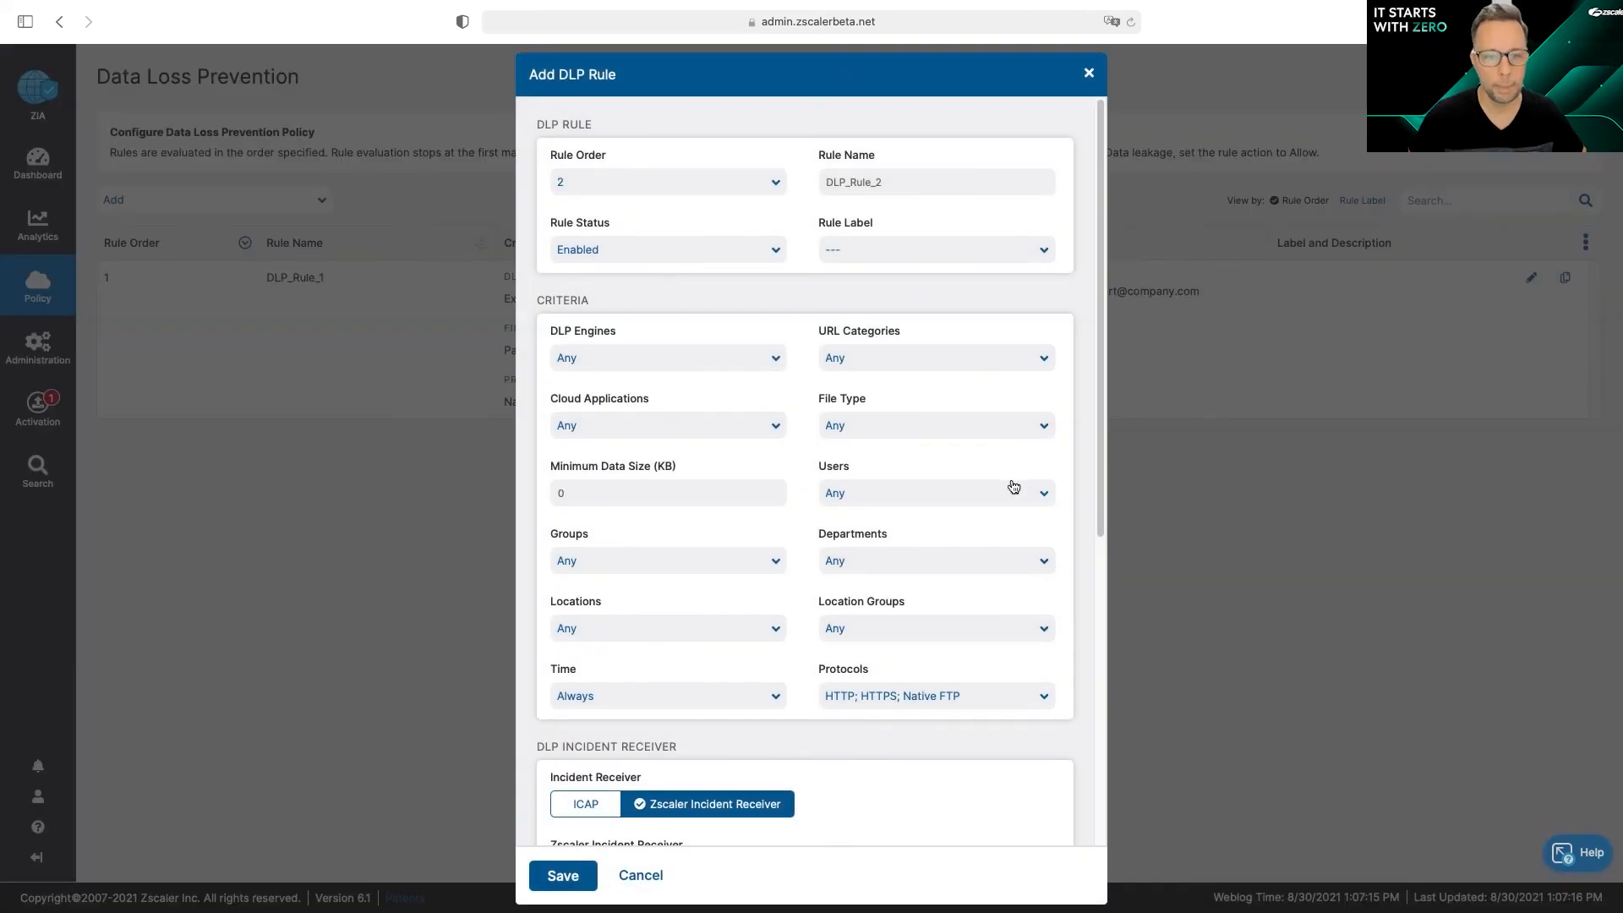
pyautogui.click(773, 357)
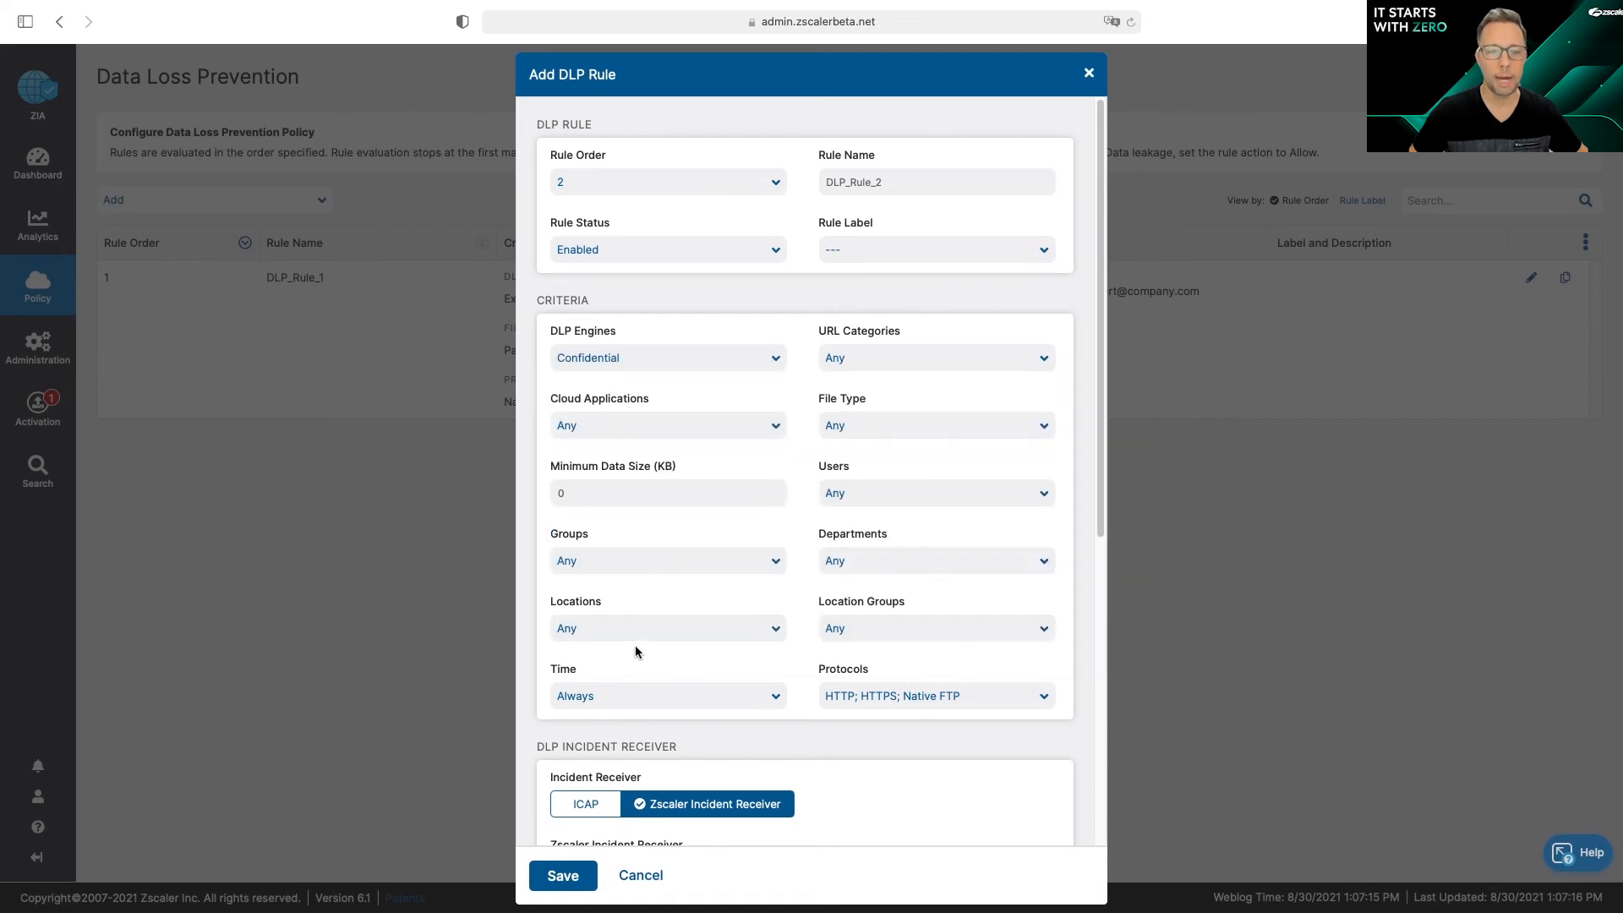
pyautogui.moveTo(855, 615)
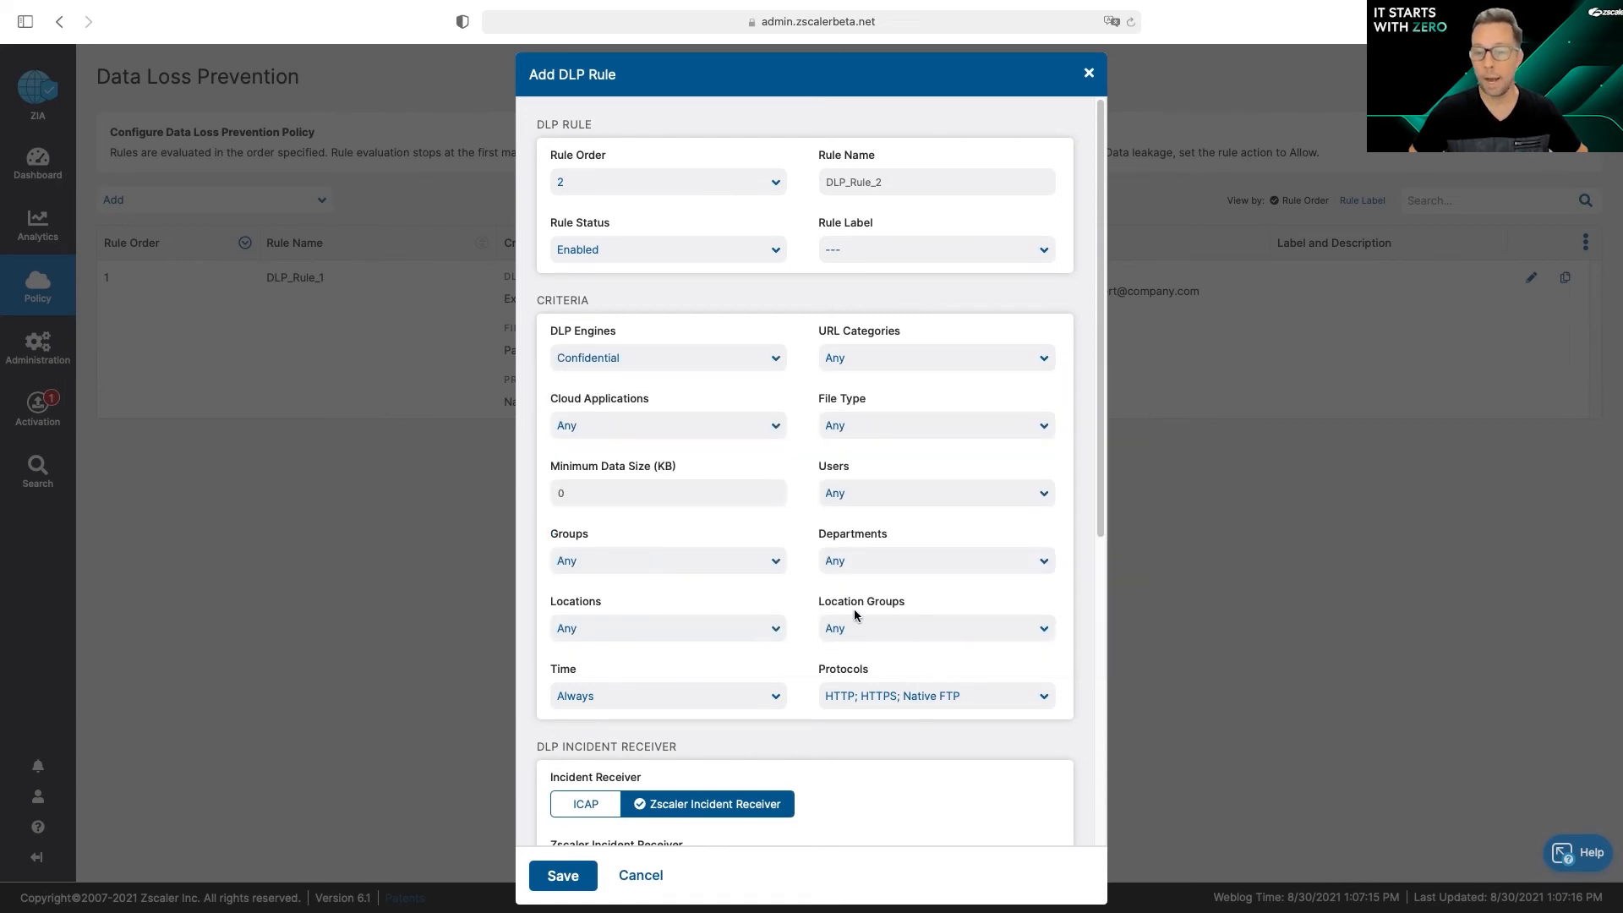
pyautogui.moveTo(830, 458)
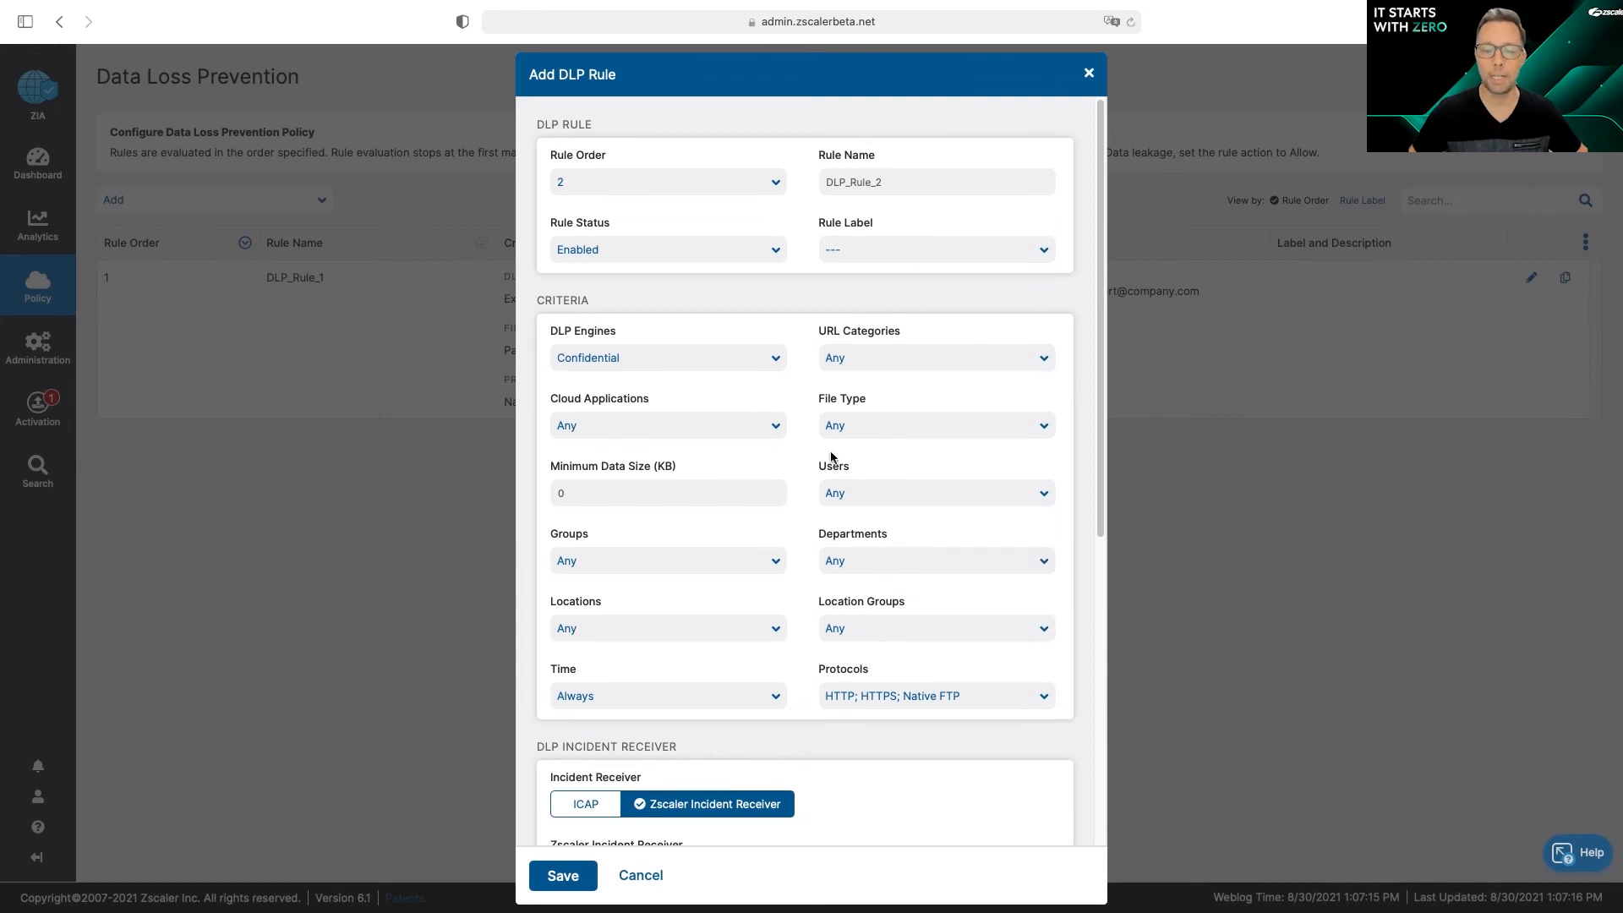
pyautogui.moveTo(786, 473)
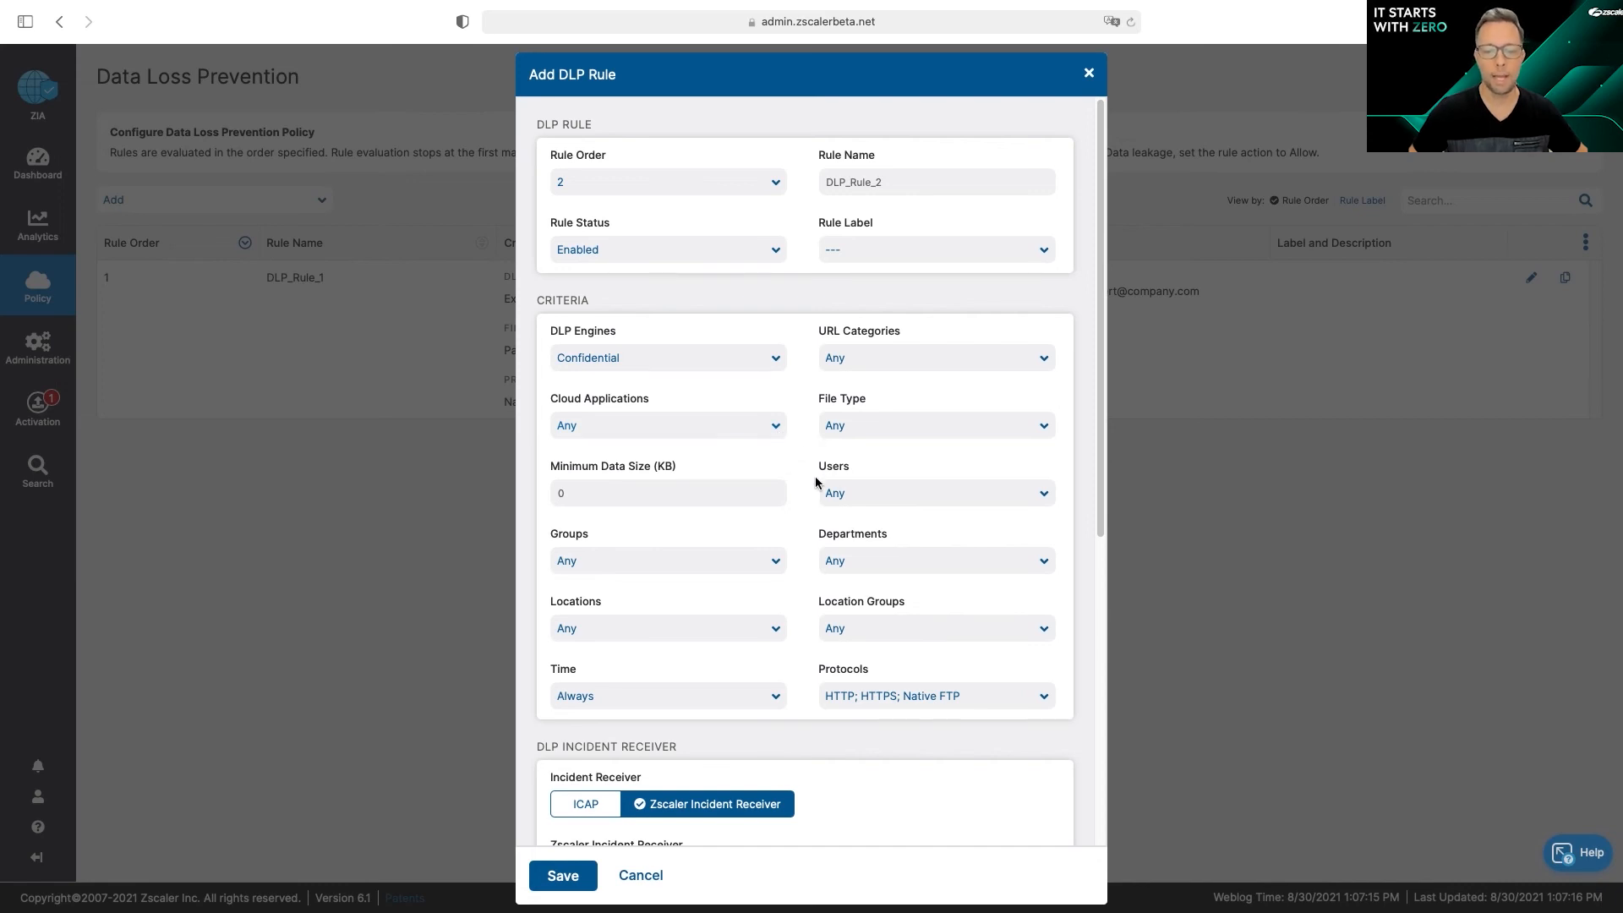
pyautogui.moveTo(767, 543)
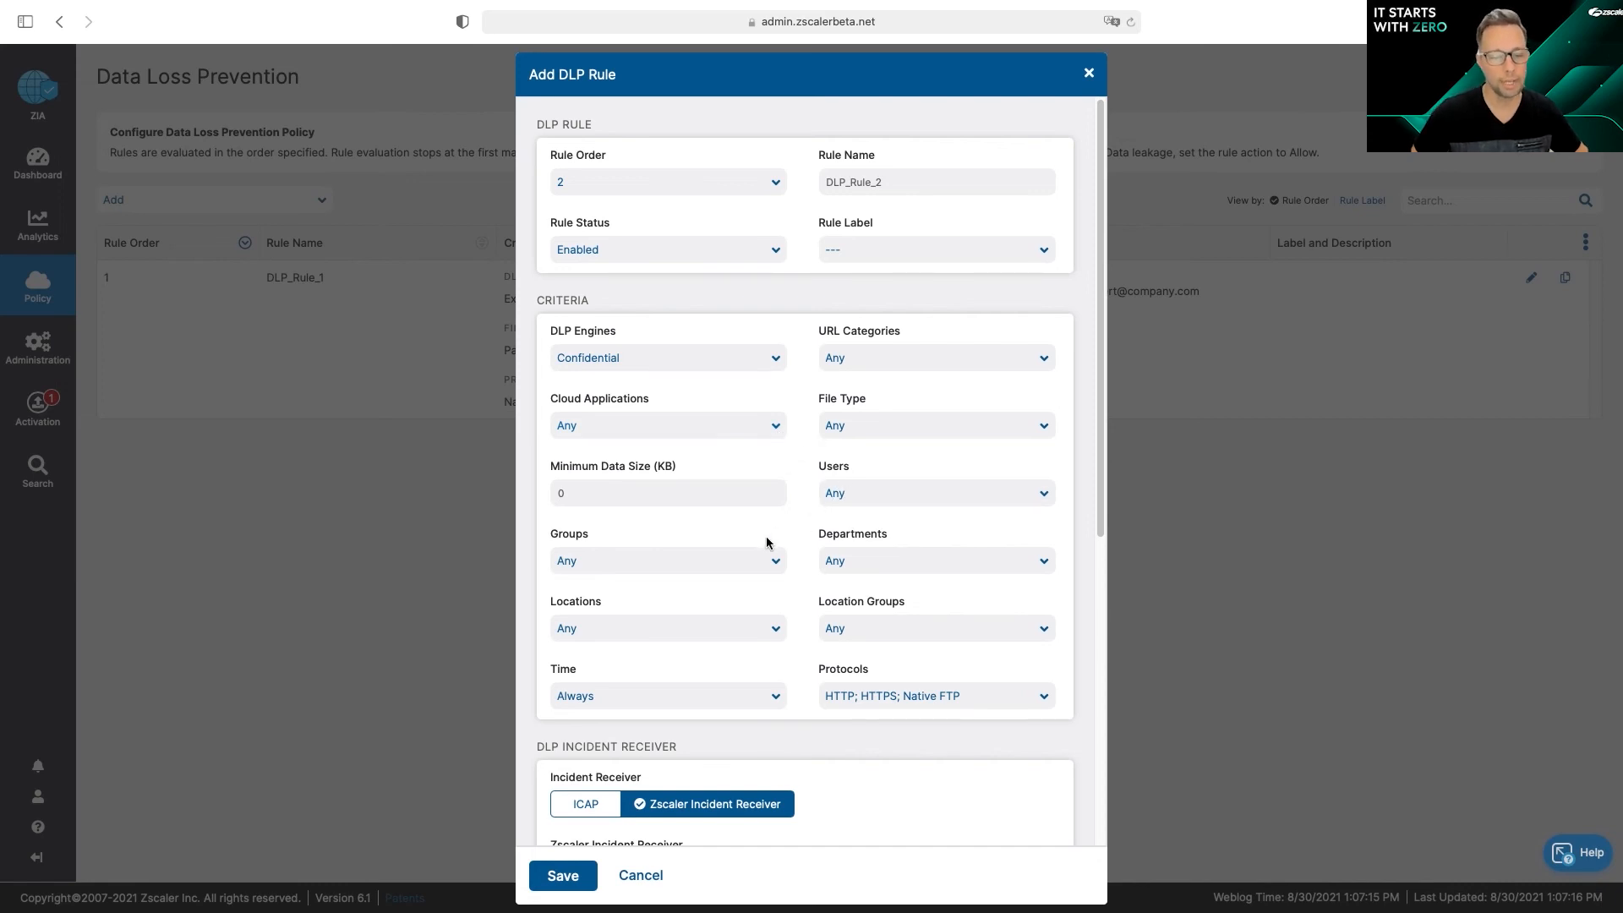
pyautogui.moveTo(783, 495)
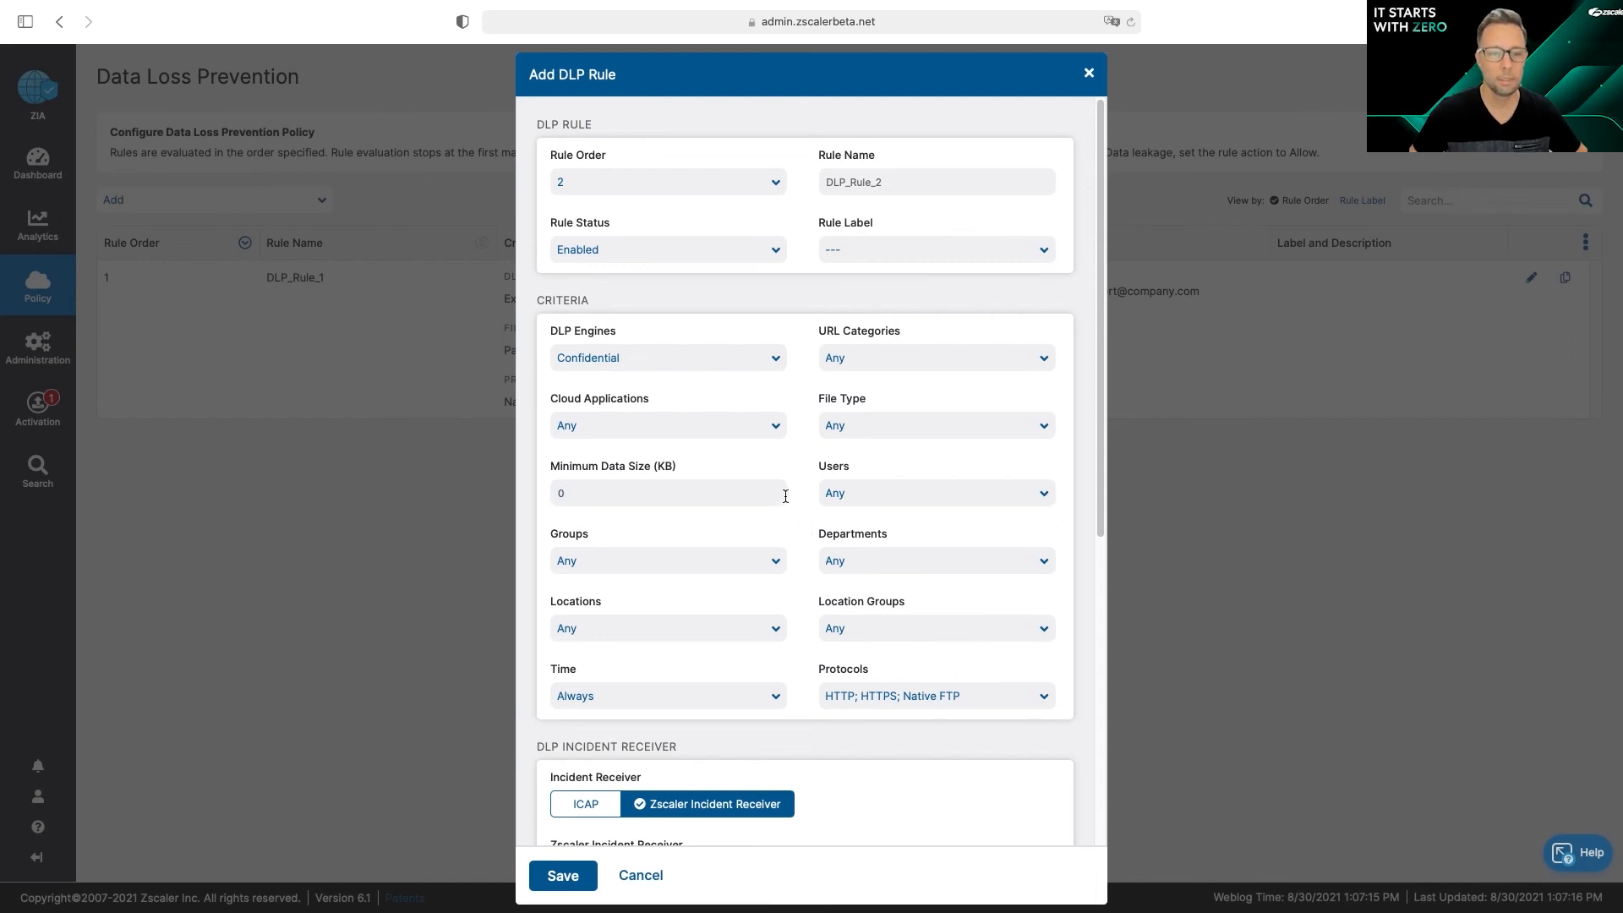
pyautogui.scroll(-3)
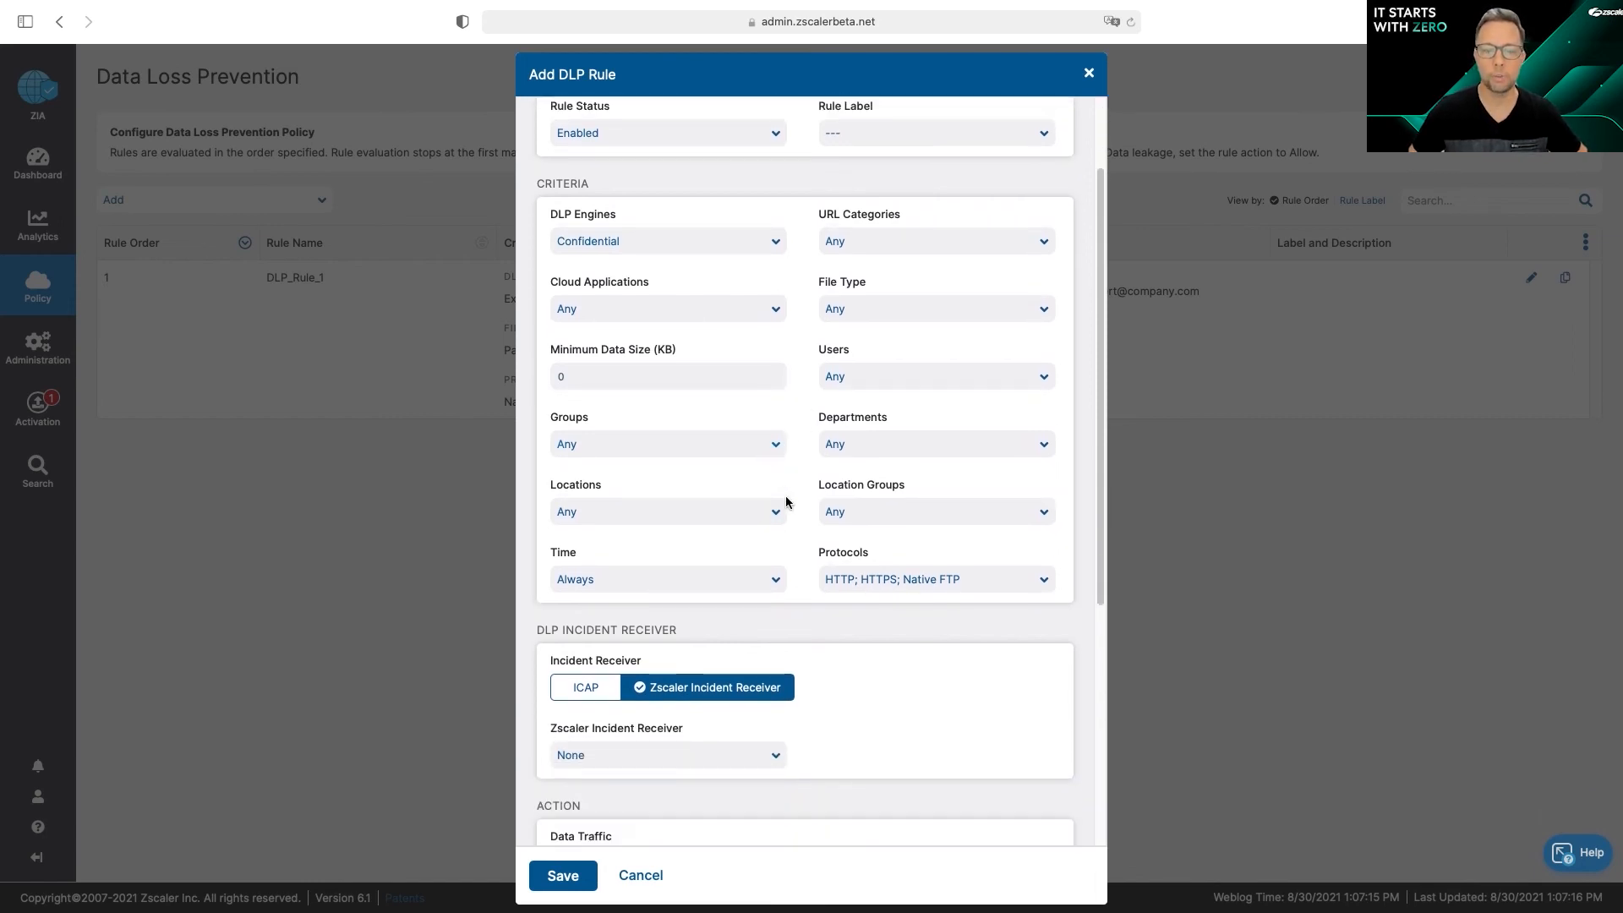
pyautogui.scroll(-3)
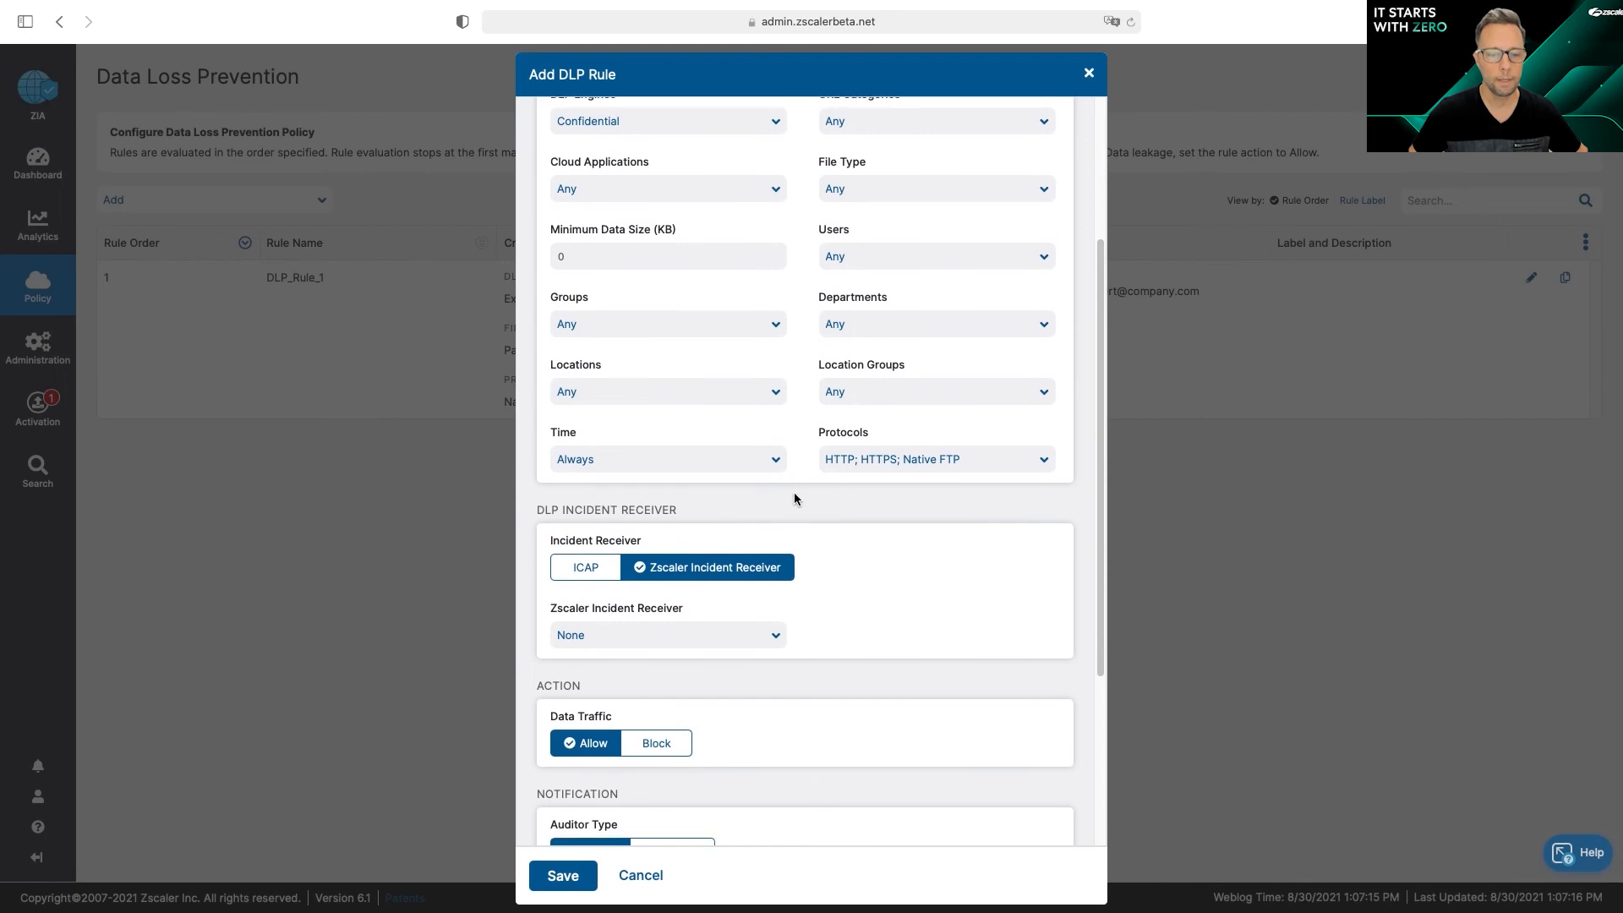
pyautogui.scroll(-3)
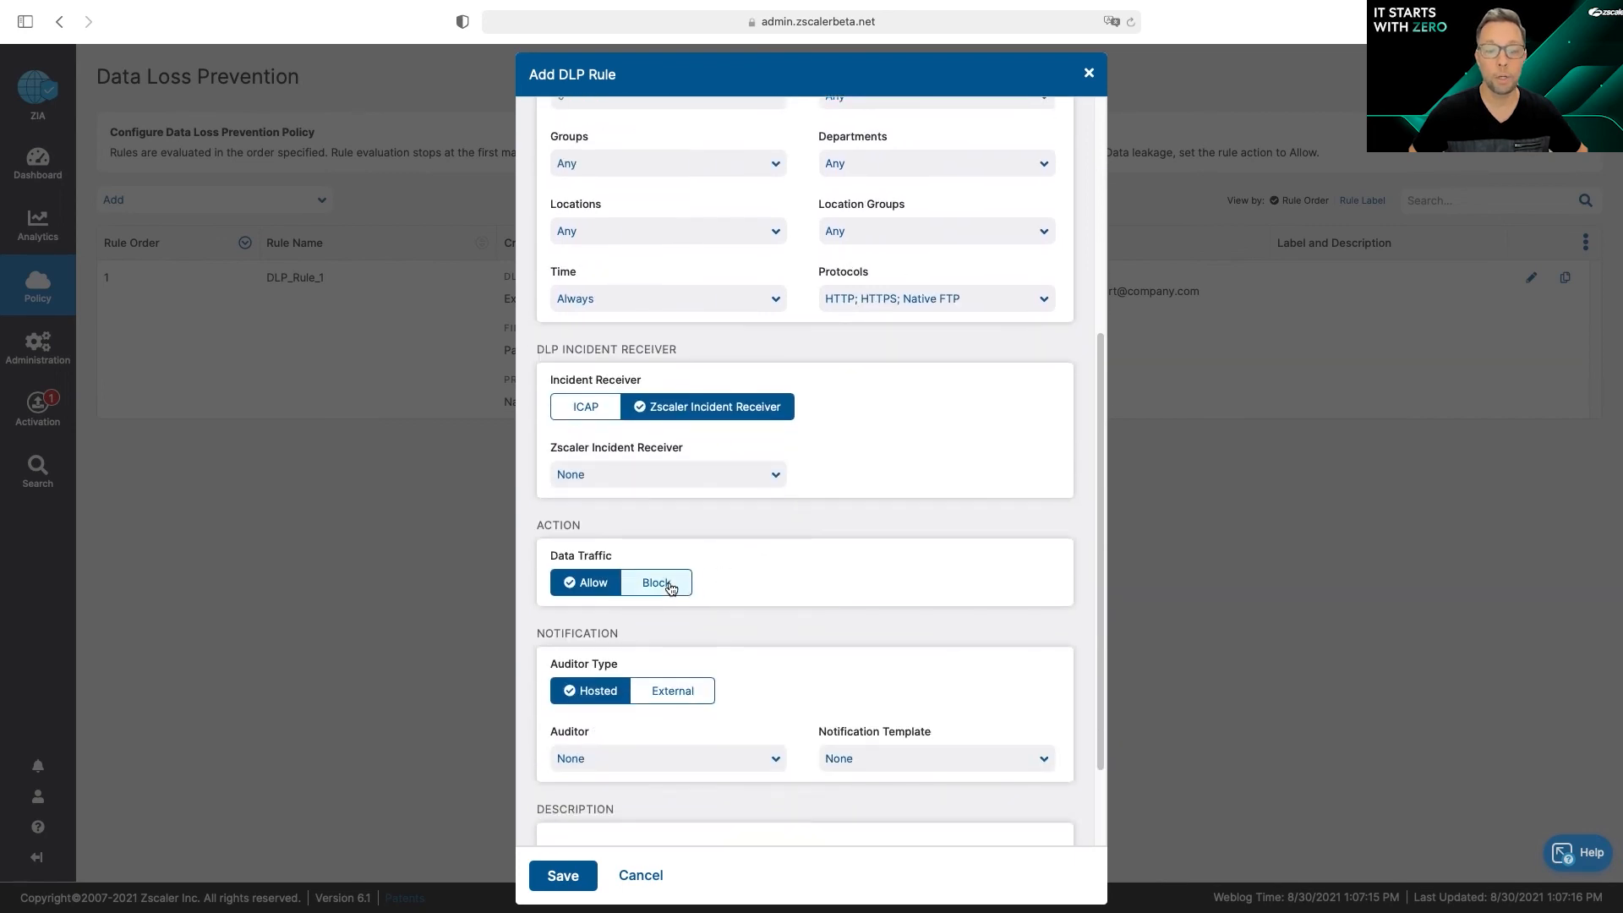
pyautogui.moveTo(767, 563)
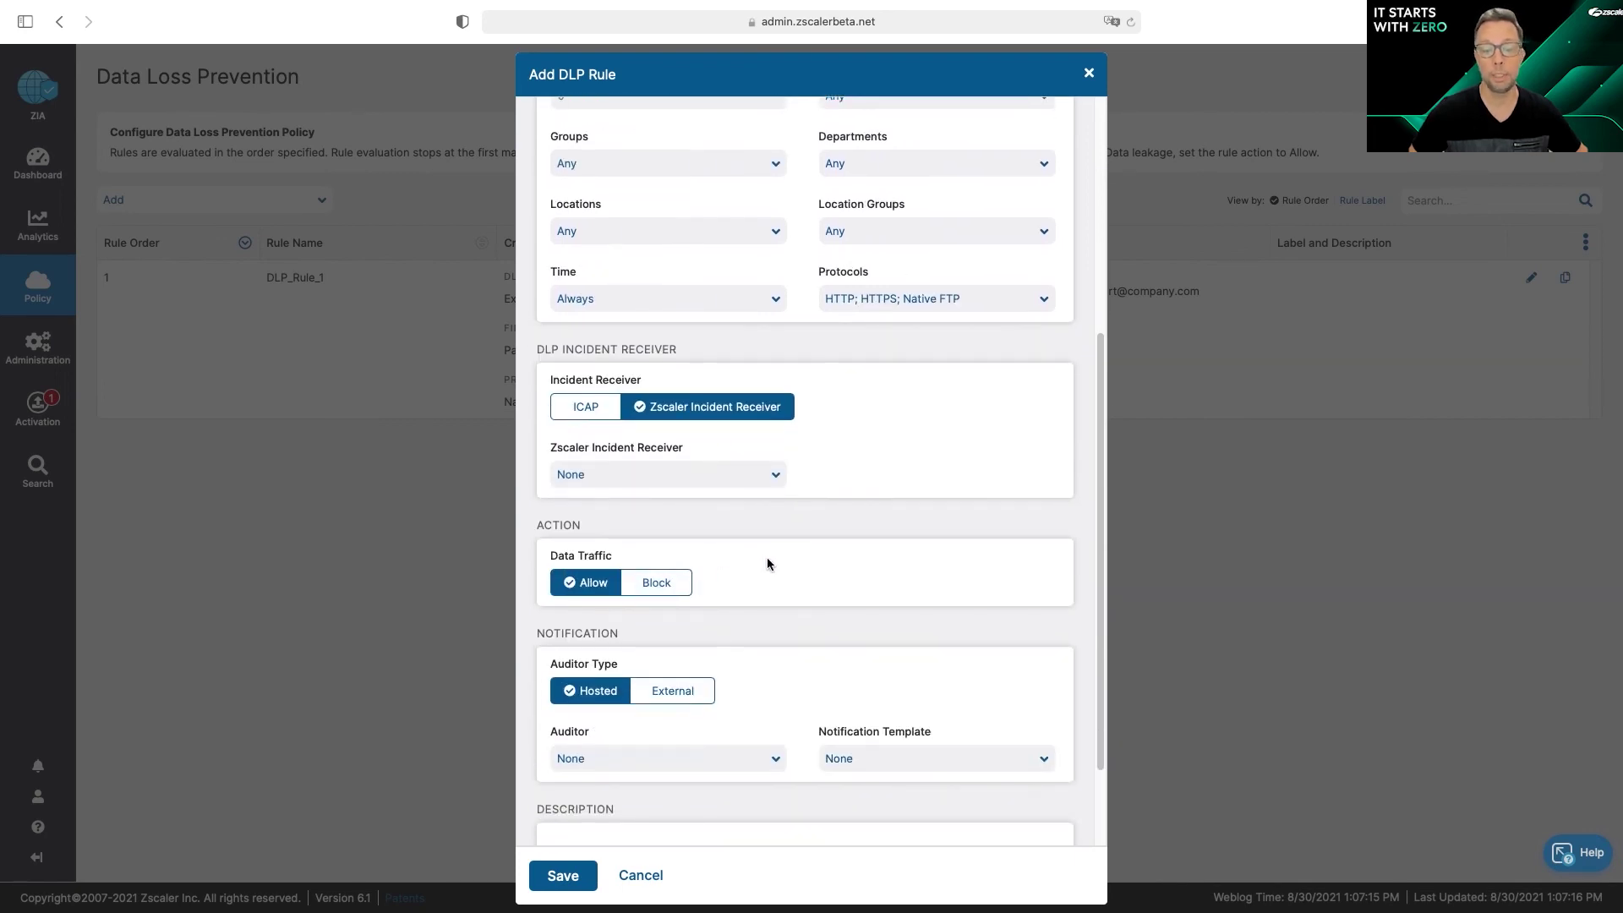
pyautogui.click(671, 689)
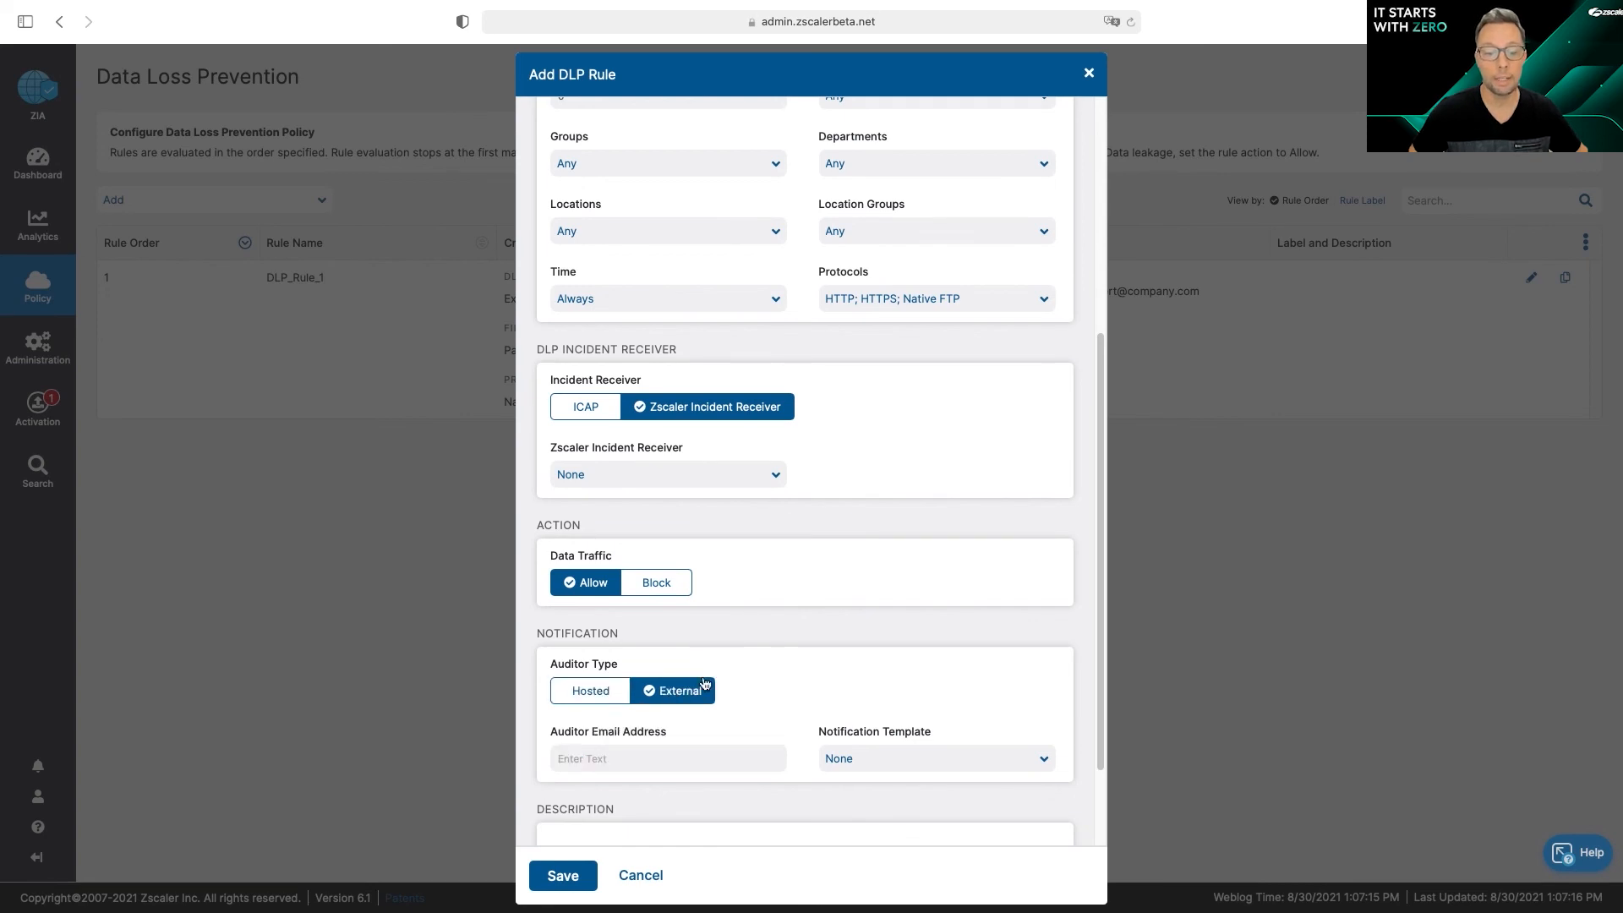
pyautogui.write('dlp_alert@company.com')
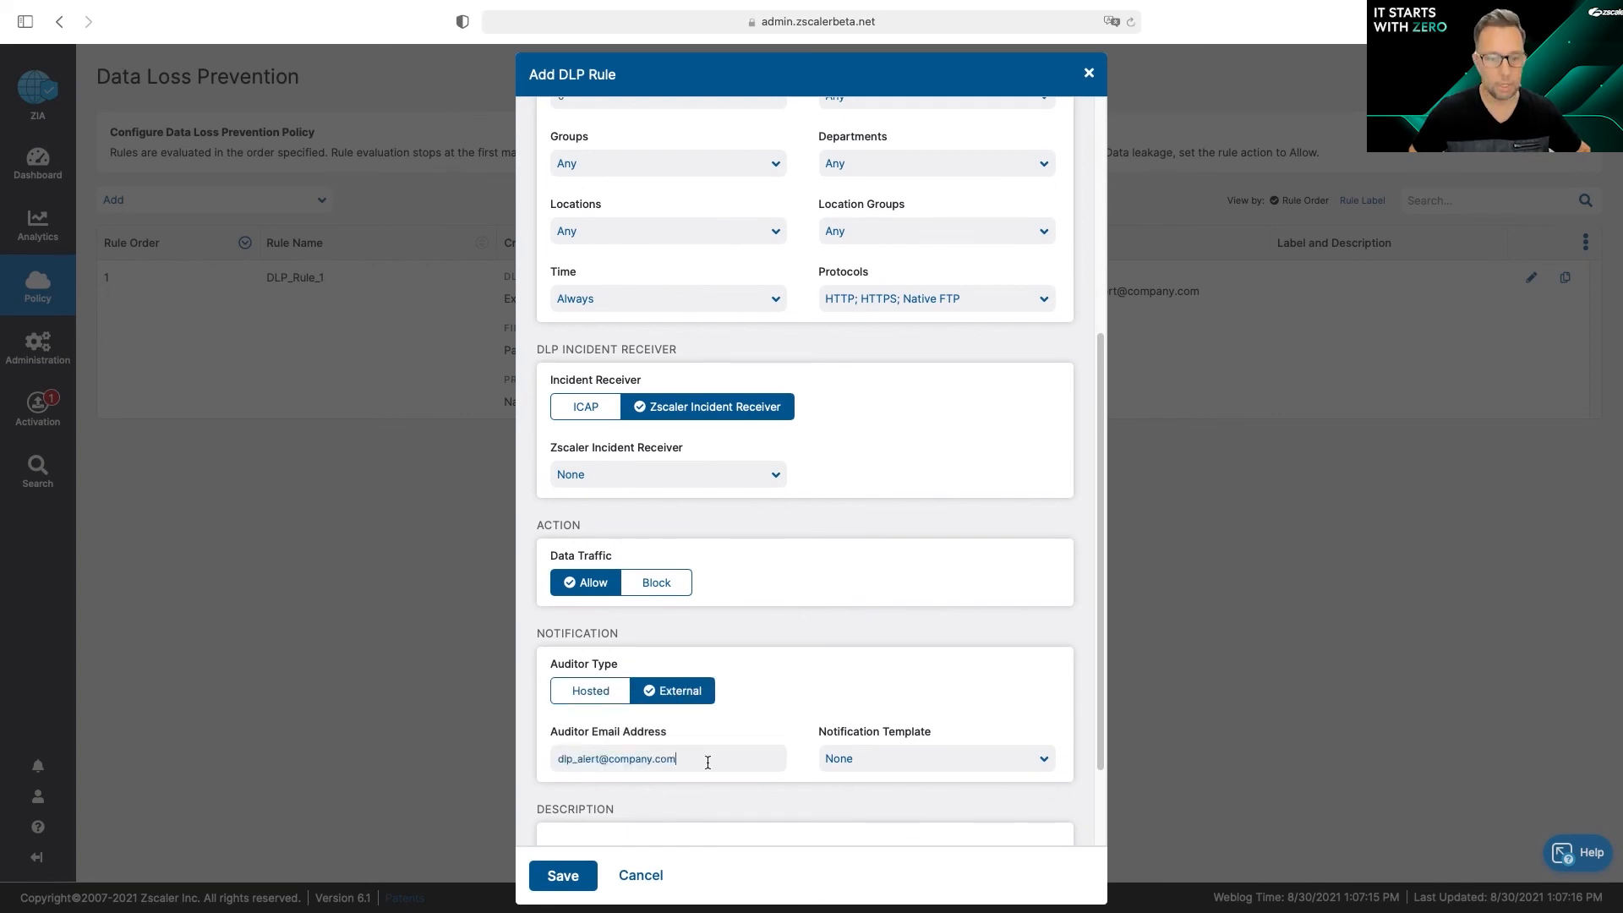
pyautogui.click(934, 757)
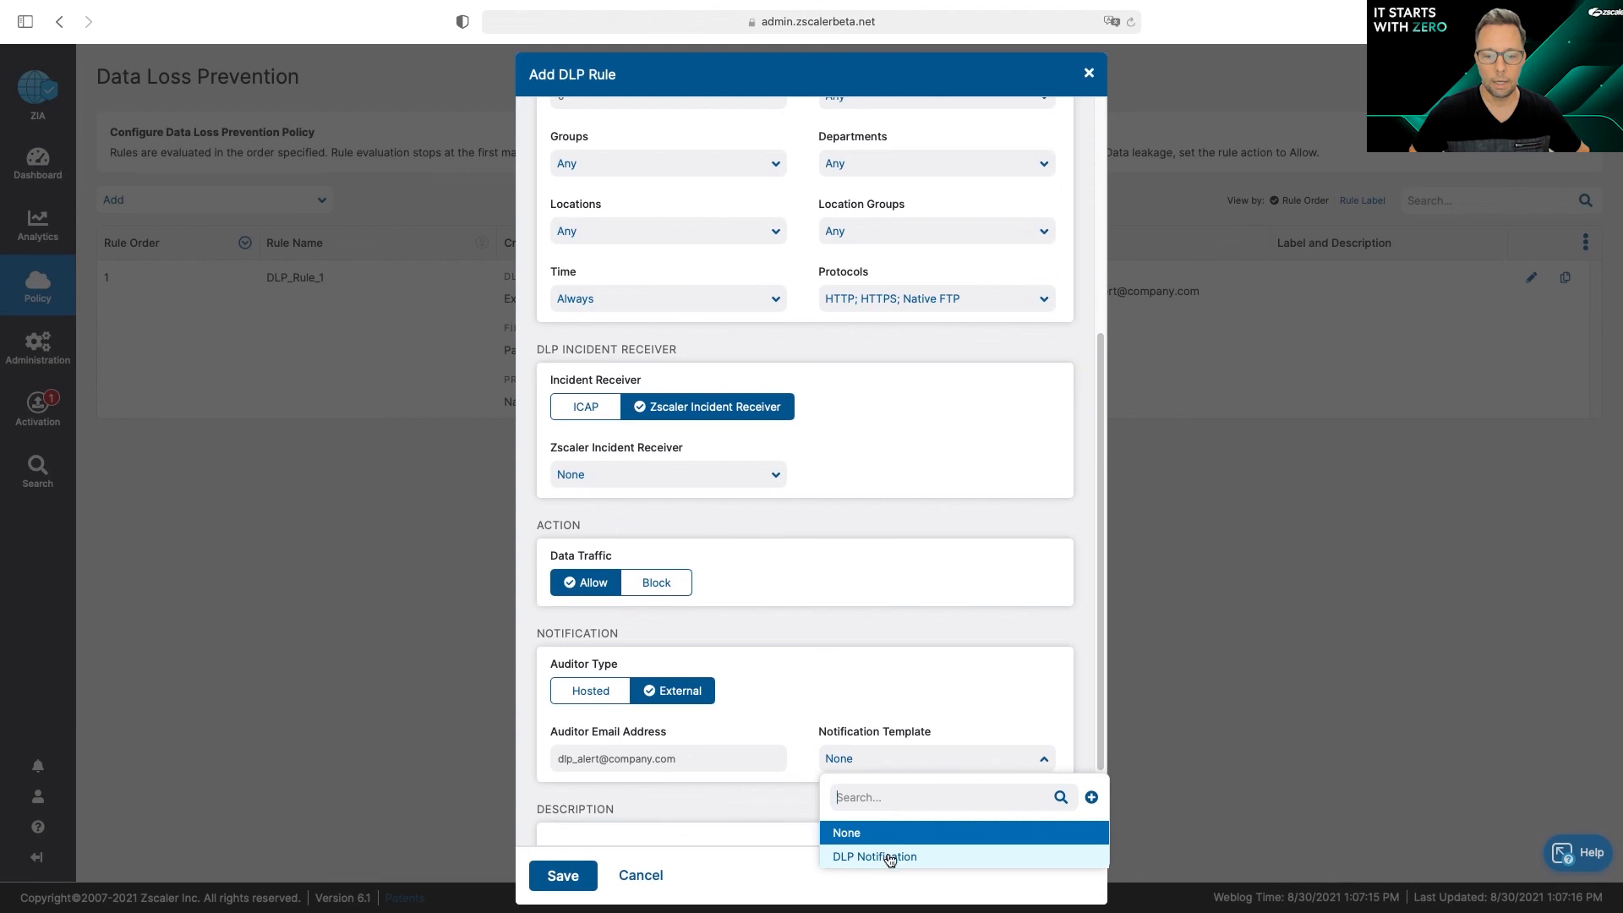
pyautogui.click(874, 855)
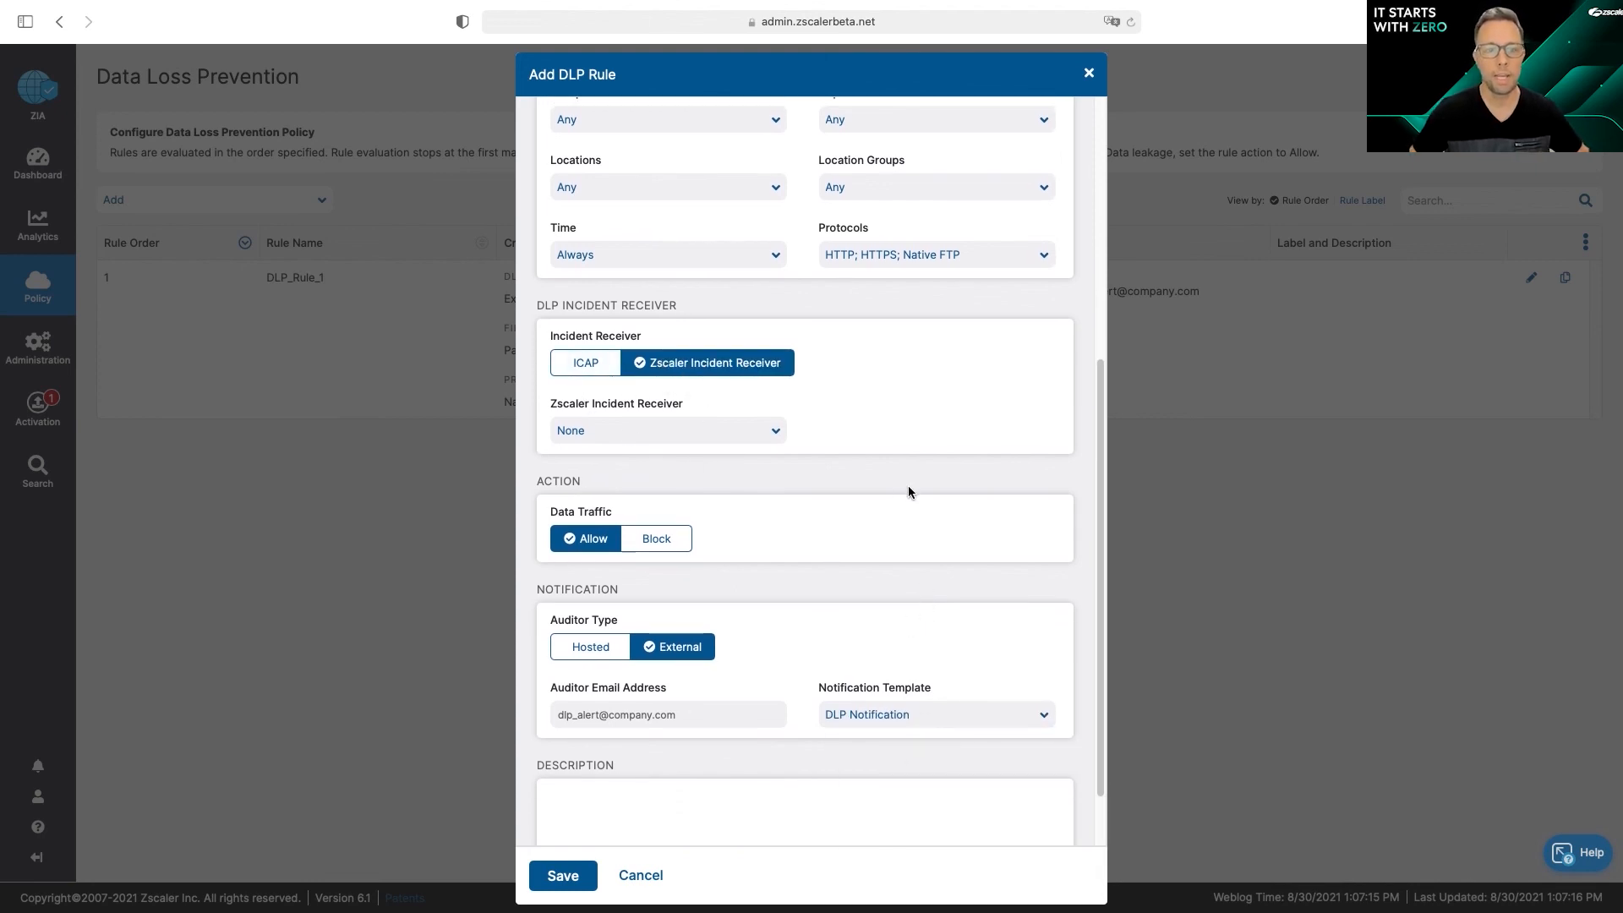
pyautogui.scroll(-3)
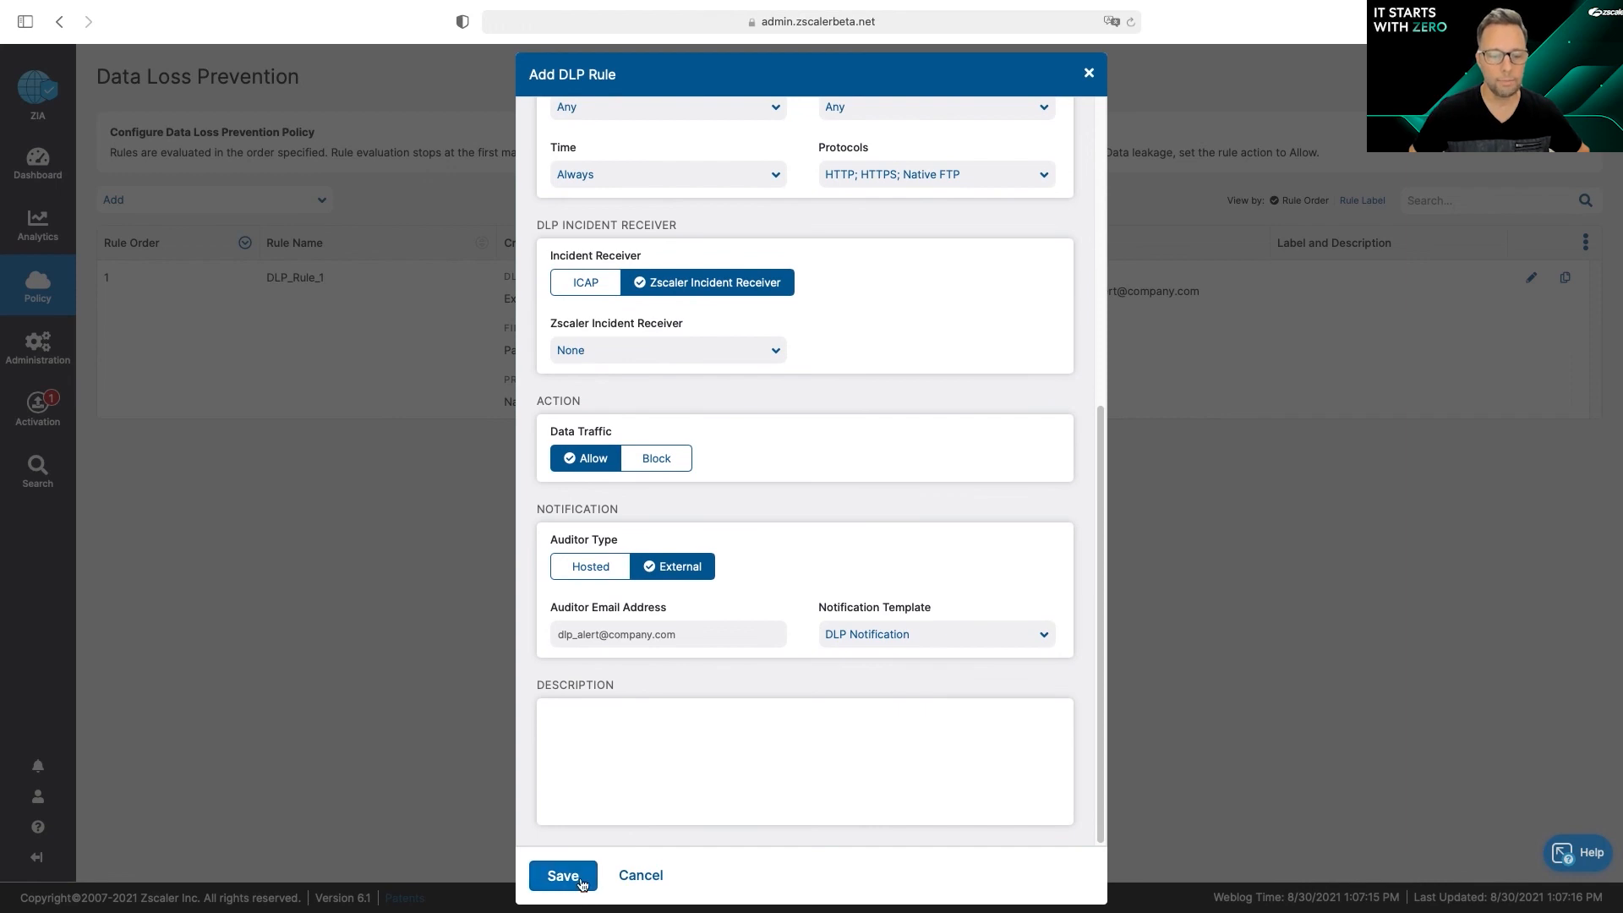
pyautogui.click(561, 874)
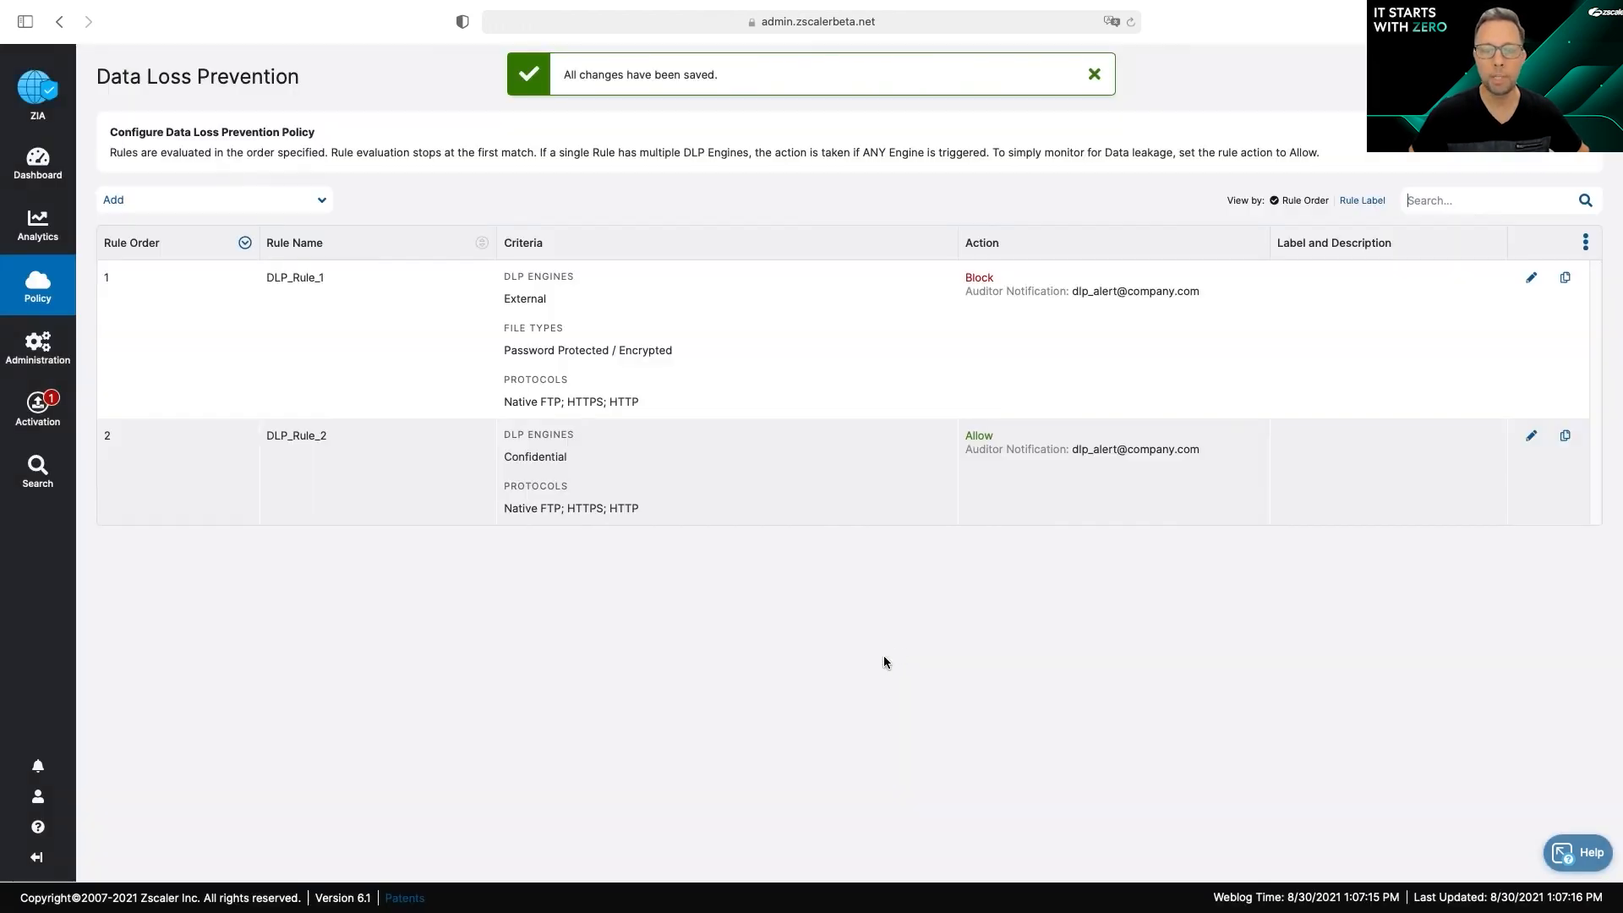
pyautogui.moveTo(898, 654)
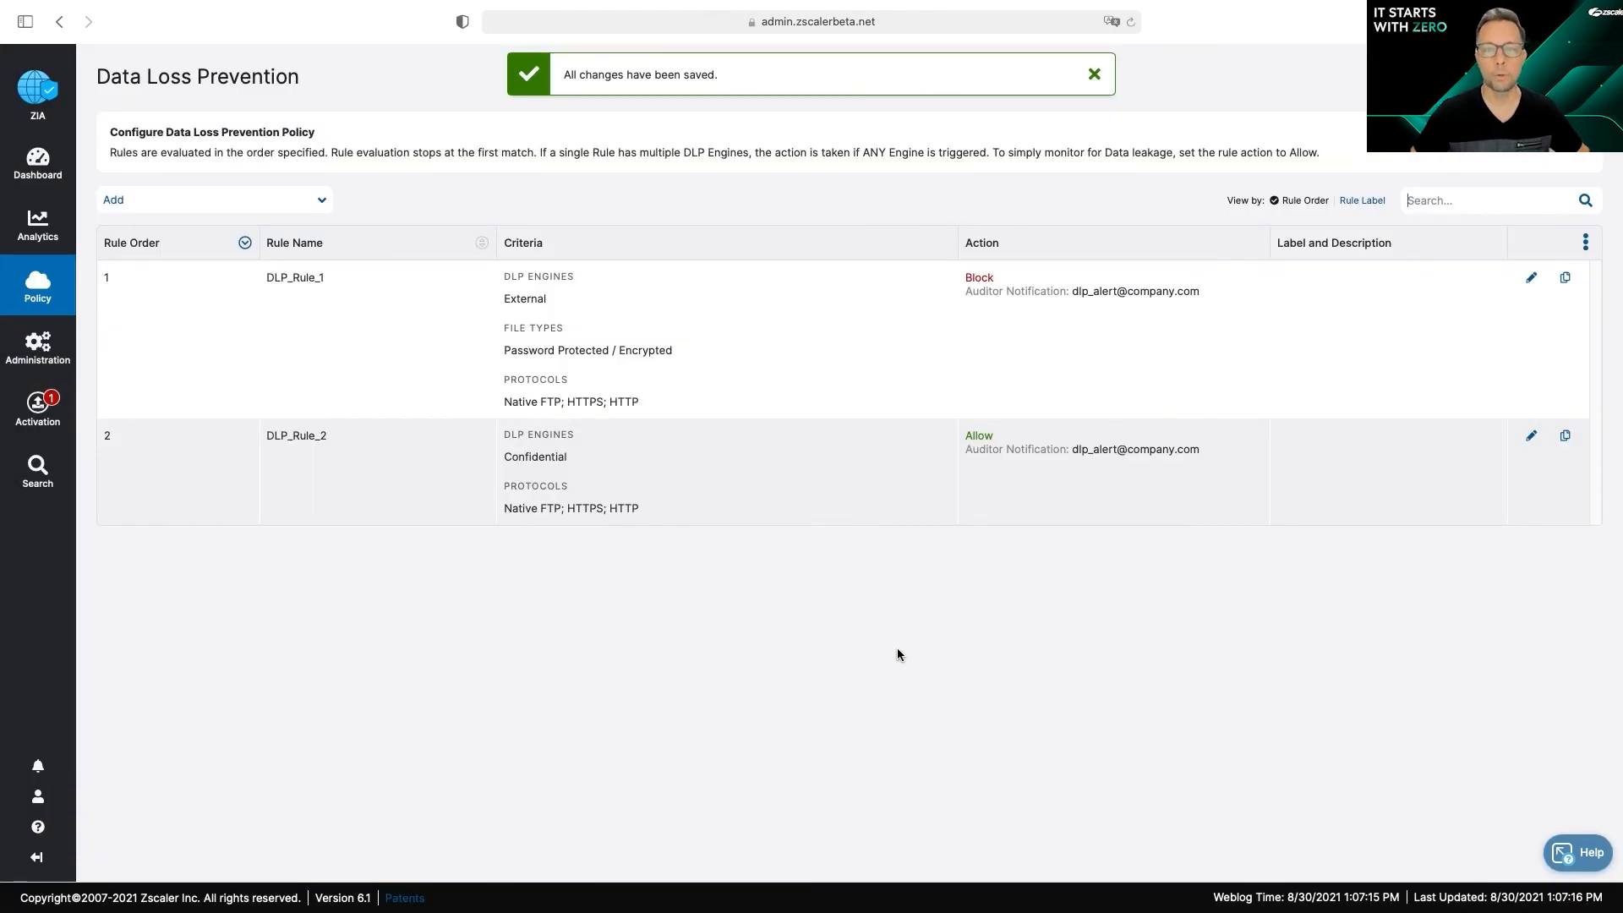
# Step: Activate the pending changes so both DLP rules go live
pyautogui.click(38, 404)
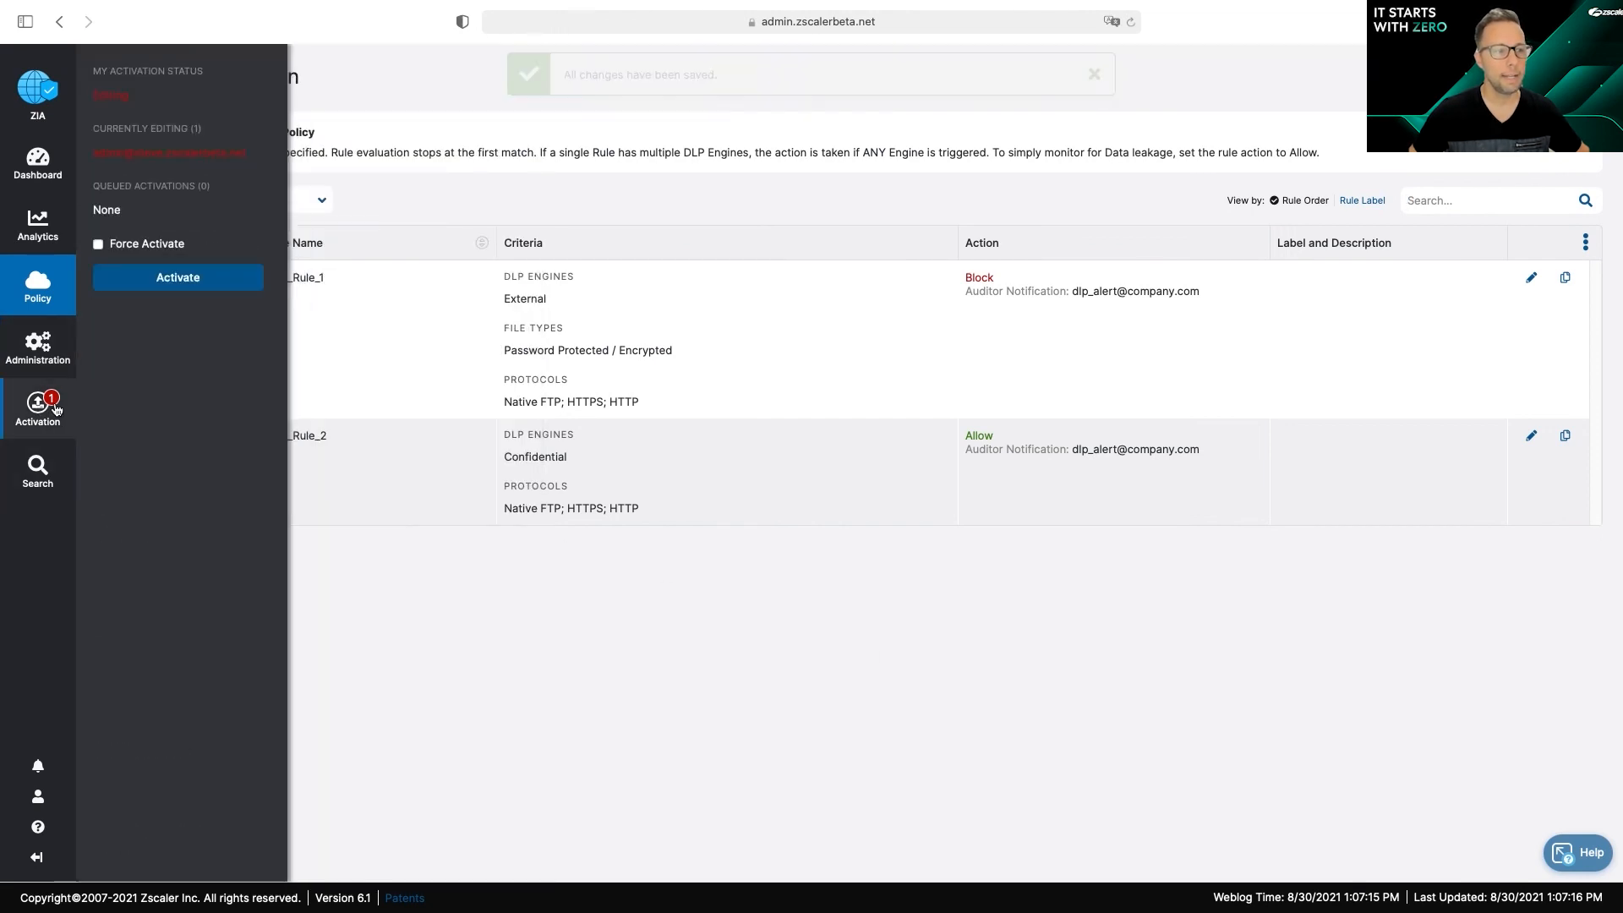
pyautogui.click(178, 278)
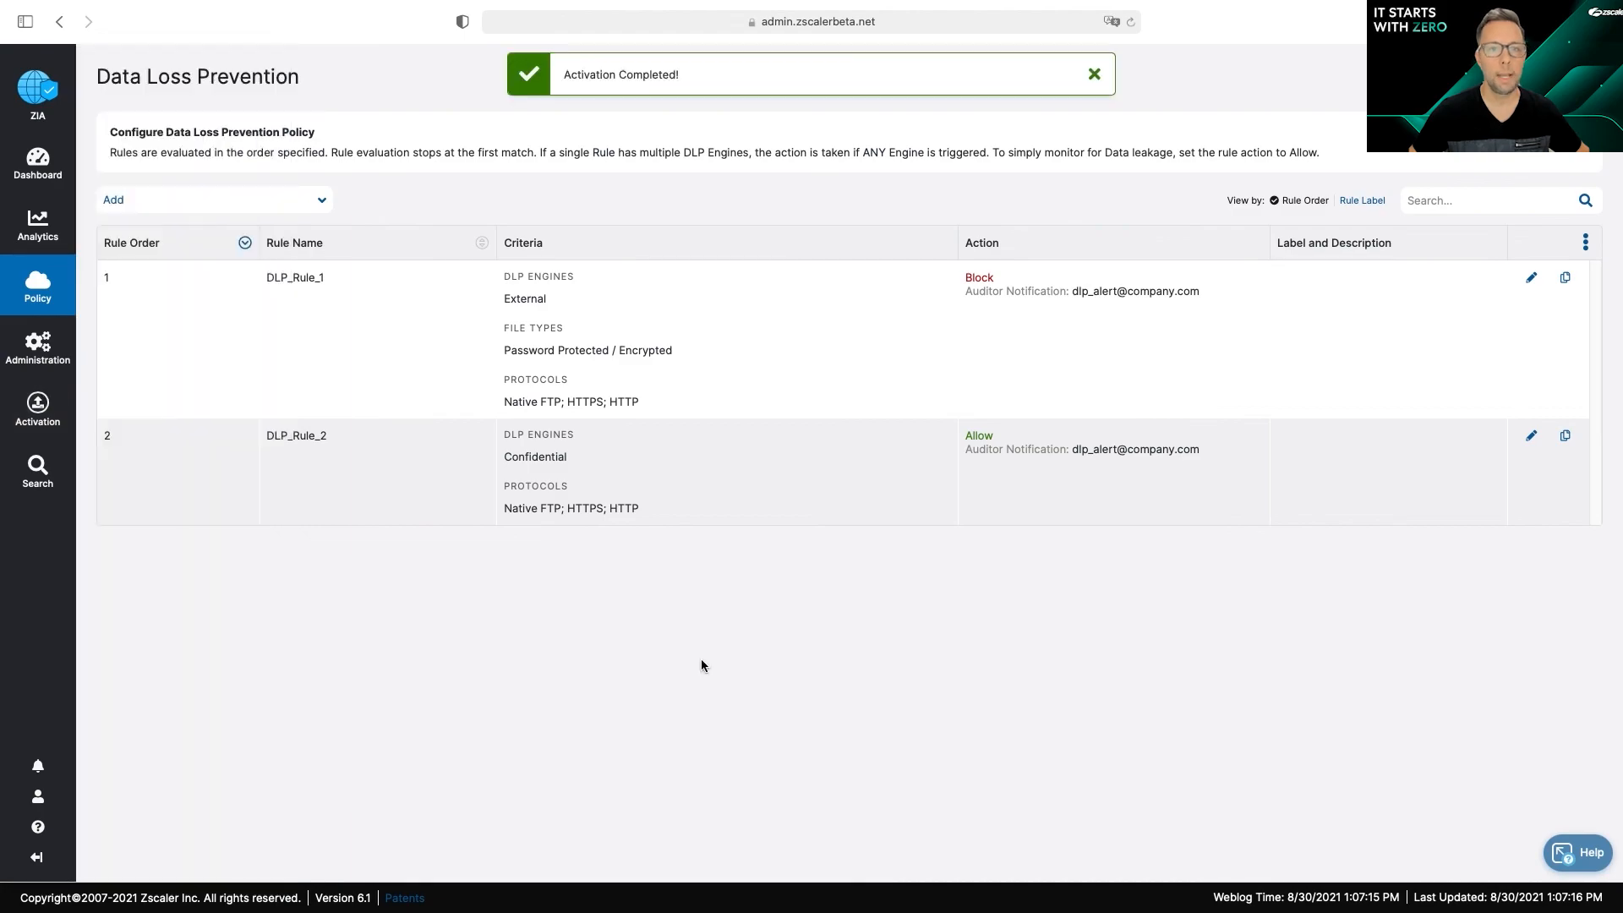